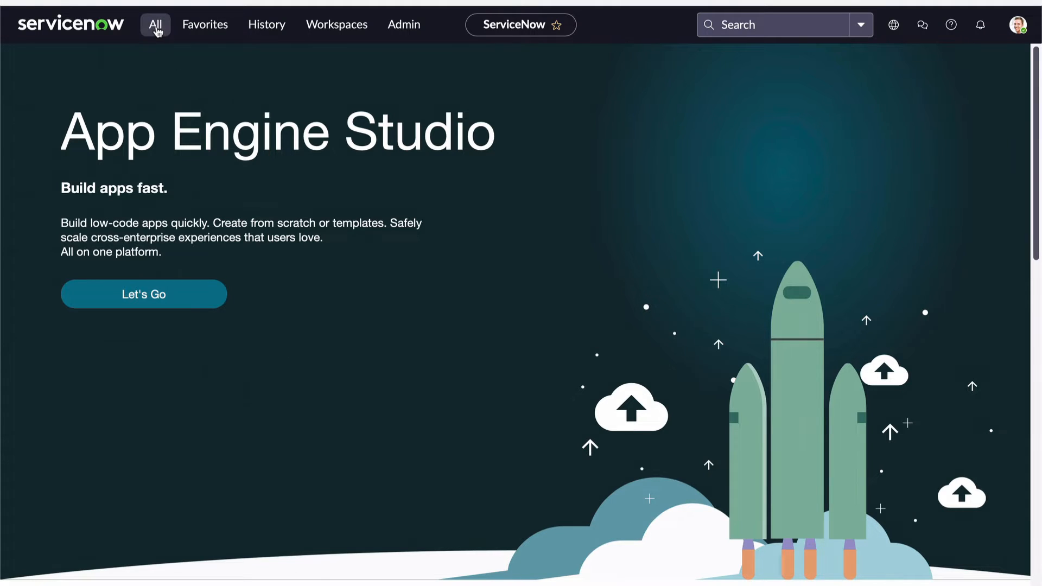
Open the Roles list from All > User Administration.
{"action": "left_click", "coordinate": [155, 24]}
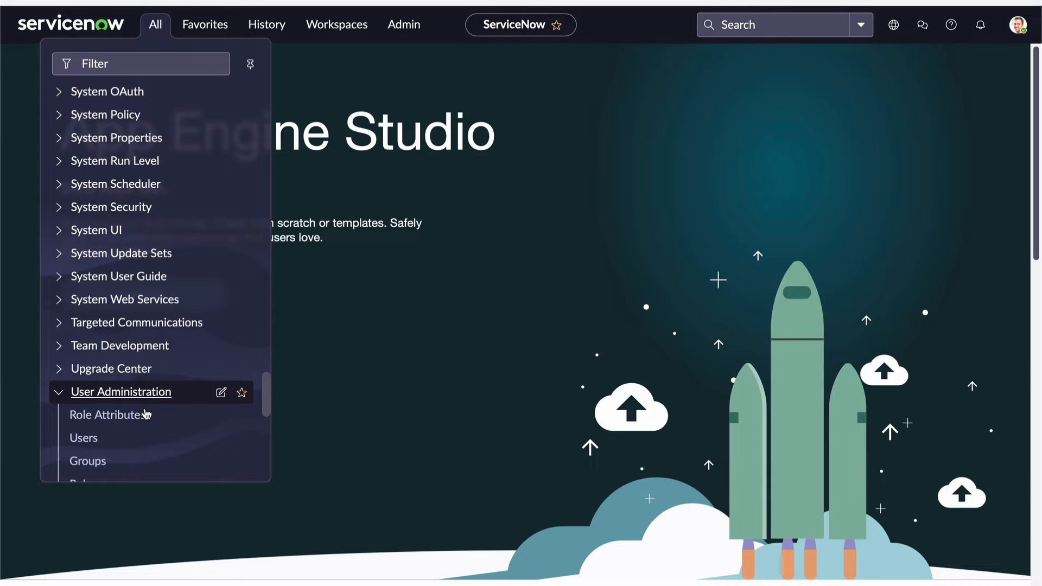
{"action": "scroll", "scroll_direction": "down", "scroll_amount": 3}
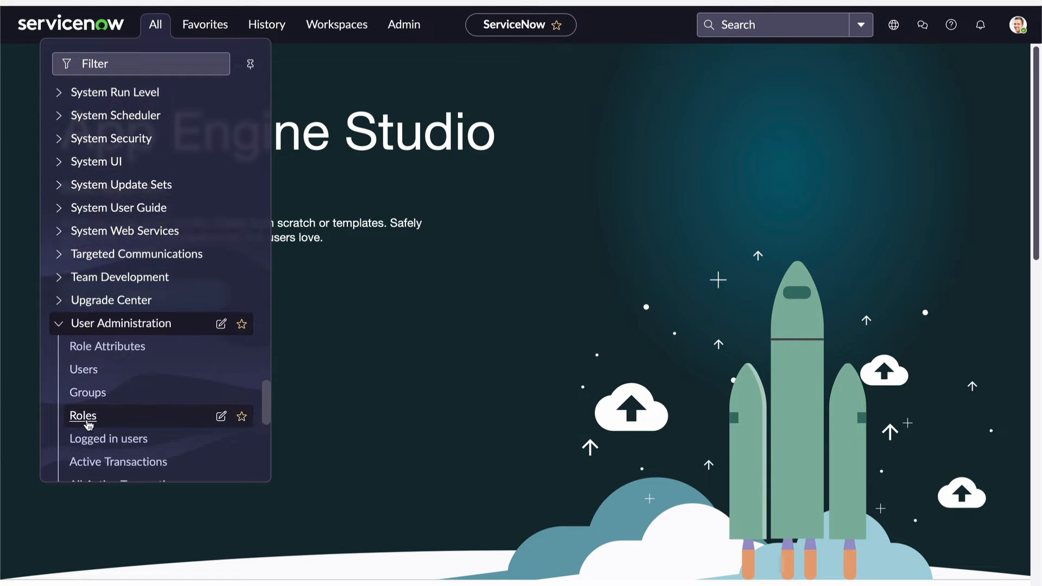
{"action": "left_click", "coordinate": [82, 416]}
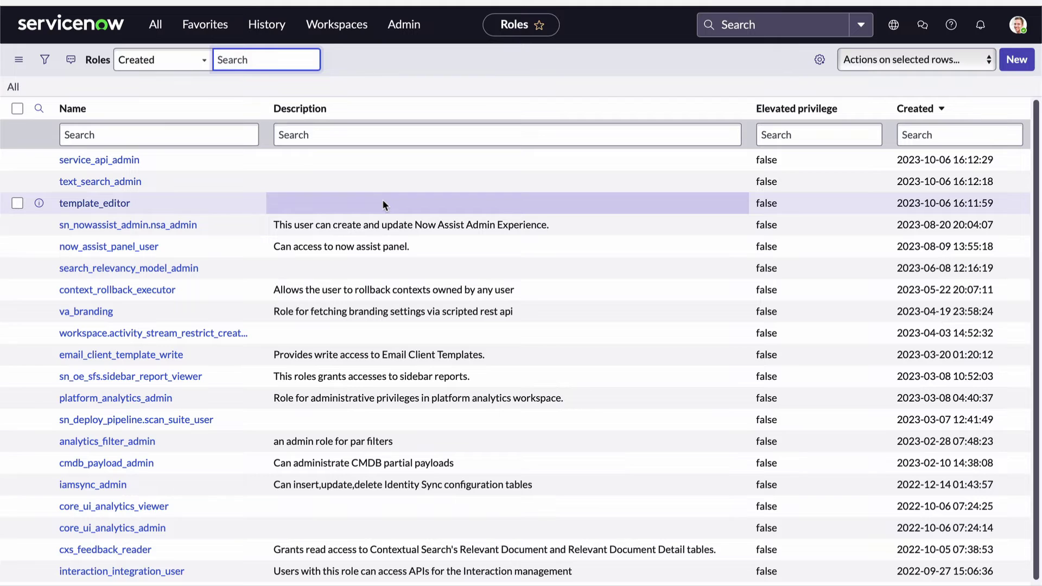
Open the All navigator menu to reach User Administration > Users.
{"action": "left_click", "coordinate": [156, 24]}
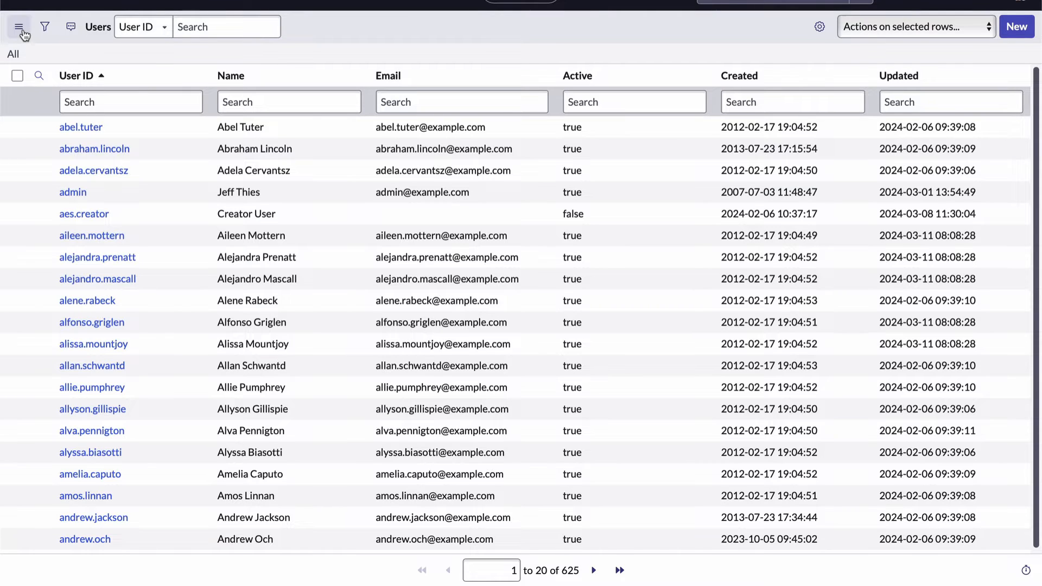
{"action": "mouse_move", "coordinate": [17, 26]}
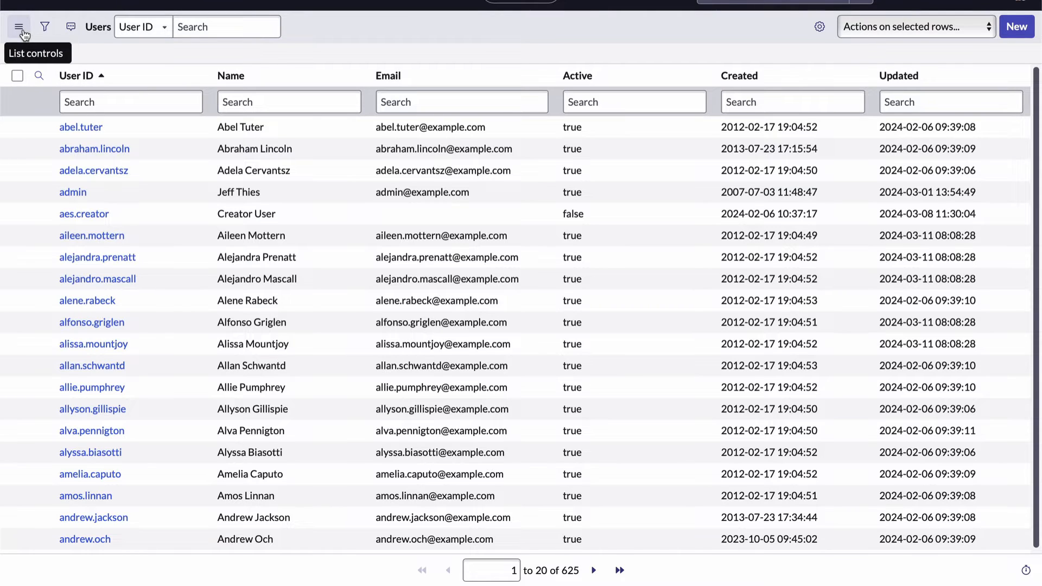
{"action": "left_click", "coordinate": [20, 26]}
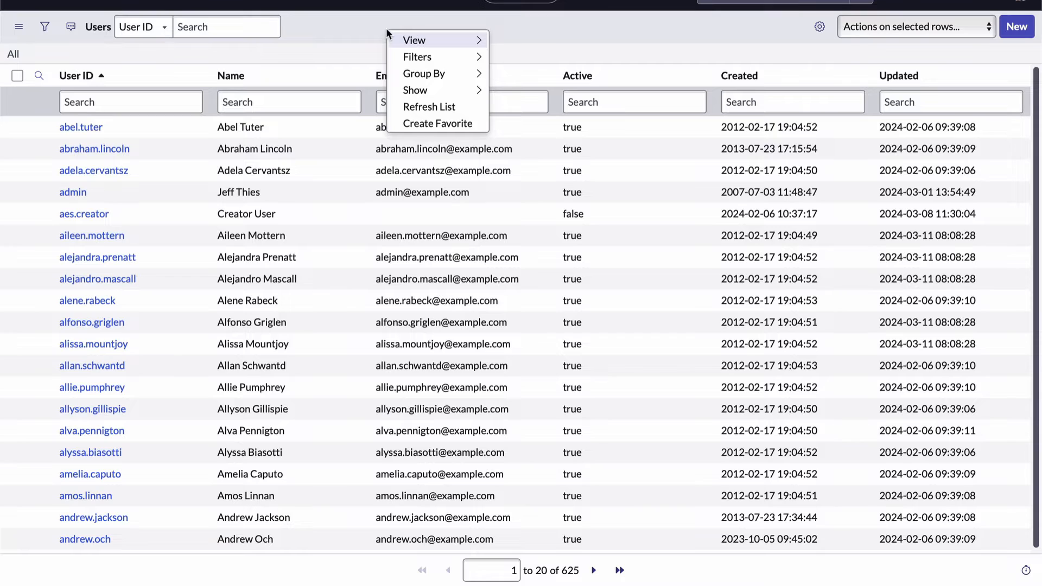
{"action": "mouse_move", "coordinate": [365, 26]}
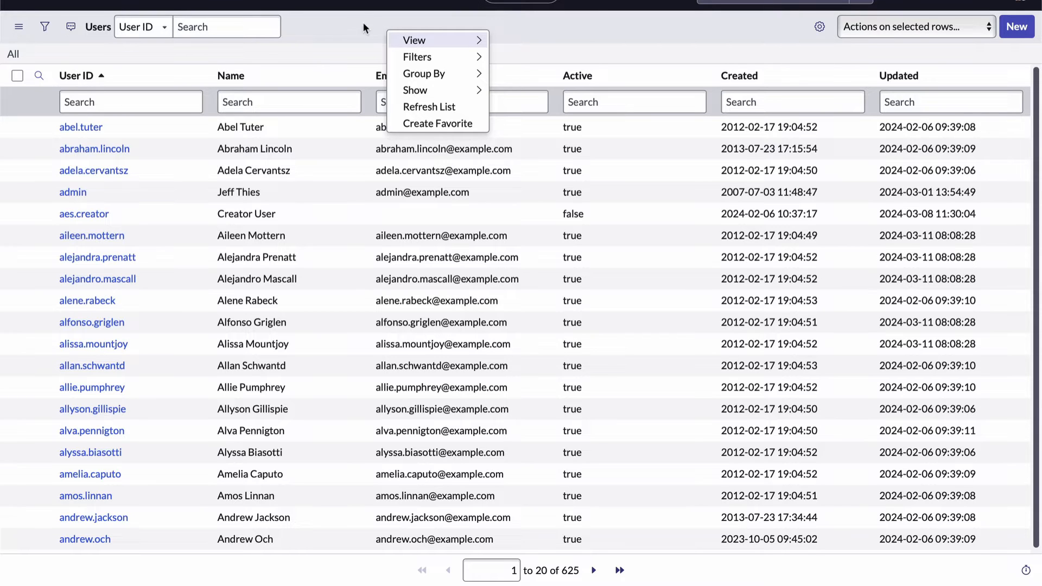
{"action": "left_click", "coordinate": [363, 27]}
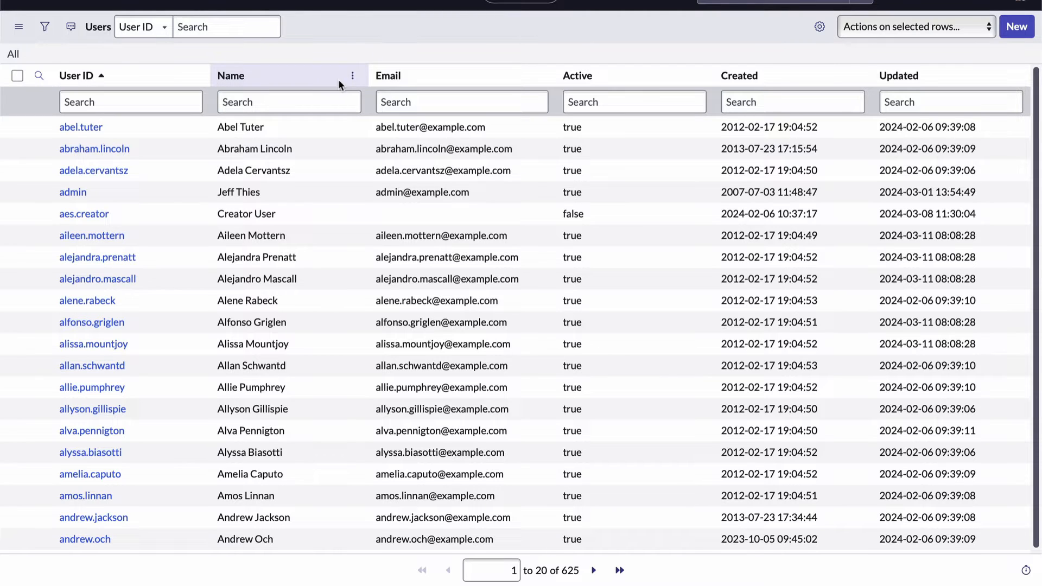
{"action": "left_click", "coordinate": [352, 76]}
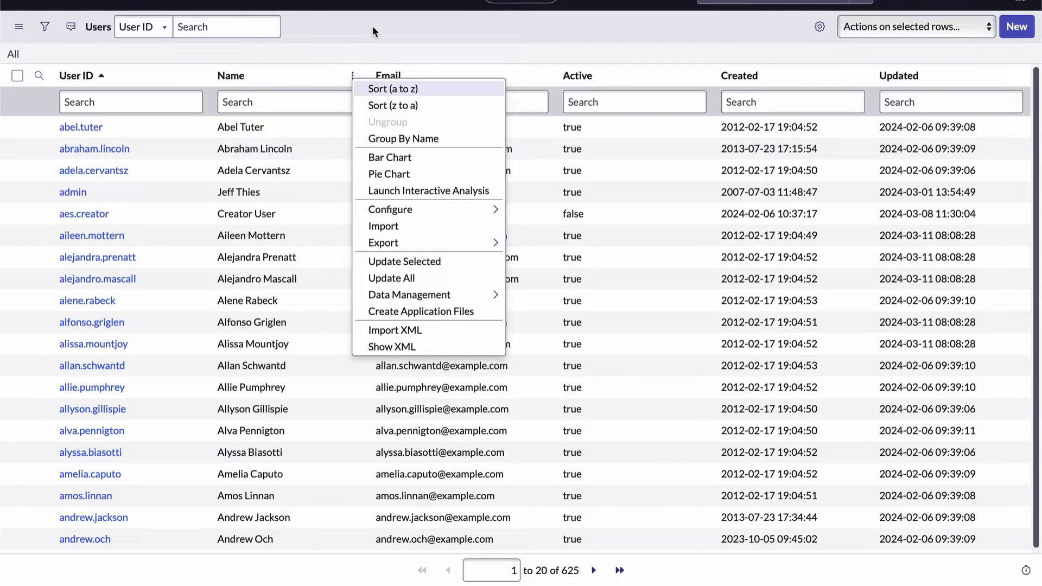
{"action": "left_click", "coordinate": [352, 76]}
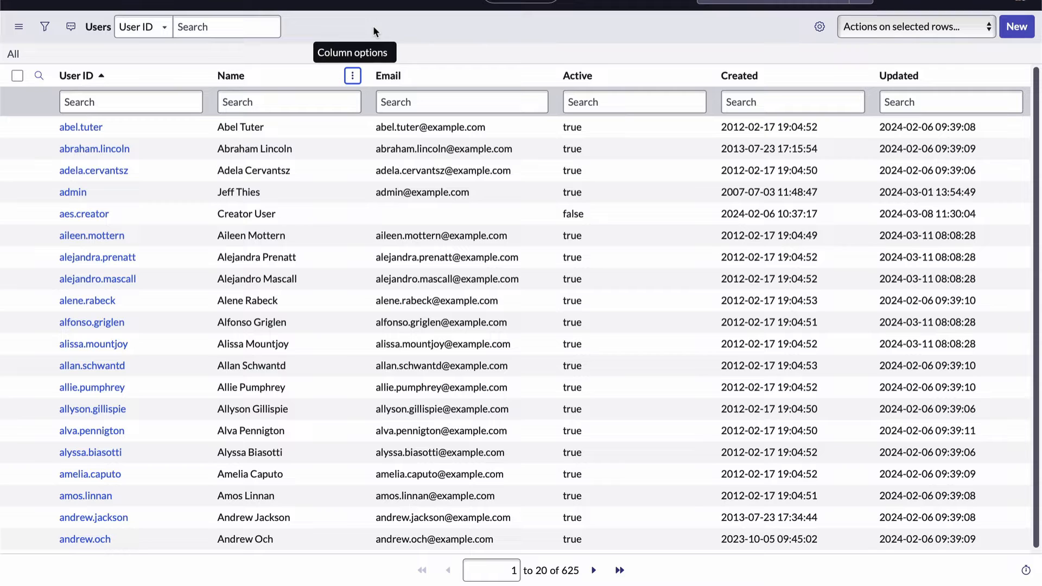
{"action": "mouse_move", "coordinate": [532, 93]}
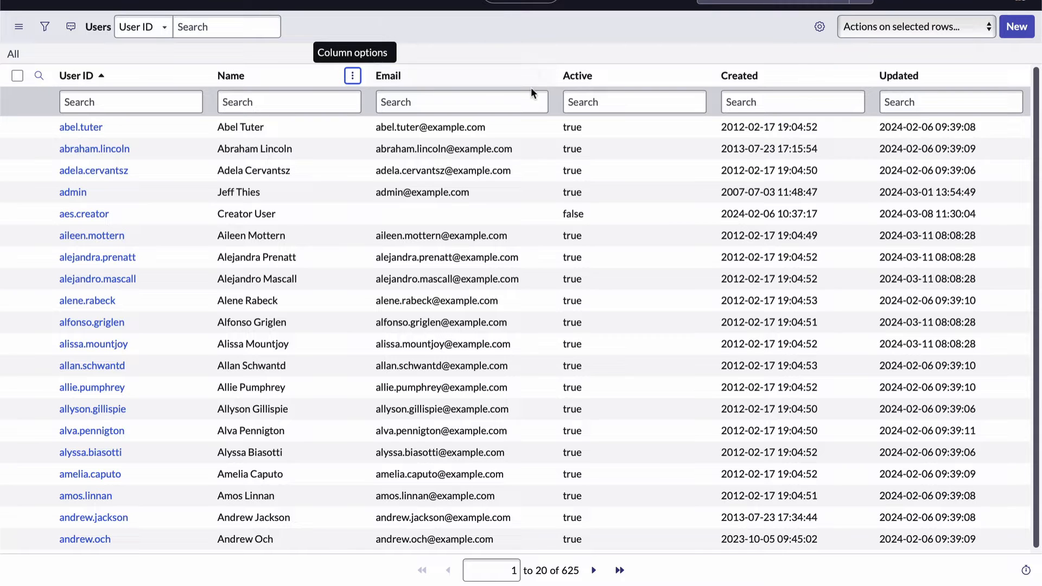
{"action": "mouse_move", "coordinate": [611, 174]}
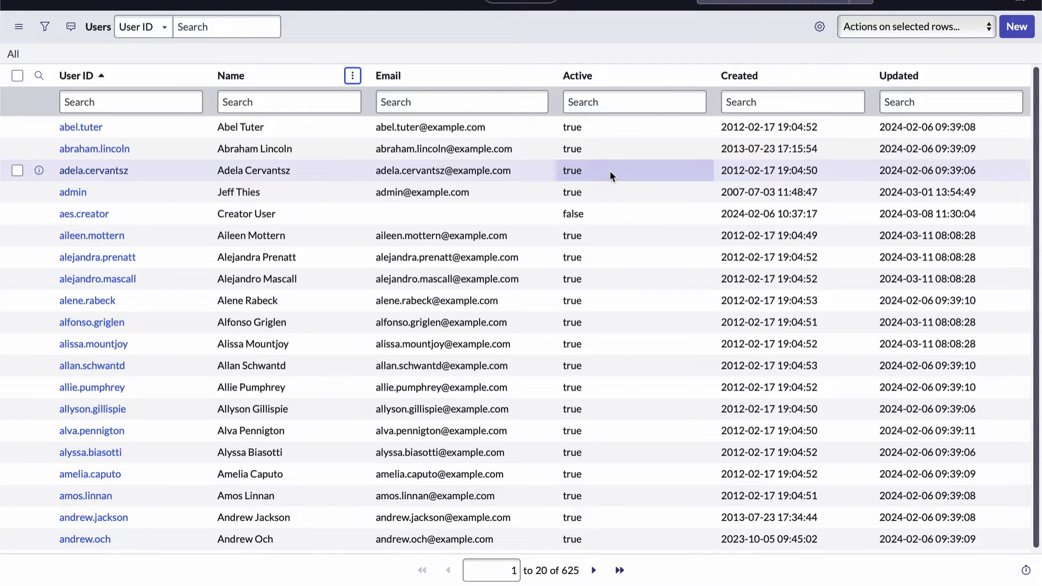
{"action": "right_click", "coordinate": [610, 174]}
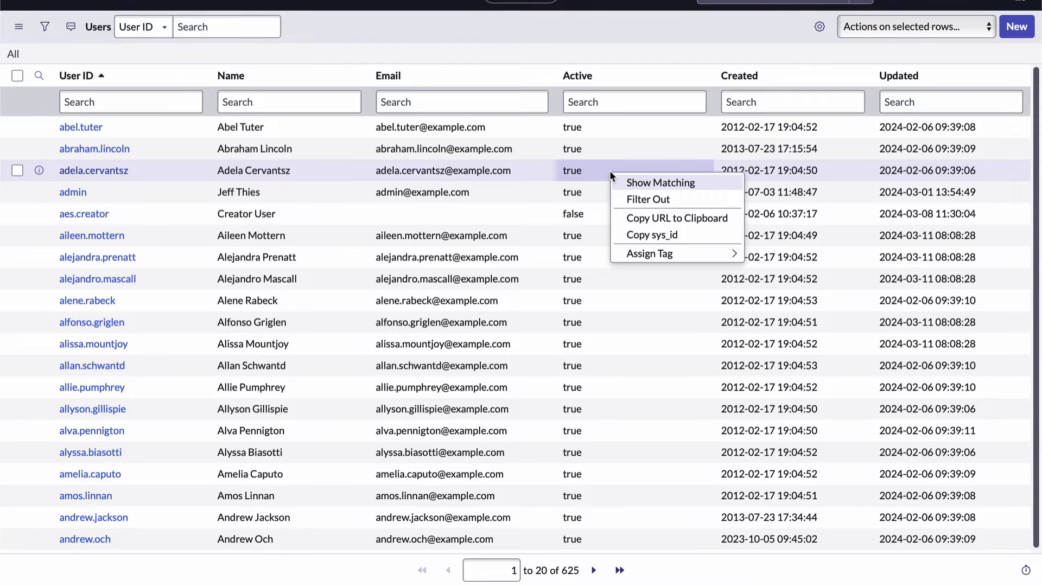
{"action": "left_click", "coordinate": [612, 39]}
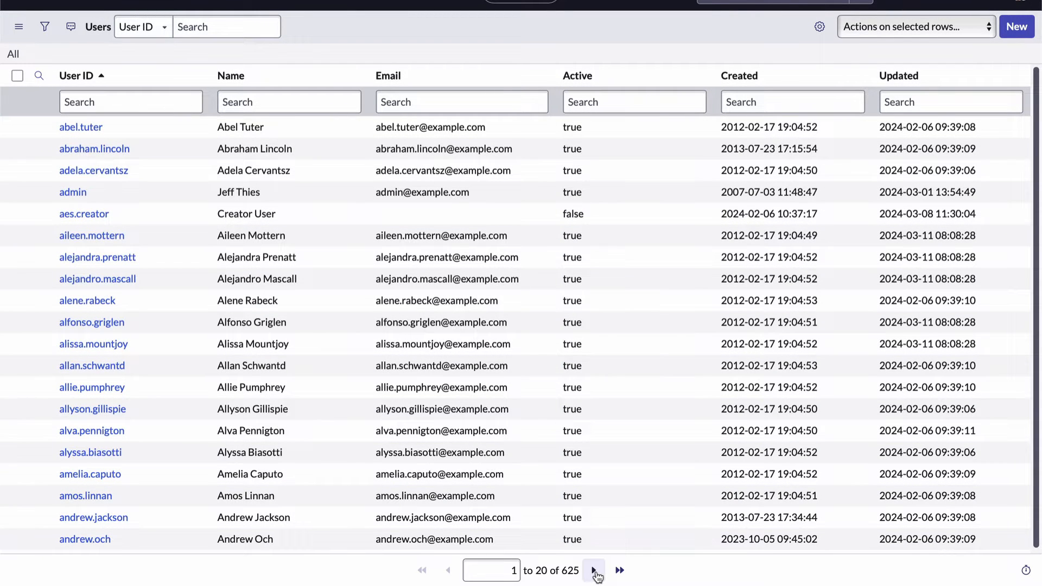
Page forward through the Users list and return to the first page.
{"action": "left_click", "coordinate": [592, 585]}
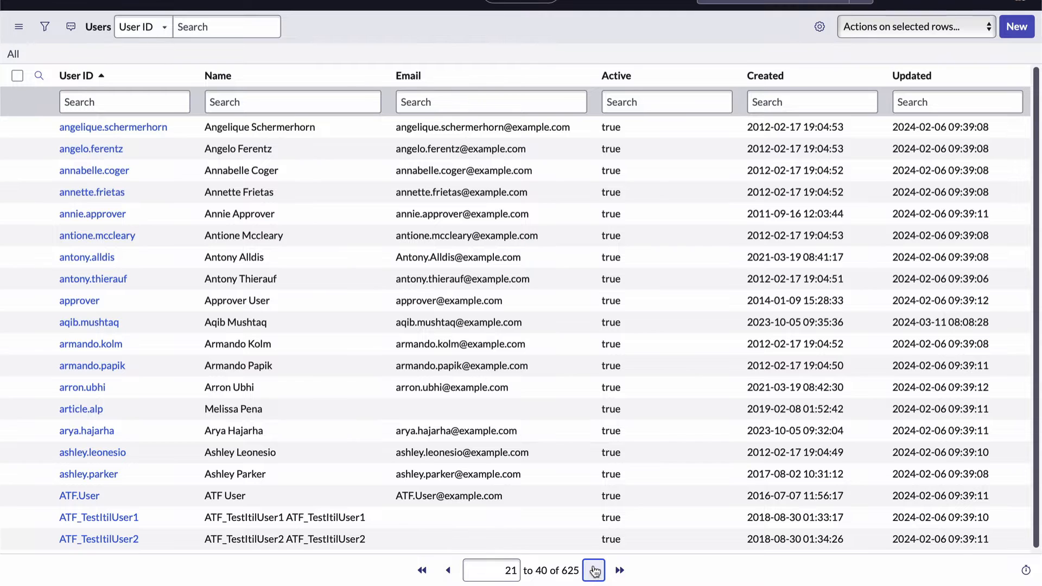
{"action": "left_click", "coordinate": [596, 585]}
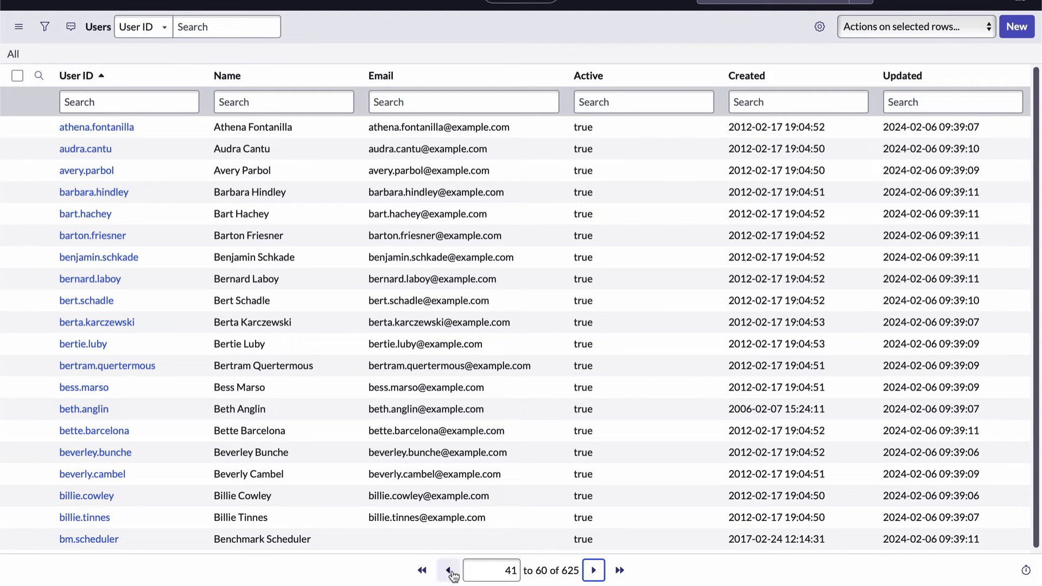
{"action": "left_click", "coordinate": [449, 570]}
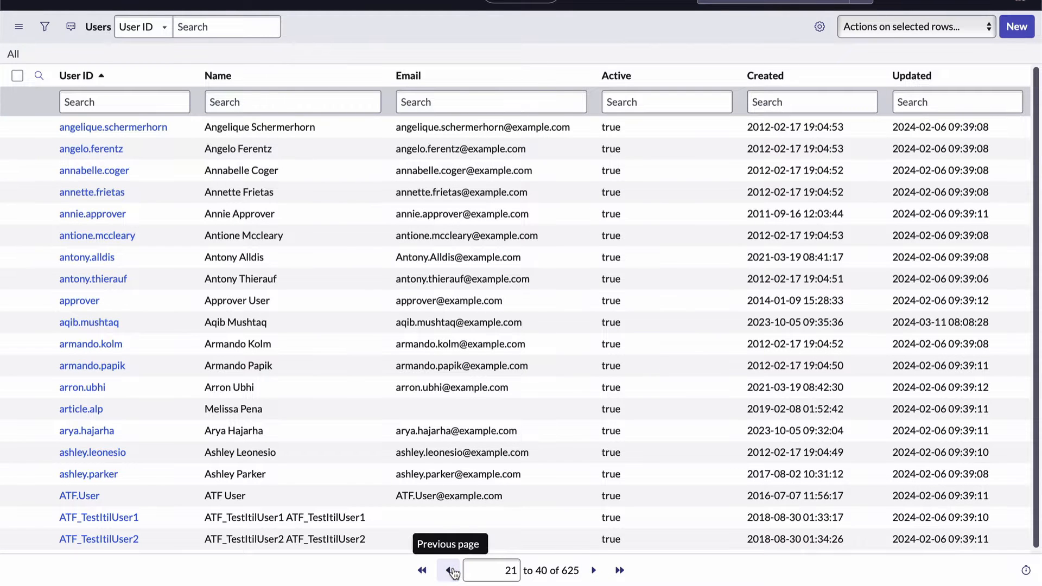
{"action": "left_click", "coordinate": [447, 585]}
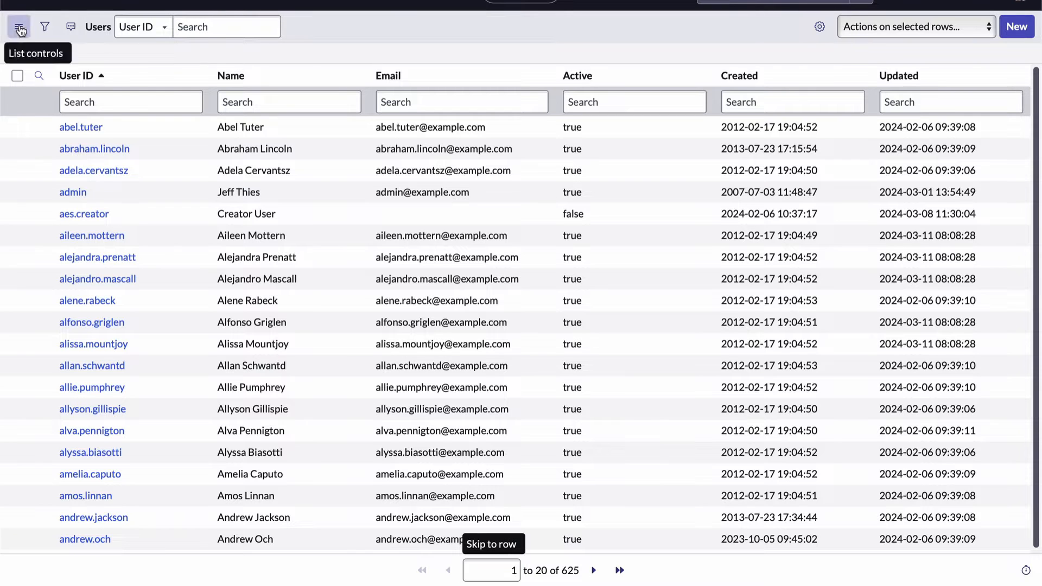
Show 100 rows per page via List controls, displaying records 1 to 100 of 625.
{"action": "left_click", "coordinate": [20, 26]}
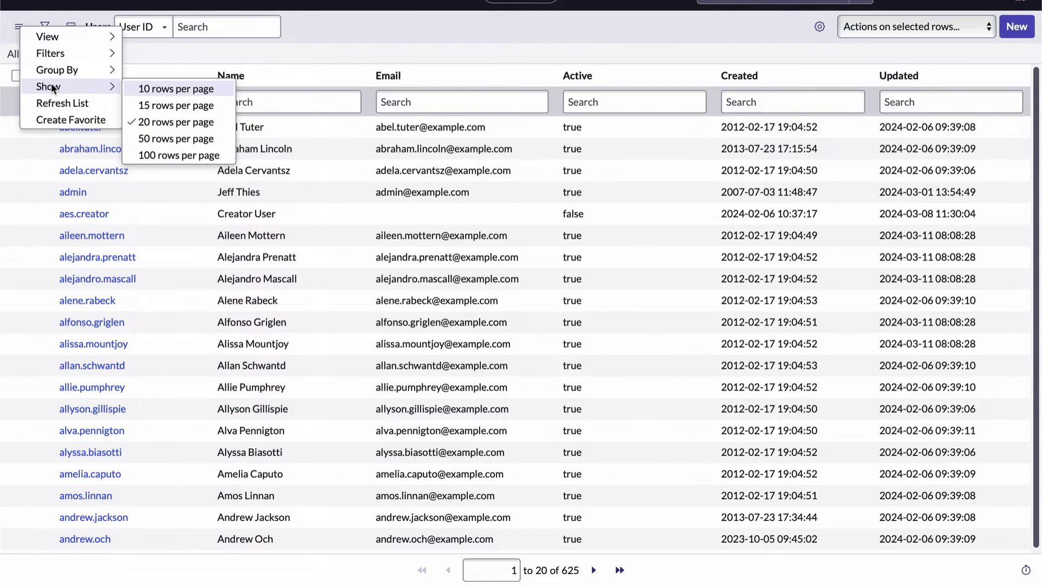
{"action": "mouse_move", "coordinate": [152, 105]}
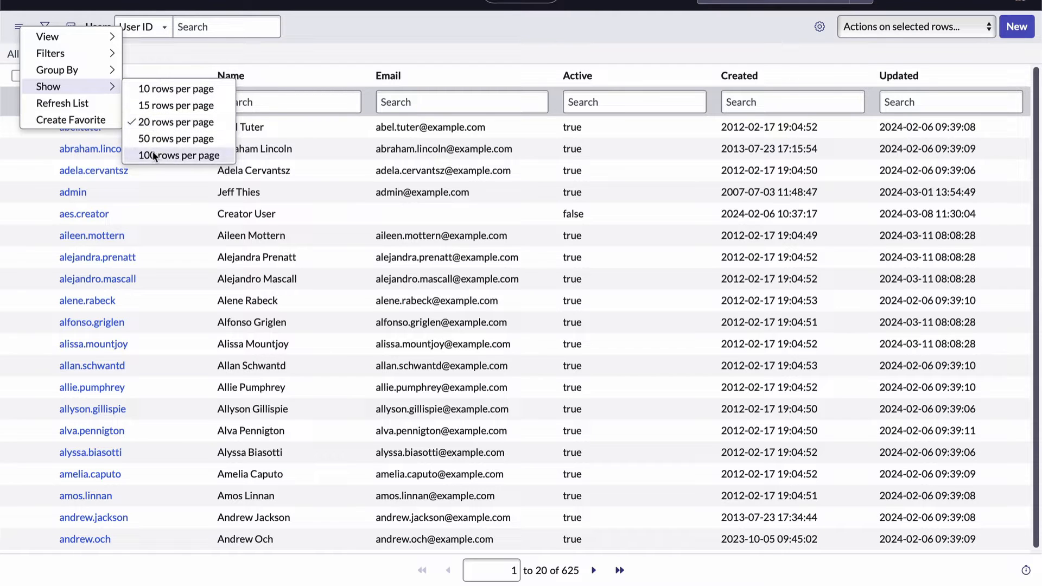
{"action": "left_click", "coordinate": [178, 155]}
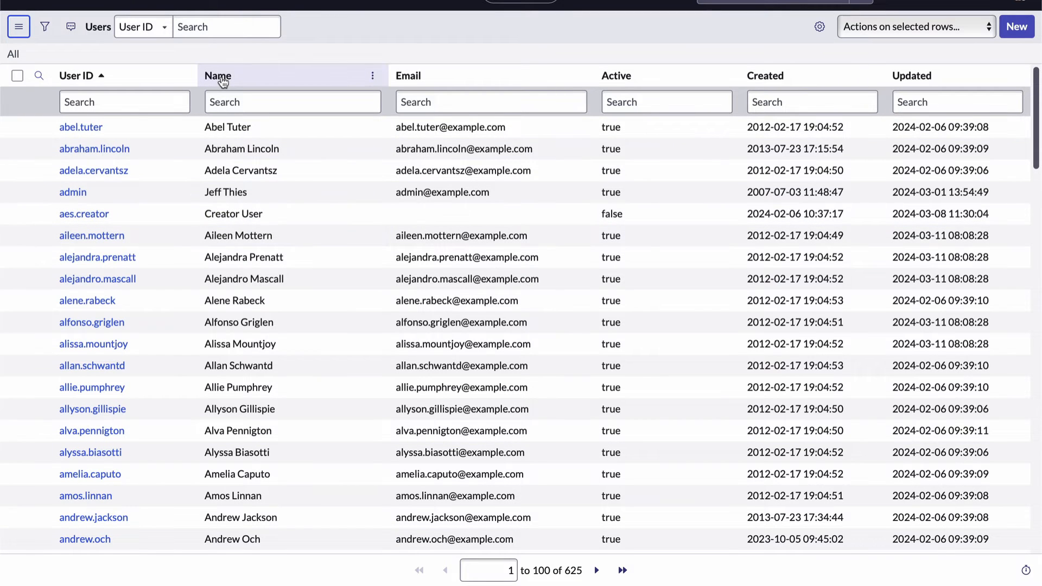
{"action": "left_click", "coordinate": [217, 75]}
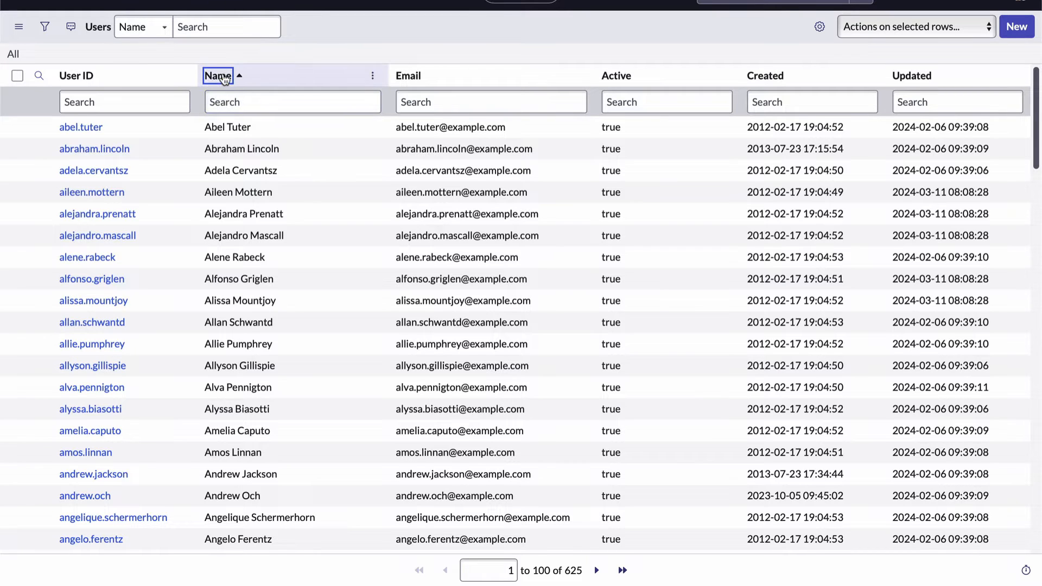
{"action": "left_click", "coordinate": [219, 76]}
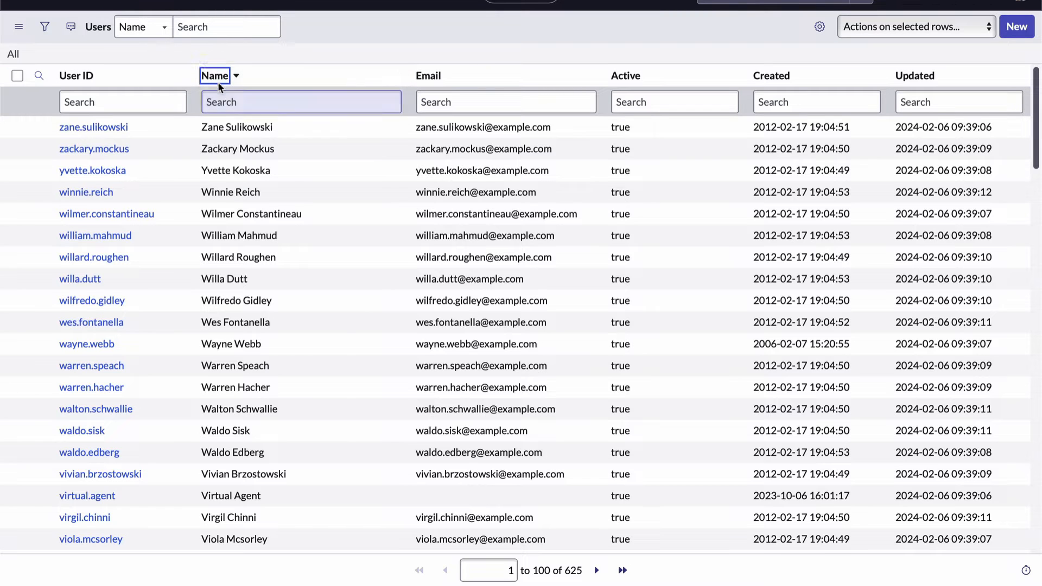
{"action": "left_click", "coordinate": [215, 75]}
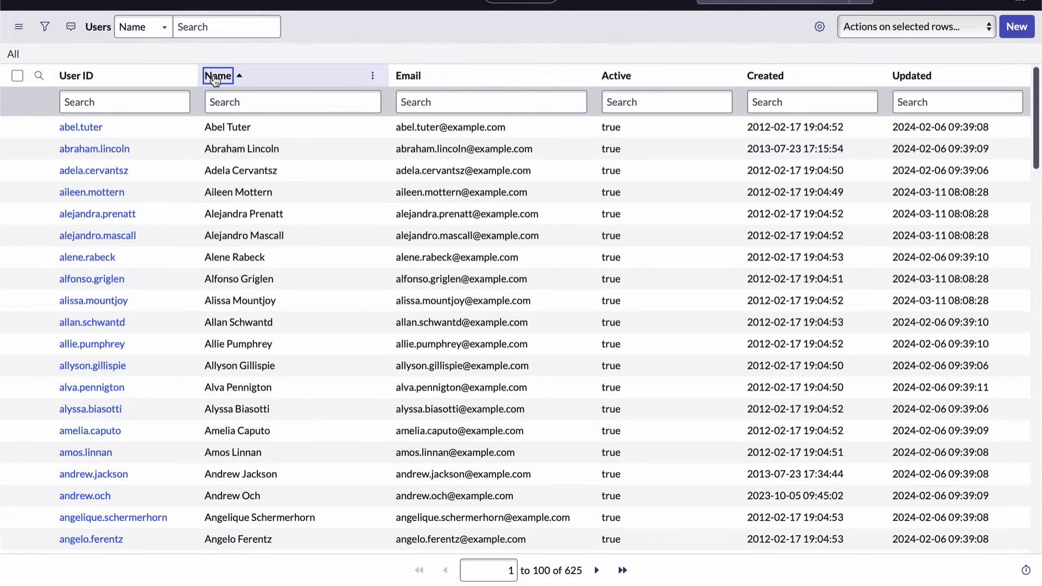
{"action": "mouse_move", "coordinate": [216, 81]}
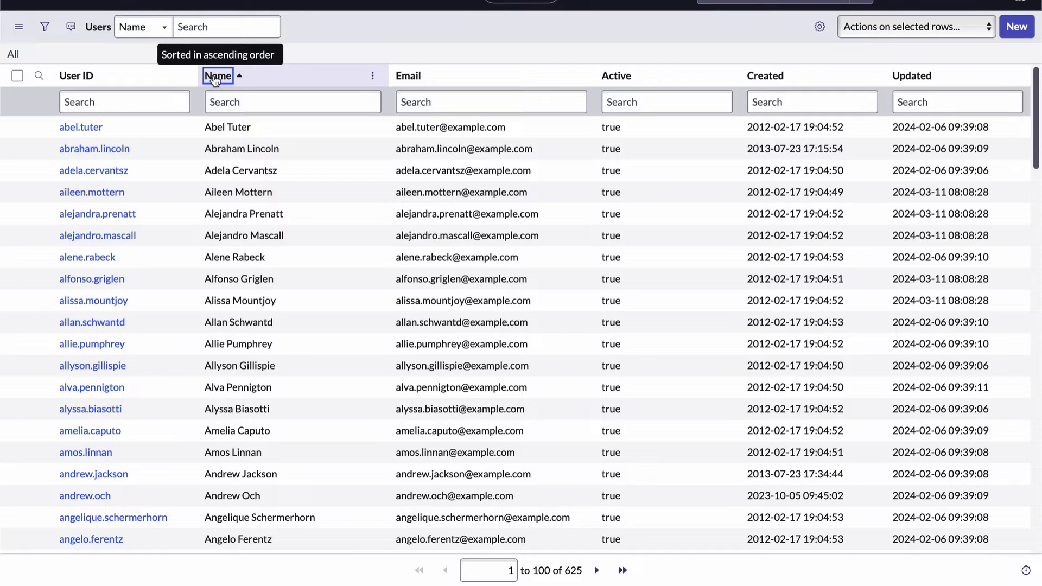
{"action": "mouse_move", "coordinate": [318, 57]}
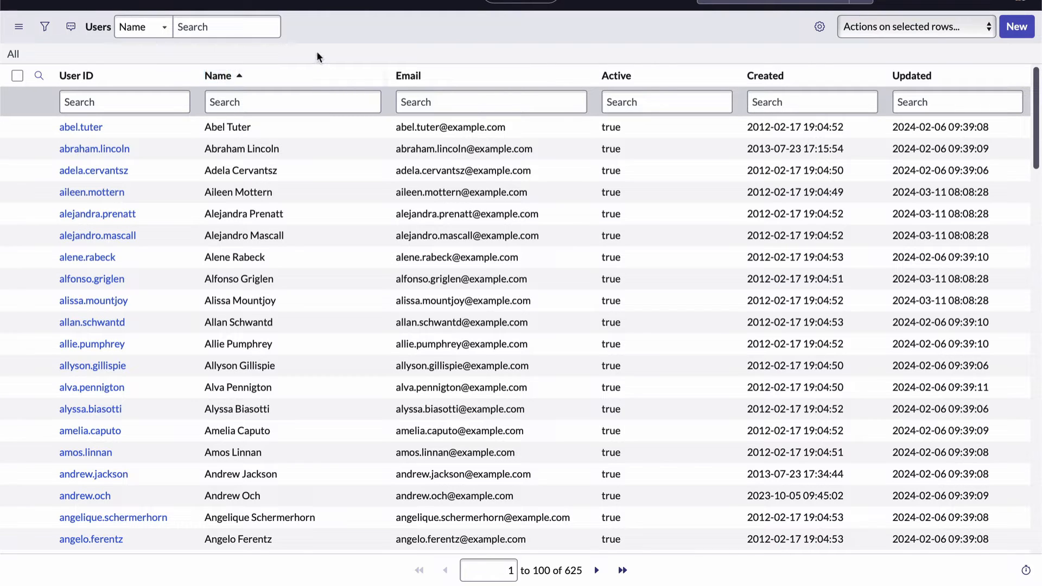
{"action": "mouse_move", "coordinate": [370, 76]}
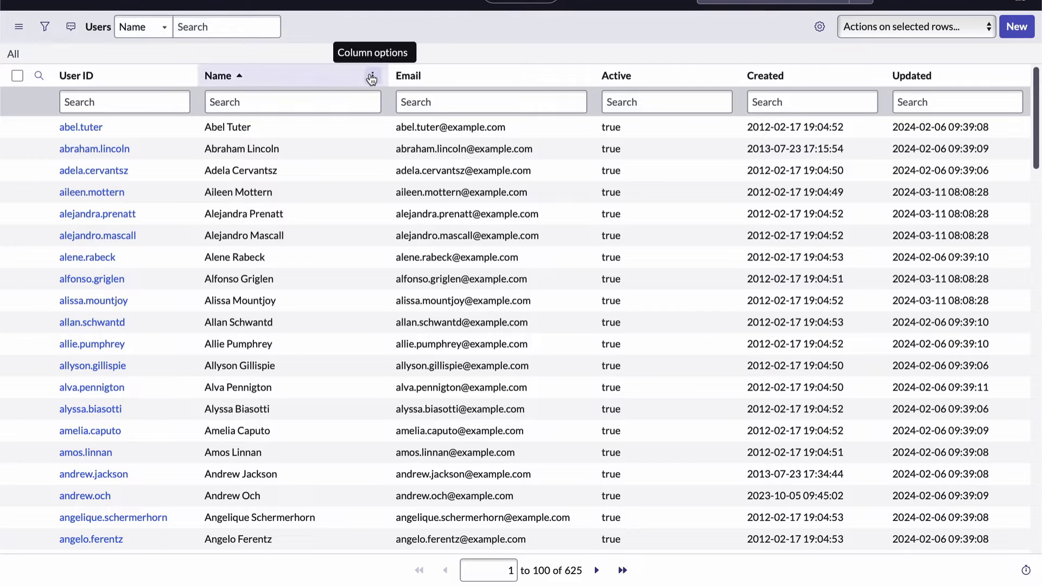
{"action": "left_click", "coordinate": [371, 76]}
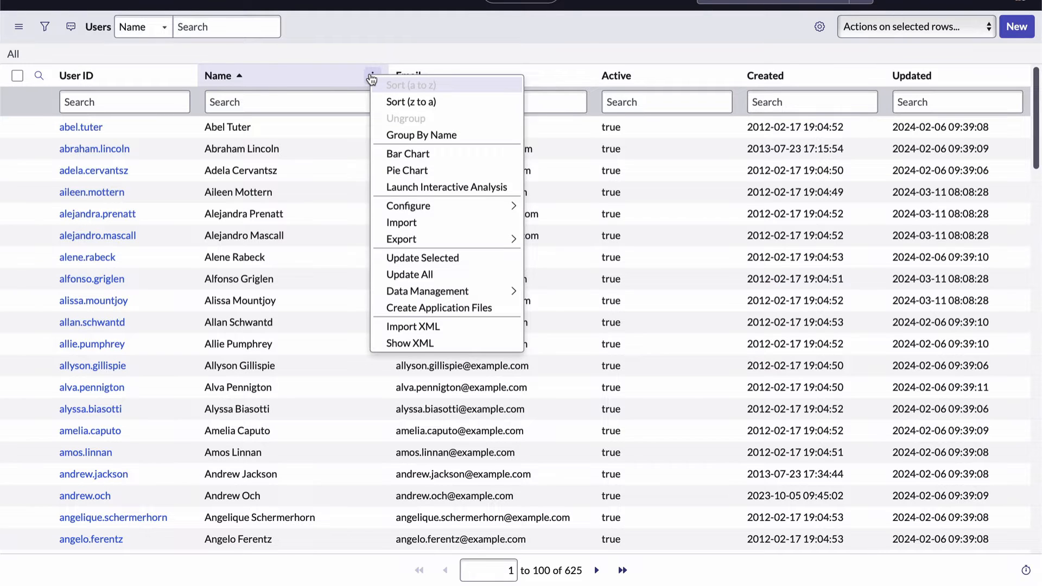
{"action": "mouse_move", "coordinate": [413, 97]}
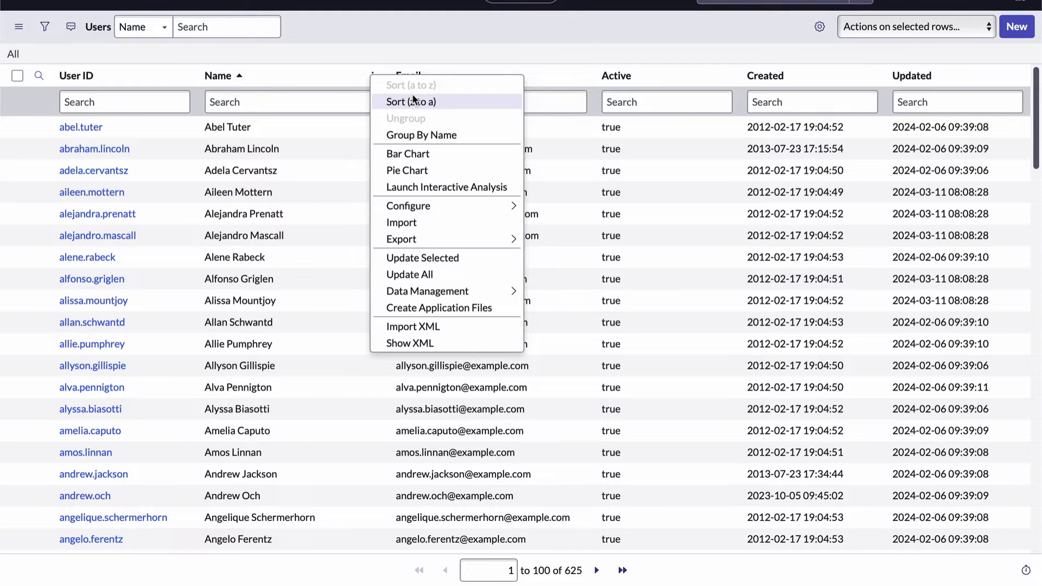
{"action": "mouse_move", "coordinate": [389, 55]}
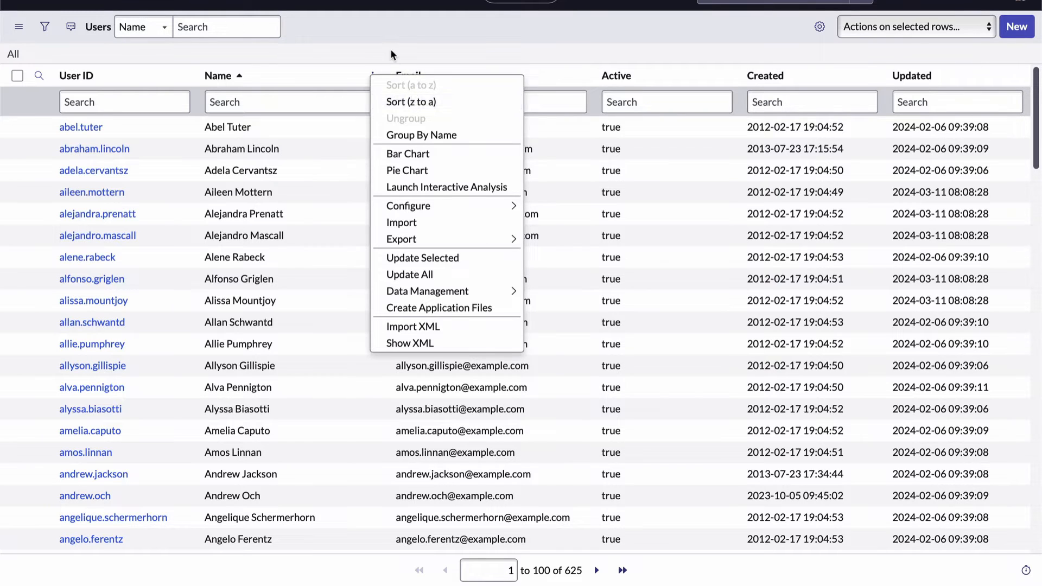
{"action": "left_click", "coordinate": [372, 76]}
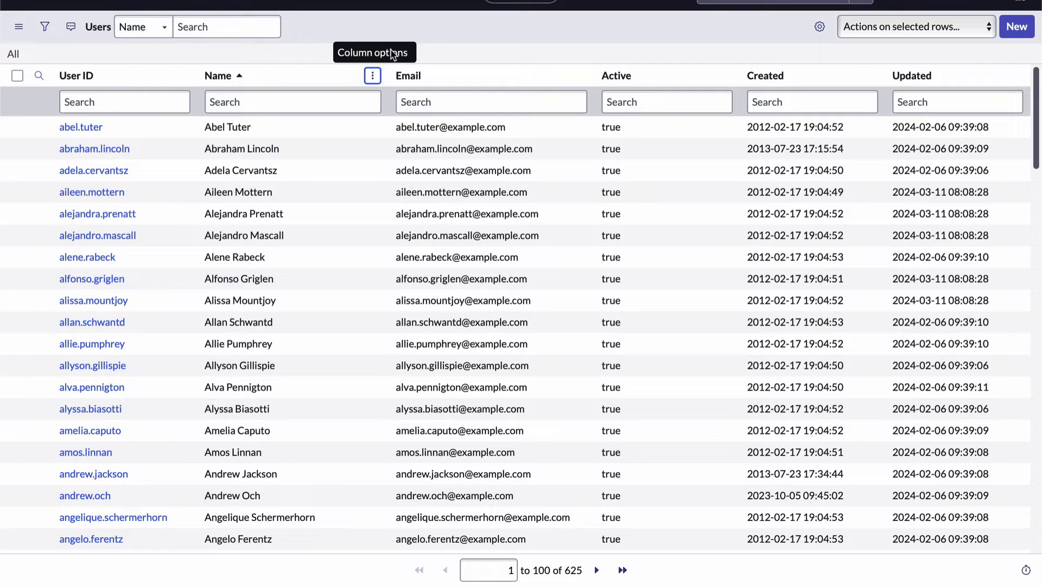
{"action": "mouse_move", "coordinate": [392, 55]}
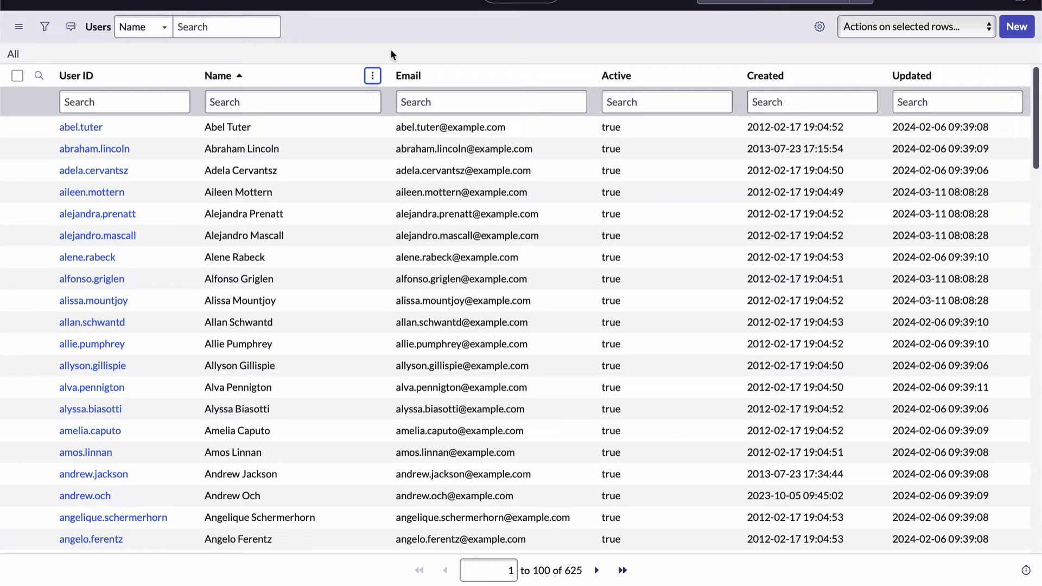
{"action": "mouse_move", "coordinate": [658, 70]}
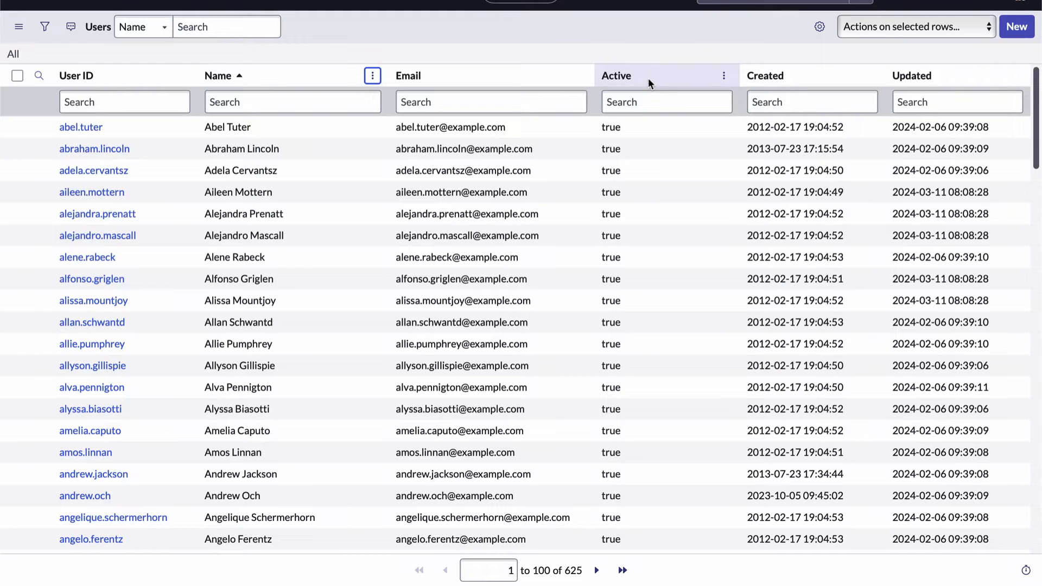
Group the Users list by Active, then expand and collapse the Active: false group.
{"action": "left_click", "coordinate": [724, 76]}
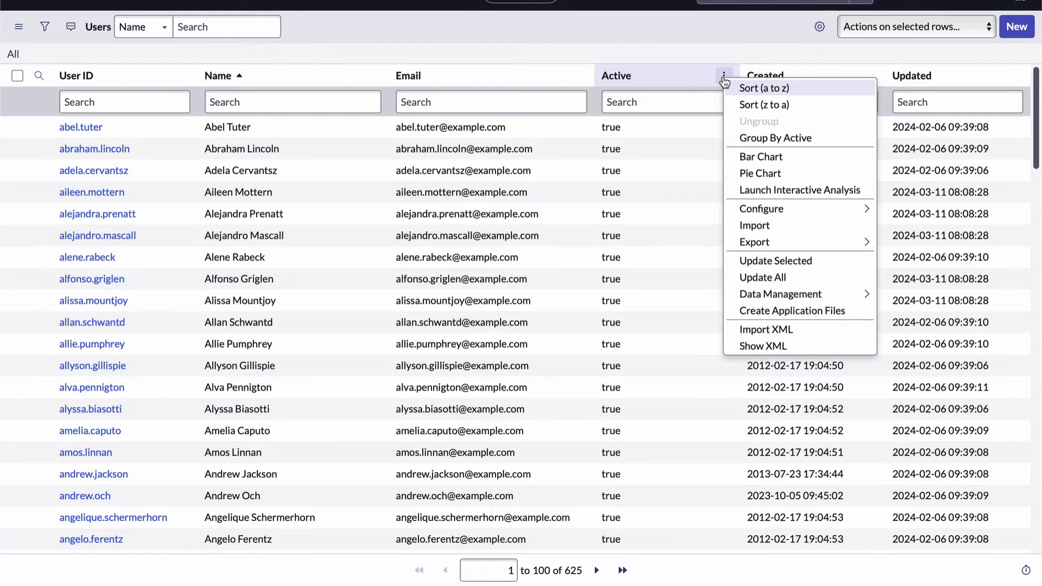
{"action": "mouse_move", "coordinate": [763, 105]}
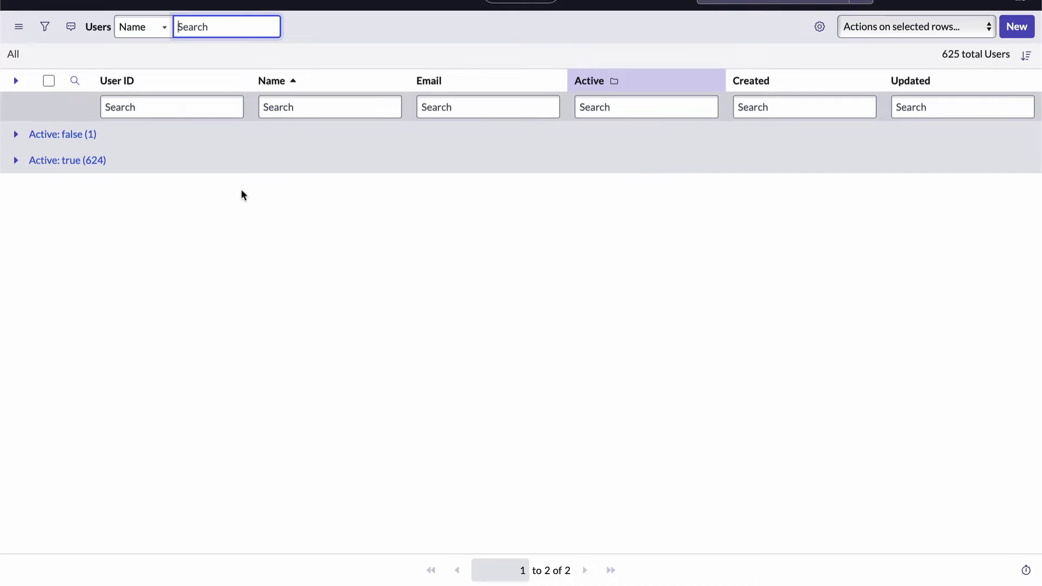
{"action": "mouse_move", "coordinate": [44, 142]}
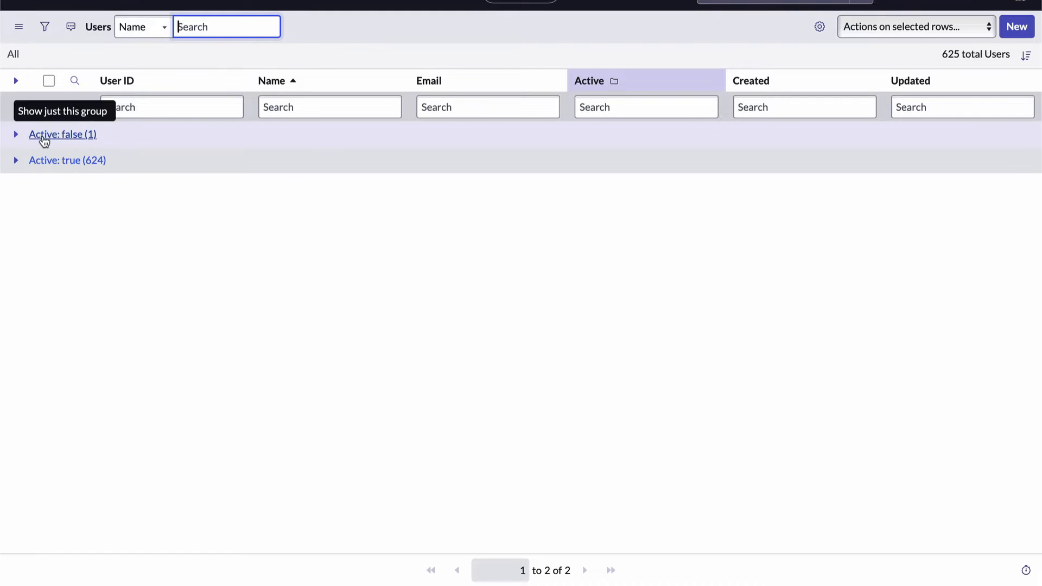
{"action": "left_click", "coordinate": [15, 135]}
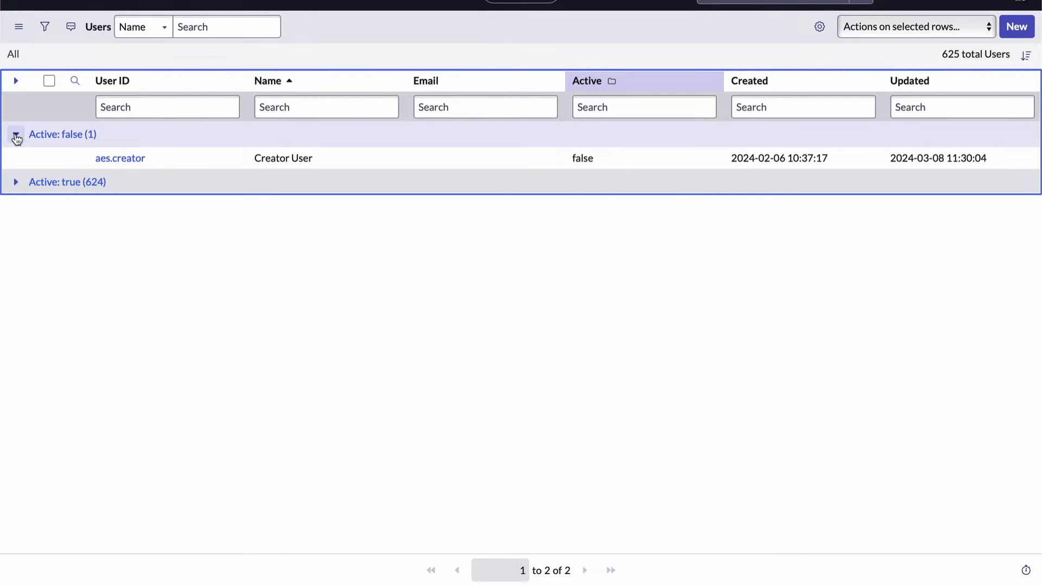
{"action": "left_click", "coordinate": [17, 135]}
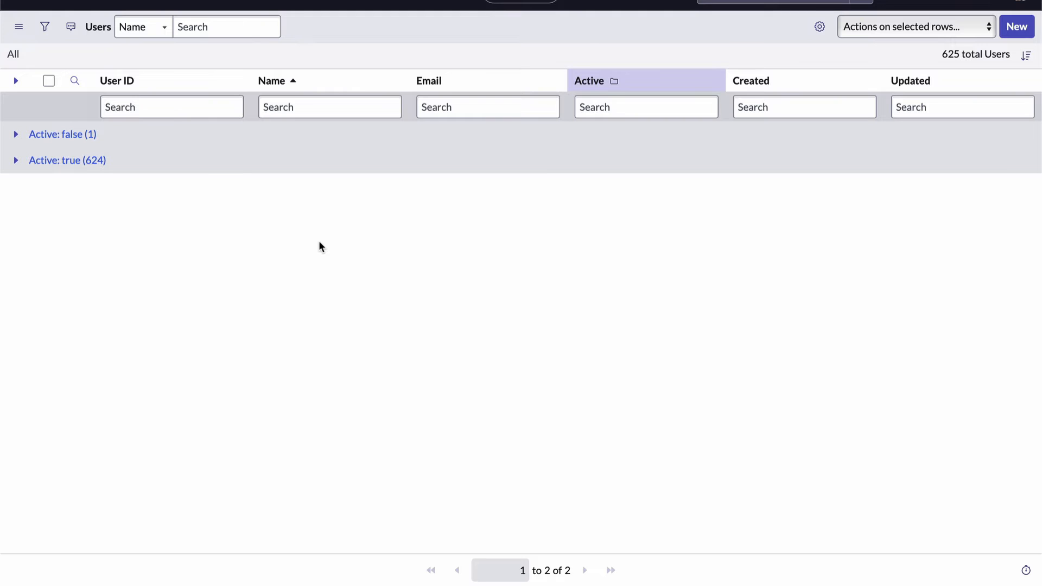
{"action": "mouse_move", "coordinate": [710, 80]}
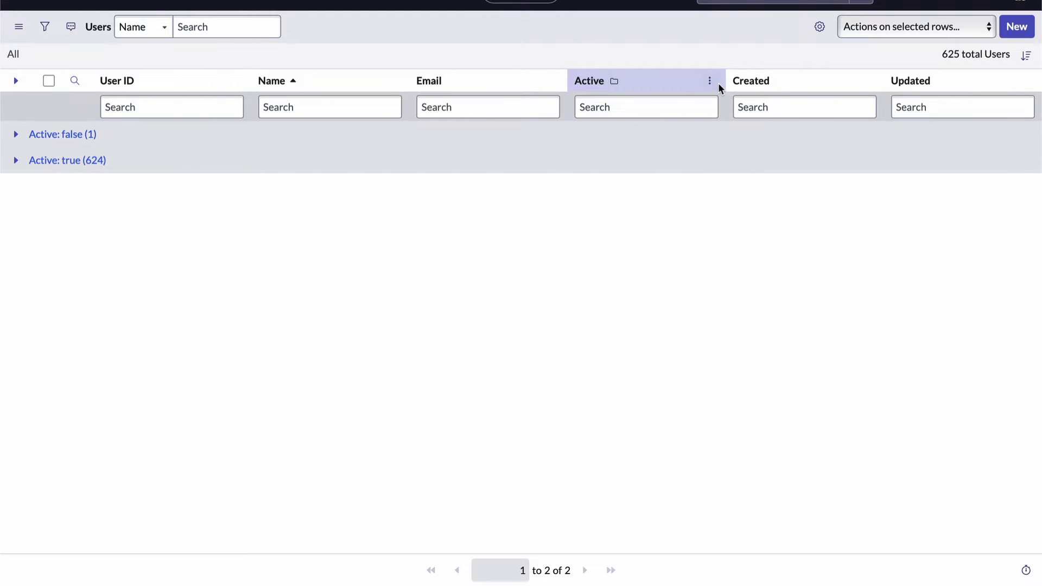
Ungroup the Users list via the Active column menu, restoring the flat 625-user list.
{"action": "left_click", "coordinate": [710, 80]}
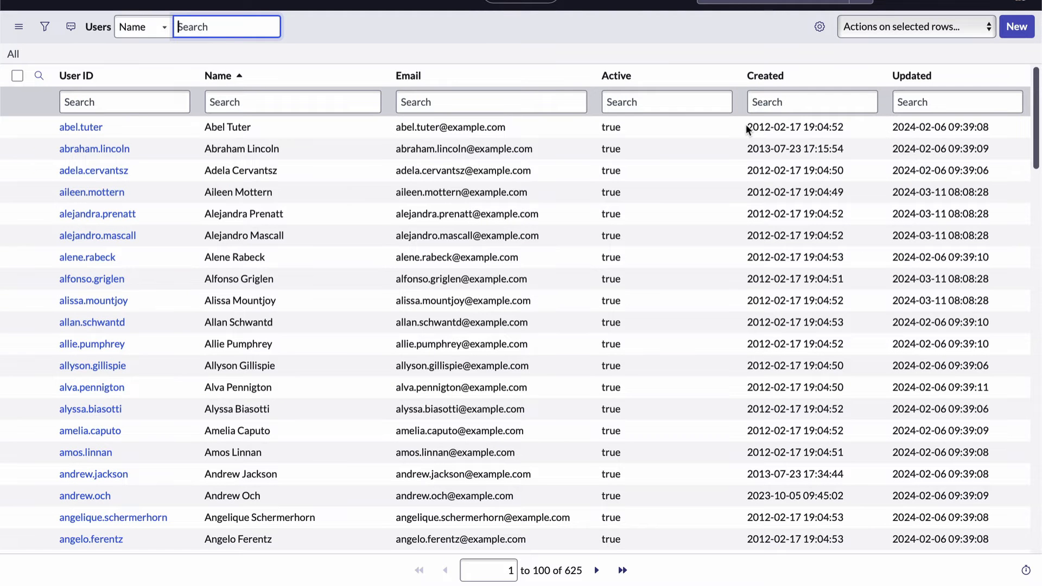
{"action": "left_click", "coordinate": [293, 102]}
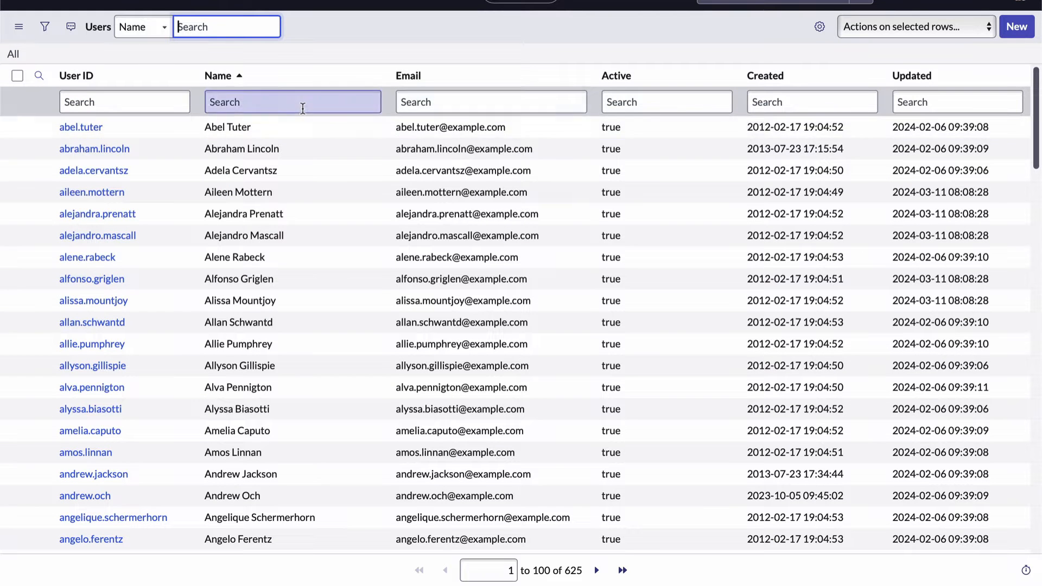
{"action": "left_click", "coordinate": [19, 26]}
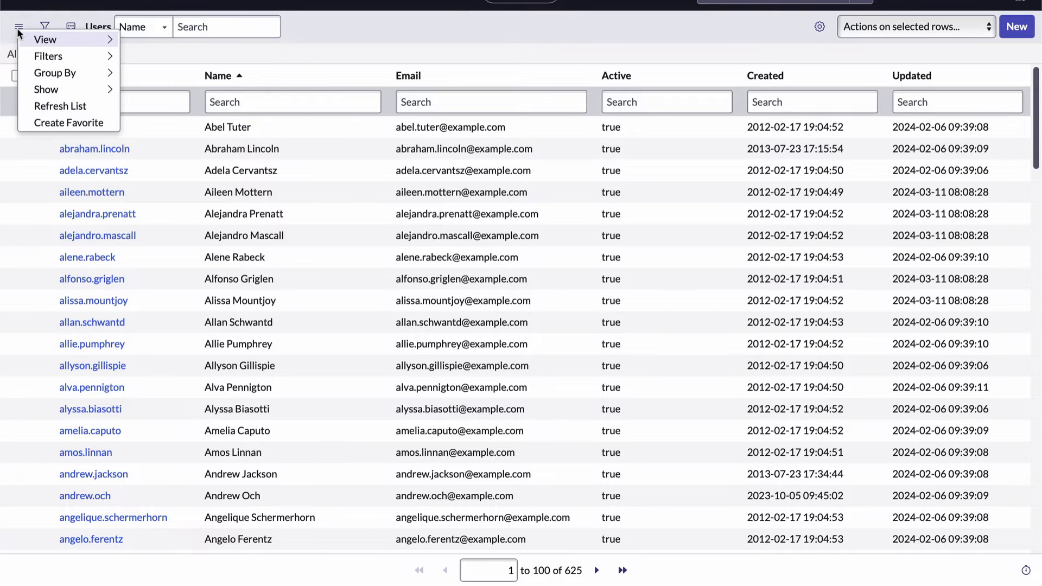
{"action": "left_click", "coordinate": [54, 72]}
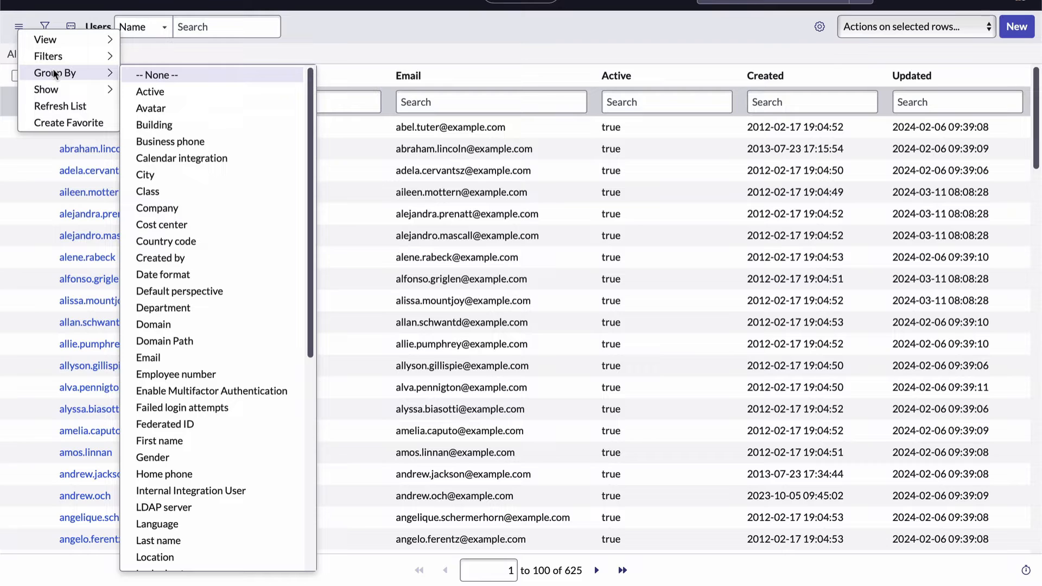
{"action": "mouse_move", "coordinate": [150, 91]}
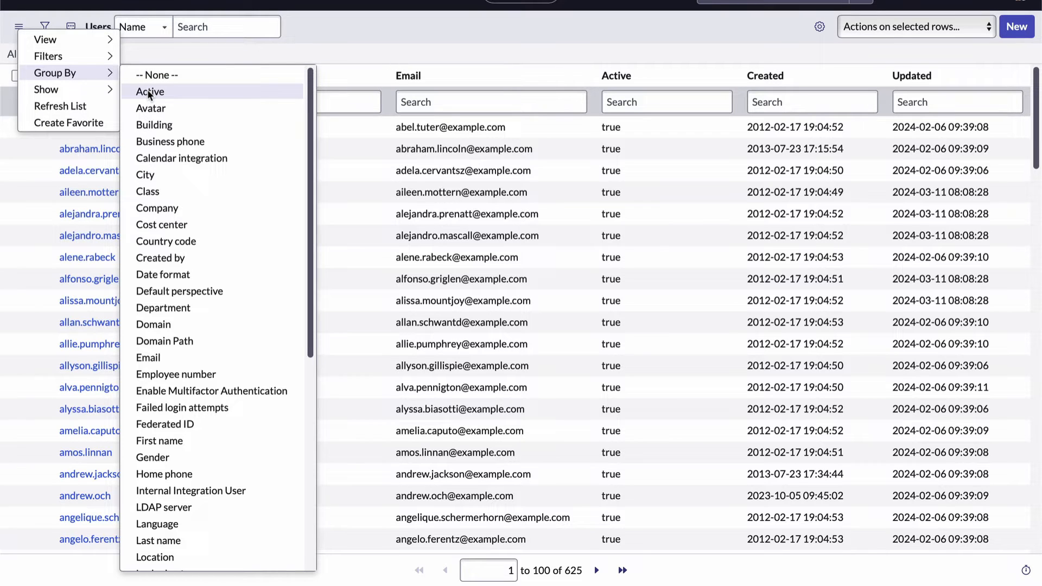
{"action": "mouse_move", "coordinate": [165, 231]}
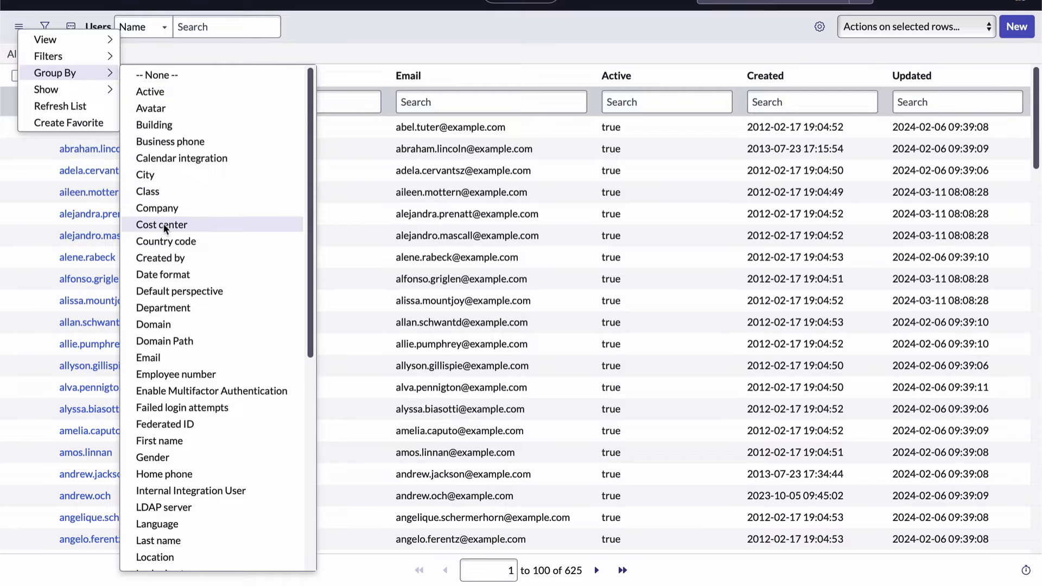
{"action": "scroll", "scroll_direction": "down", "scroll_amount": 3}
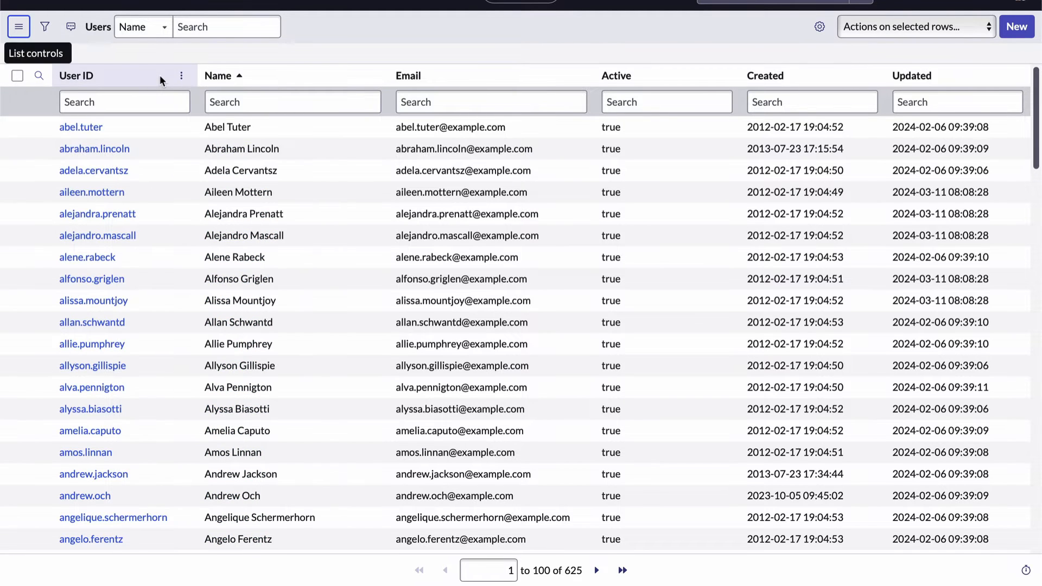
{"action": "left_click", "coordinate": [227, 26]}
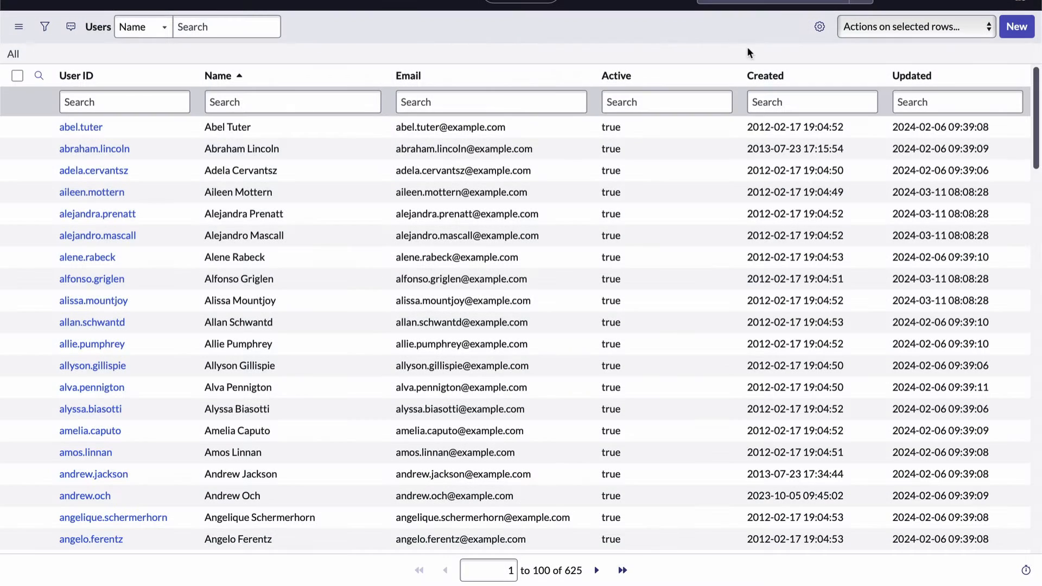
{"action": "mouse_move", "coordinate": [820, 26]}
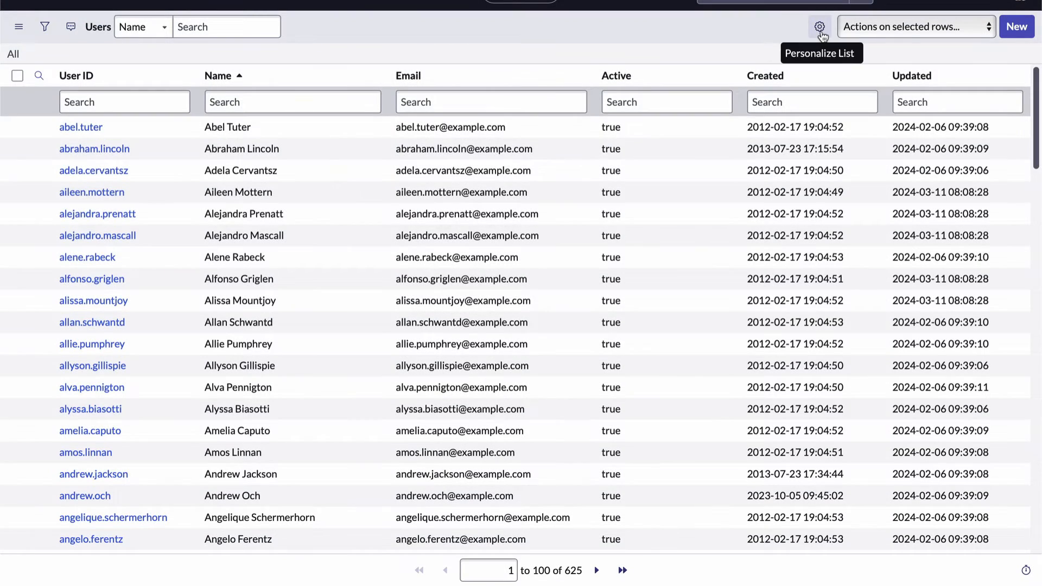
In Personalize List, add Business phone to Selected and move it up below Email.
{"action": "left_click", "coordinate": [820, 26]}
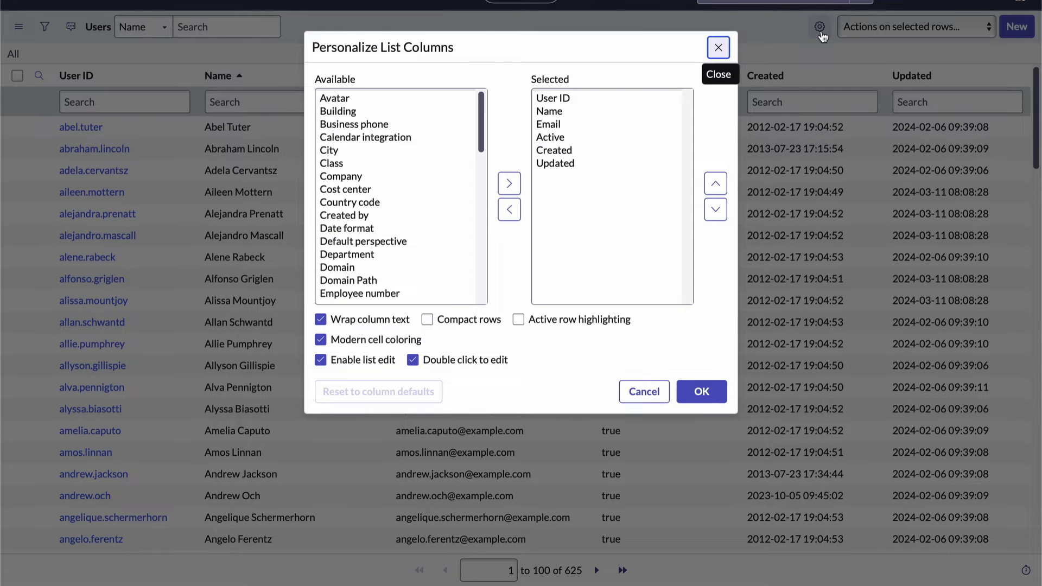
{"action": "mouse_move", "coordinate": [741, 165]}
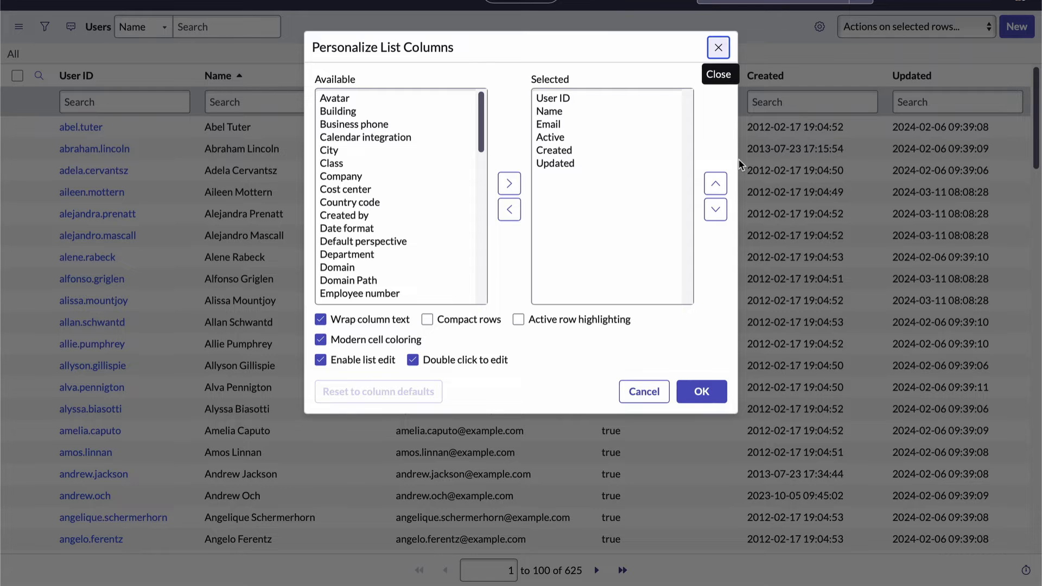
{"action": "mouse_move", "coordinate": [718, 140]}
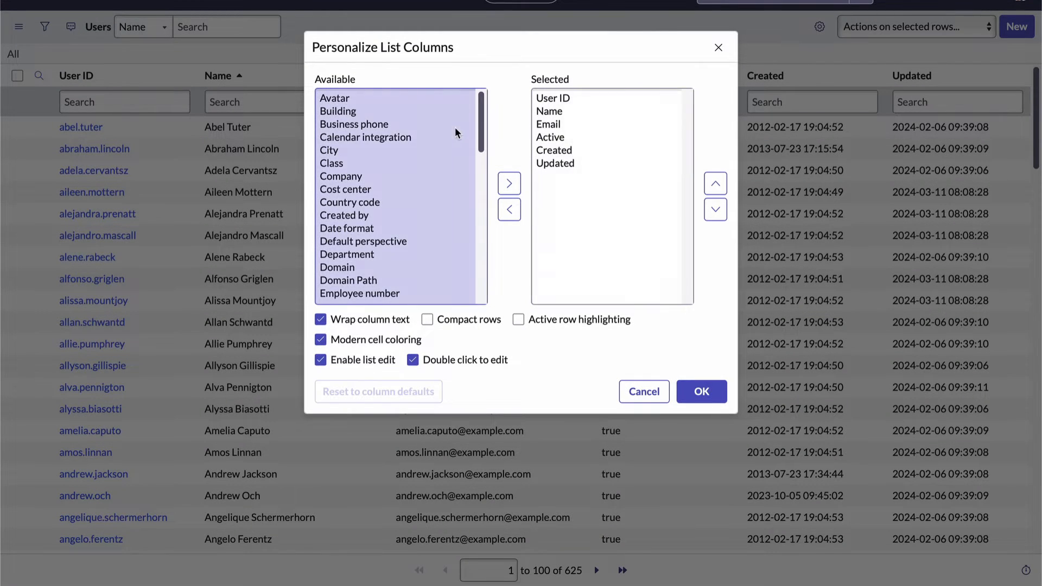
{"action": "left_click", "coordinate": [354, 124]}
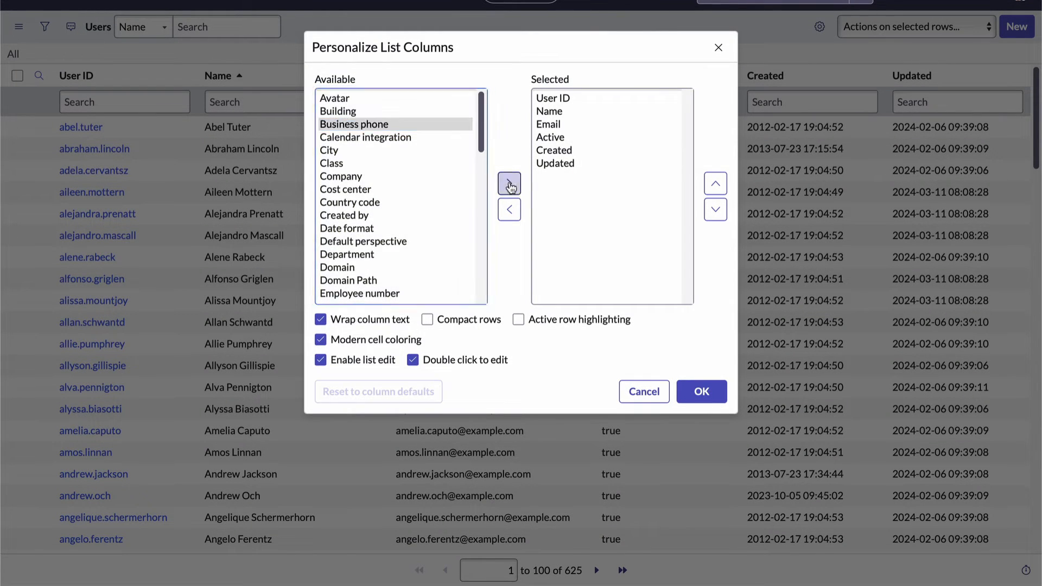
{"action": "left_click", "coordinate": [509, 184]}
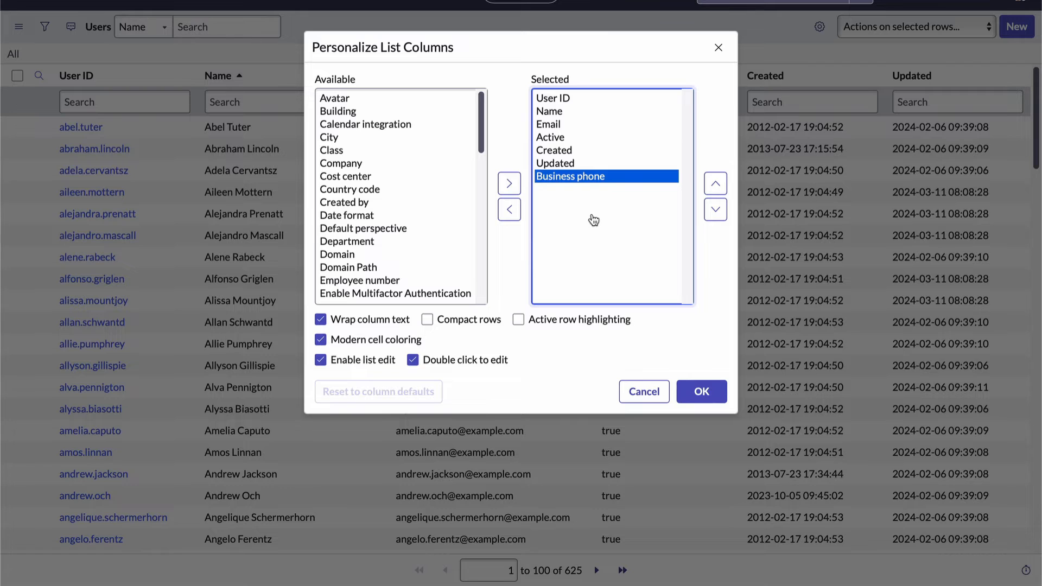
{"action": "mouse_move", "coordinate": [717, 240]}
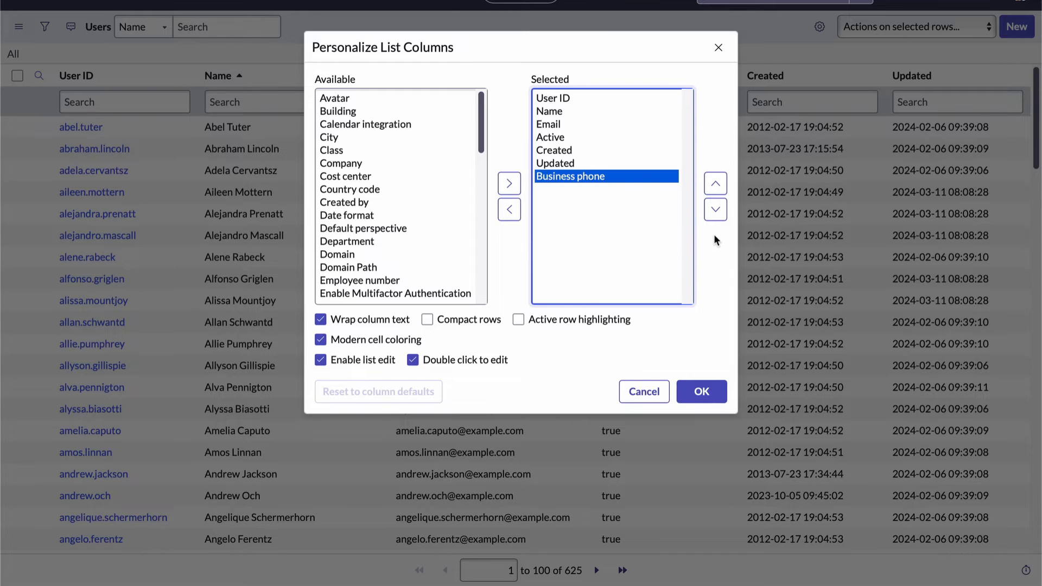
{"action": "left_click", "coordinate": [716, 183]}
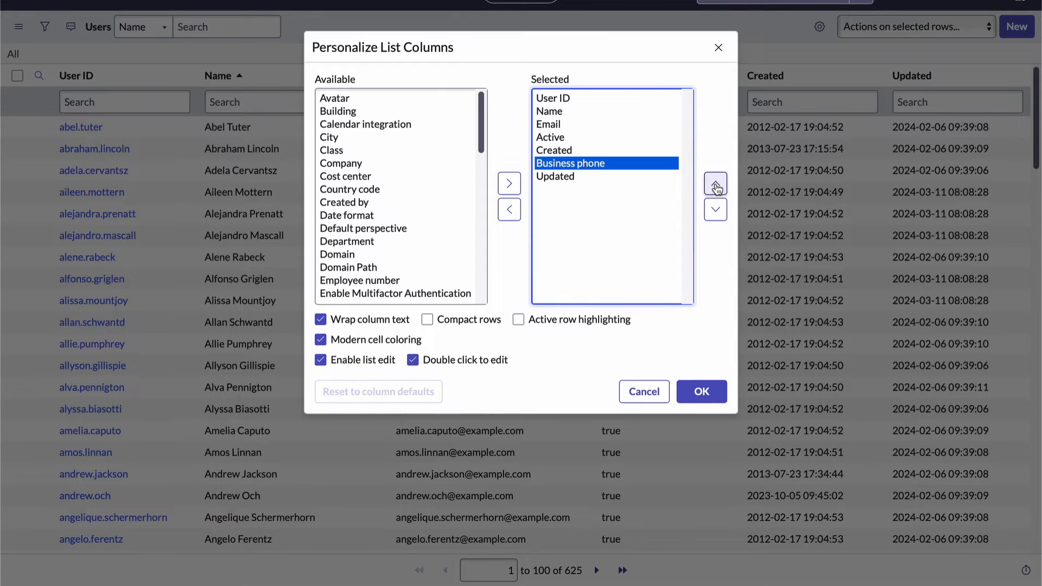
{"action": "left_click", "coordinate": [715, 184]}
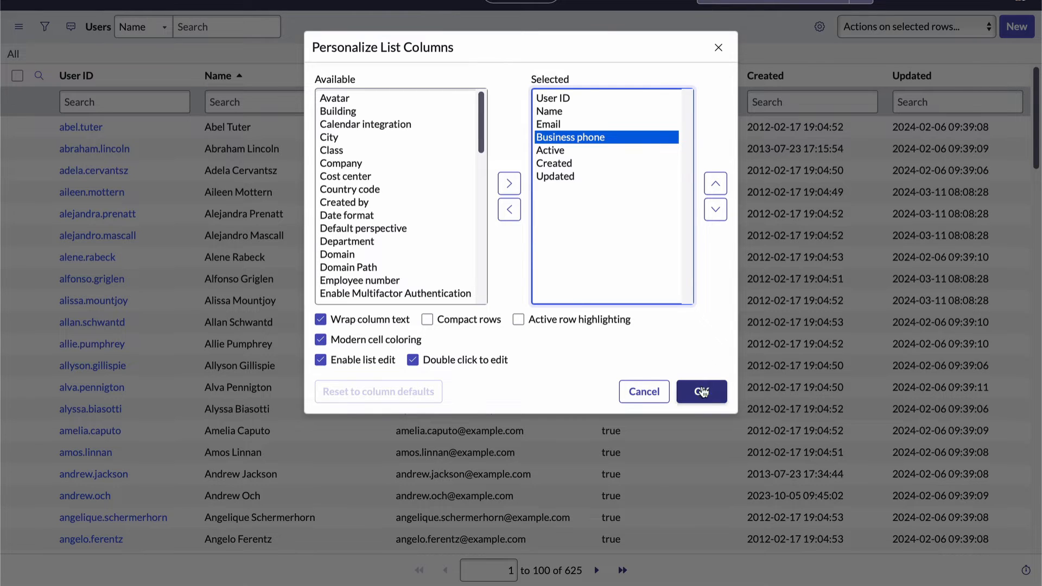
Apply the Business phone column, then choose Configure > List Layout for the Users list.
{"action": "left_click", "coordinate": [701, 391]}
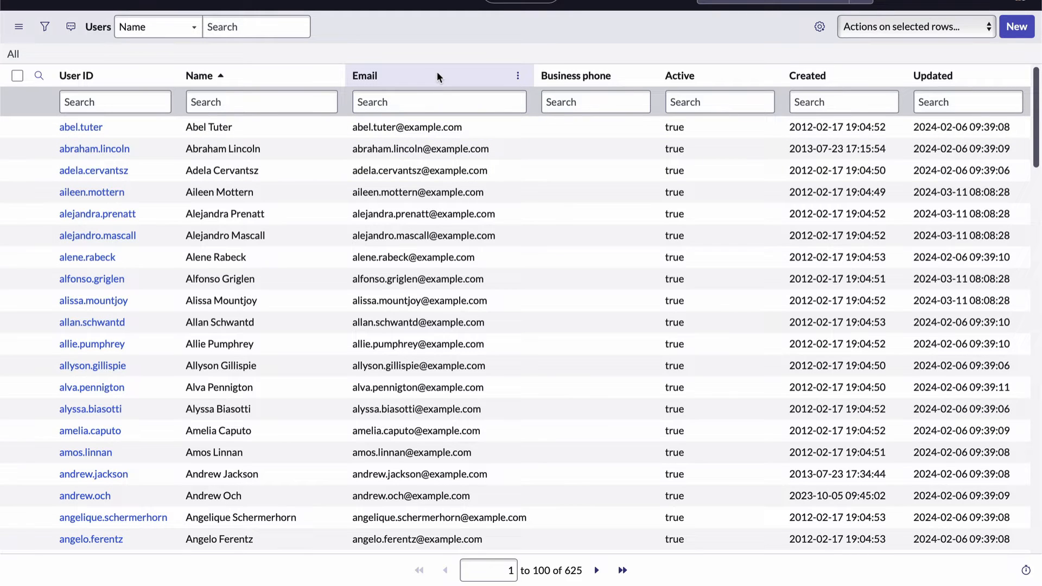
{"action": "left_click", "coordinate": [517, 76]}
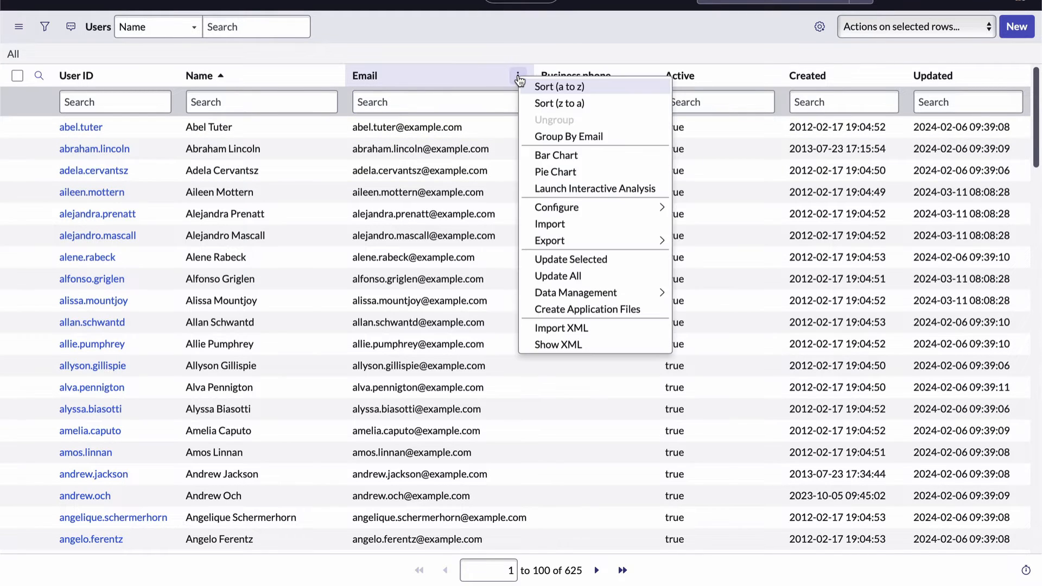
{"action": "mouse_move", "coordinate": [582, 205]}
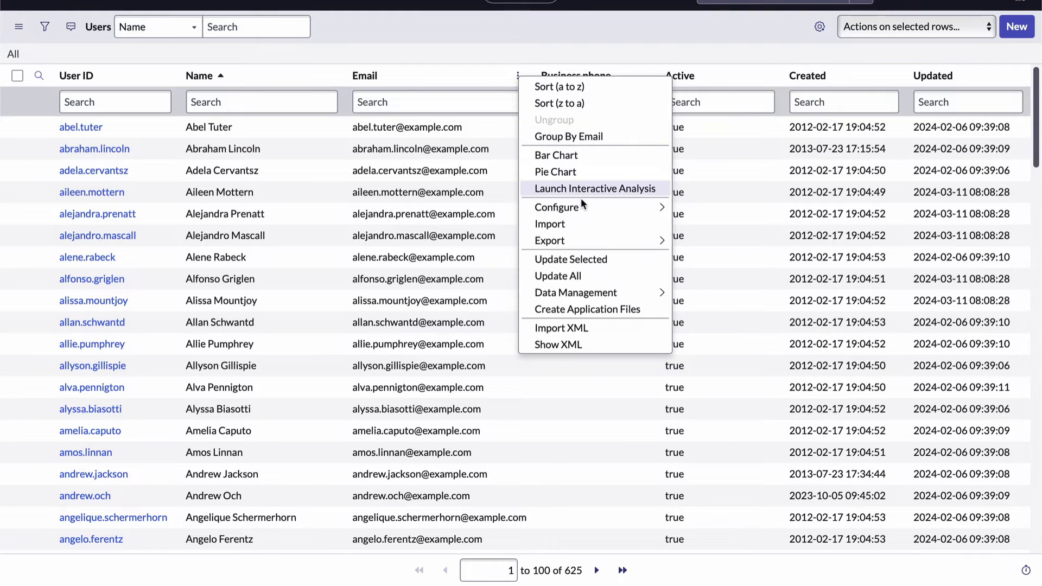
{"action": "mouse_move", "coordinate": [572, 207]}
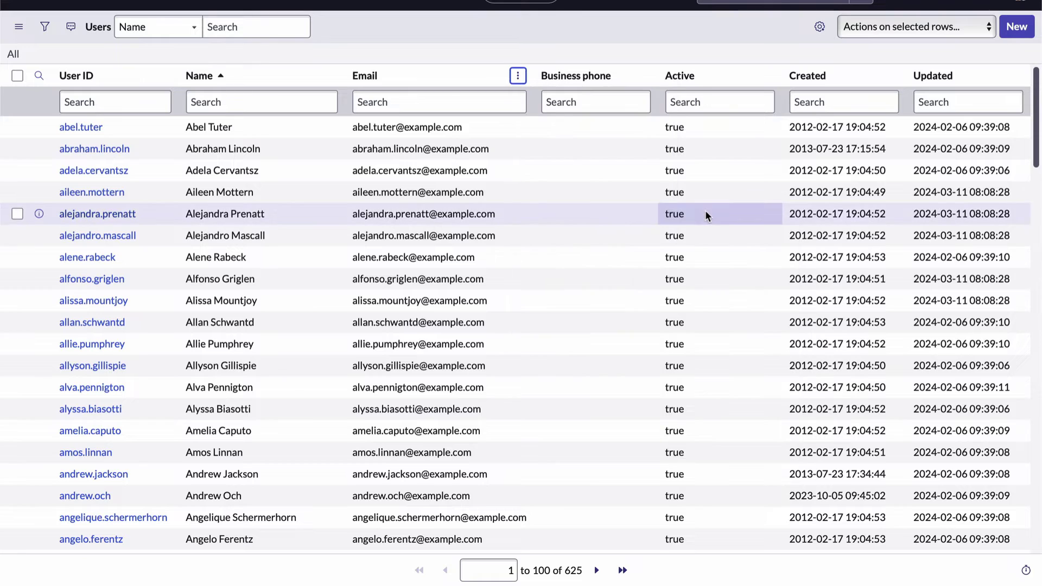
{"action": "left_click", "coordinate": [517, 76]}
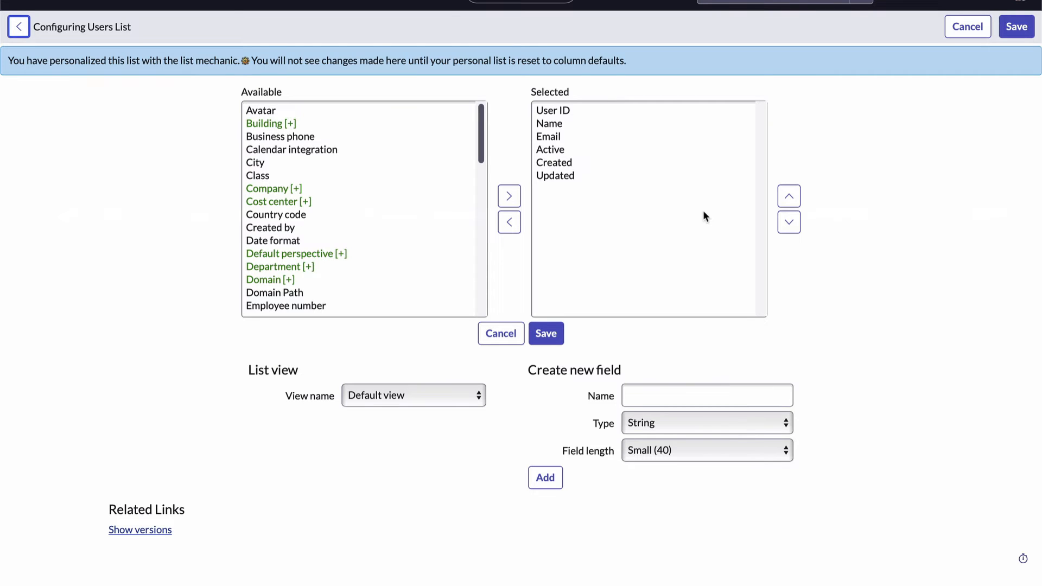
Create a new list view named 'Password Reset'.
{"action": "left_click", "coordinate": [414, 395]}
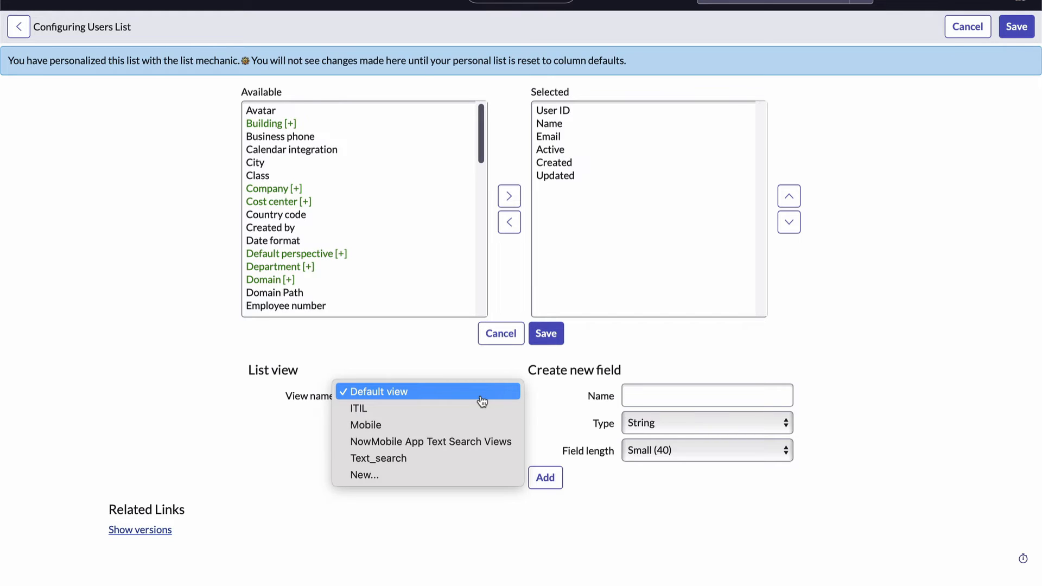
{"action": "left_click", "coordinate": [375, 392]}
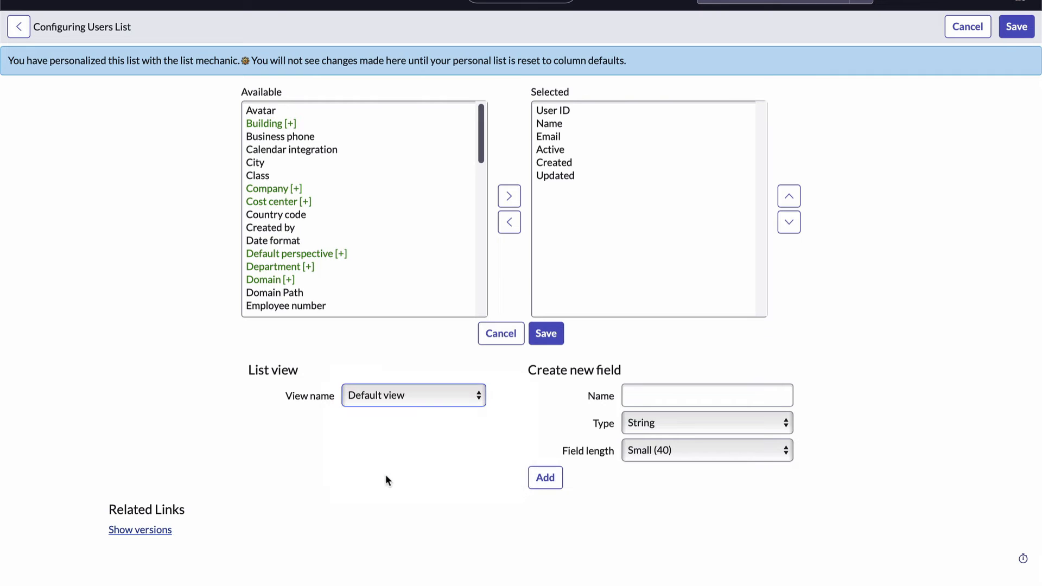
{"action": "left_click", "coordinate": [414, 395]}
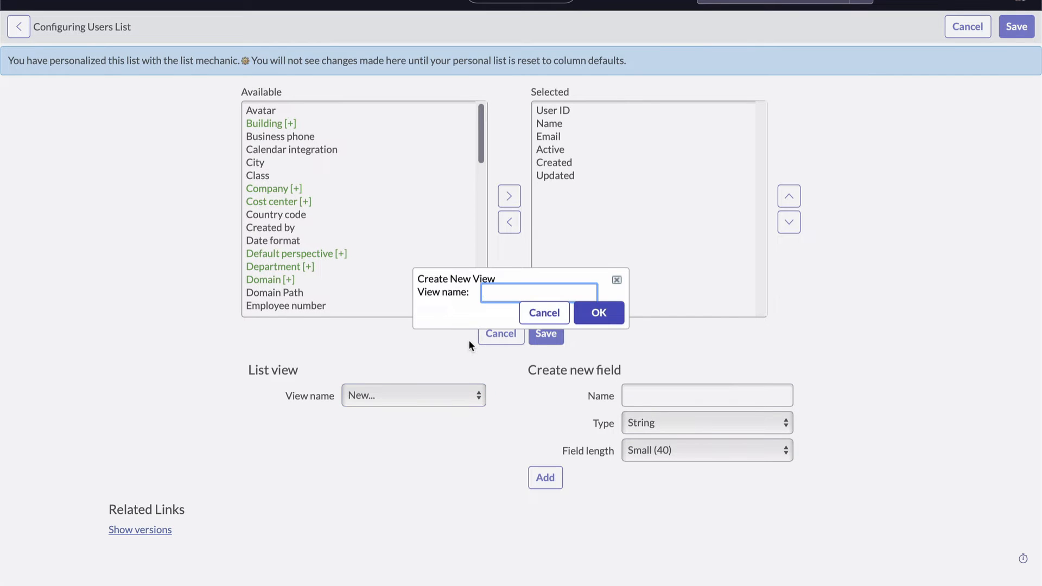
{"action": "type", "text": "Password Reset"}
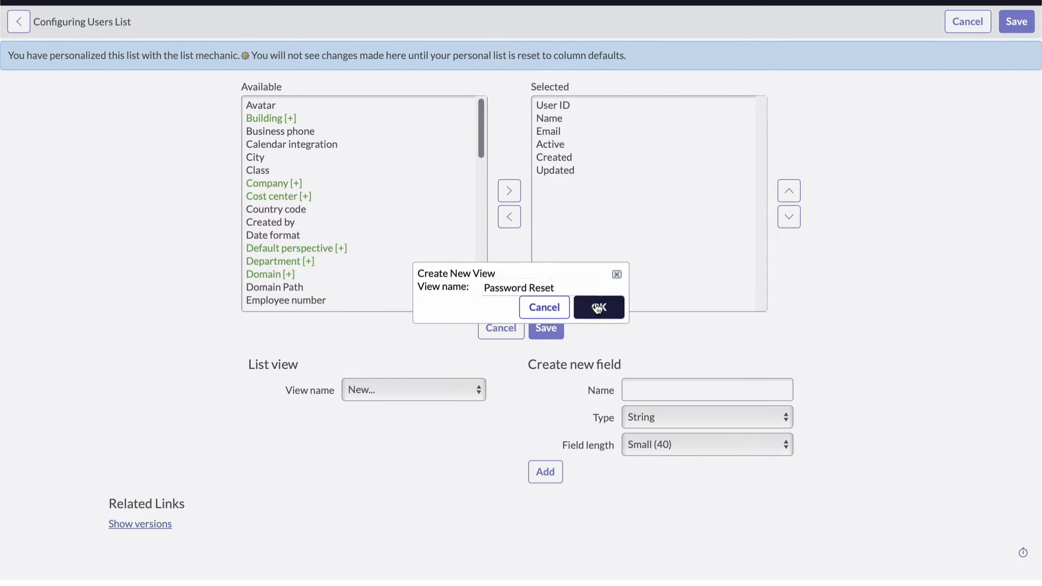
{"action": "left_click", "coordinate": [599, 308]}
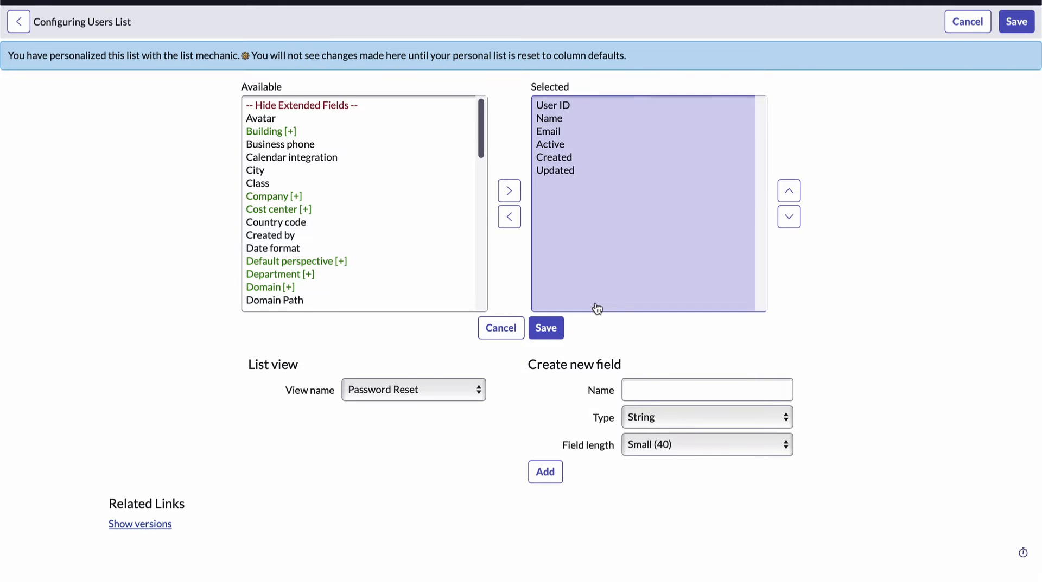
Remove Name, Active, Created and Updated and add Password needs reset to the view's columns.
{"action": "left_click", "coordinate": [550, 118]}
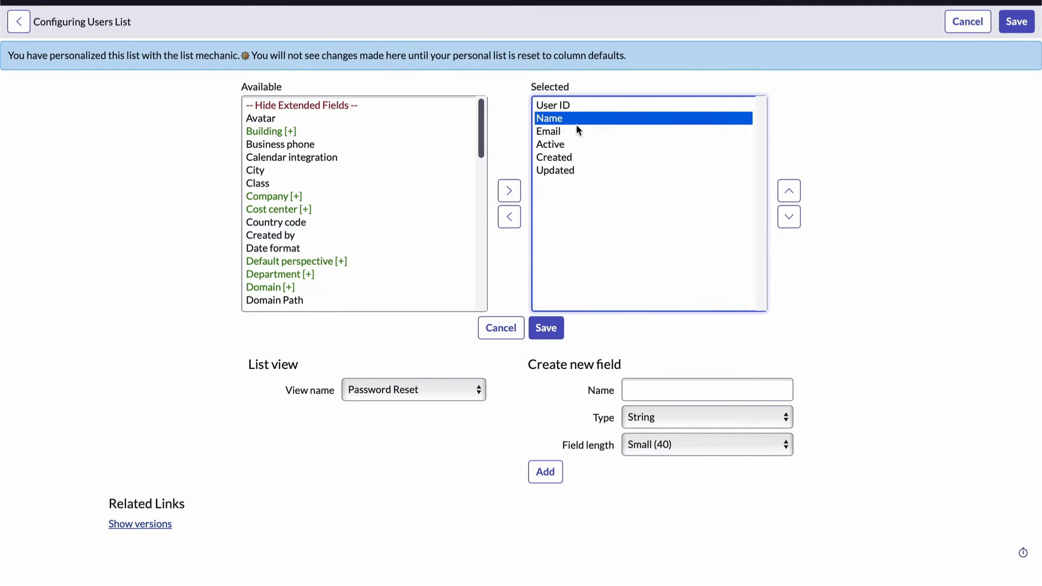
{"action": "left_click", "coordinate": [509, 216]}
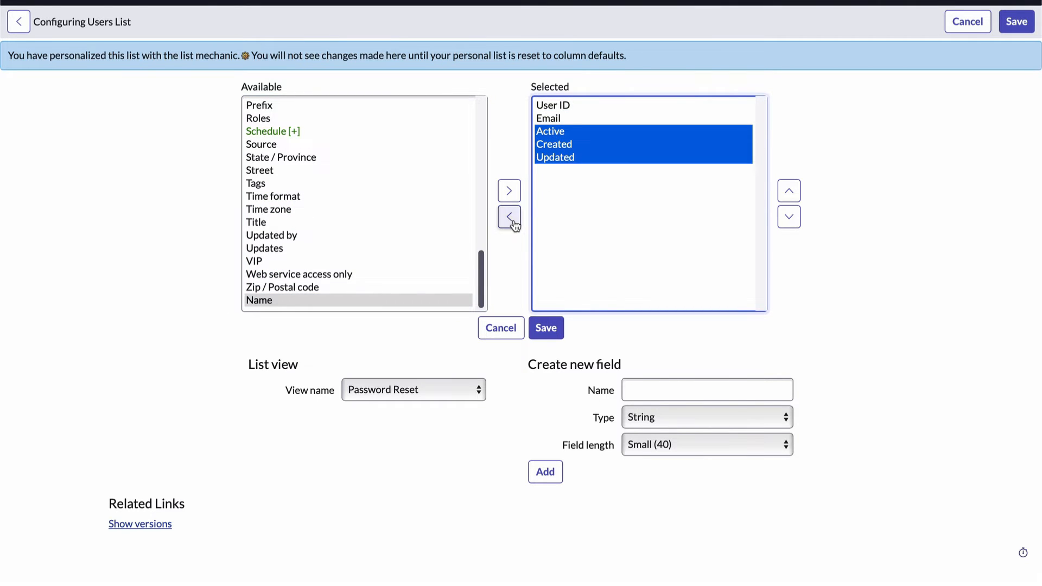
{"action": "left_click", "coordinate": [510, 217]}
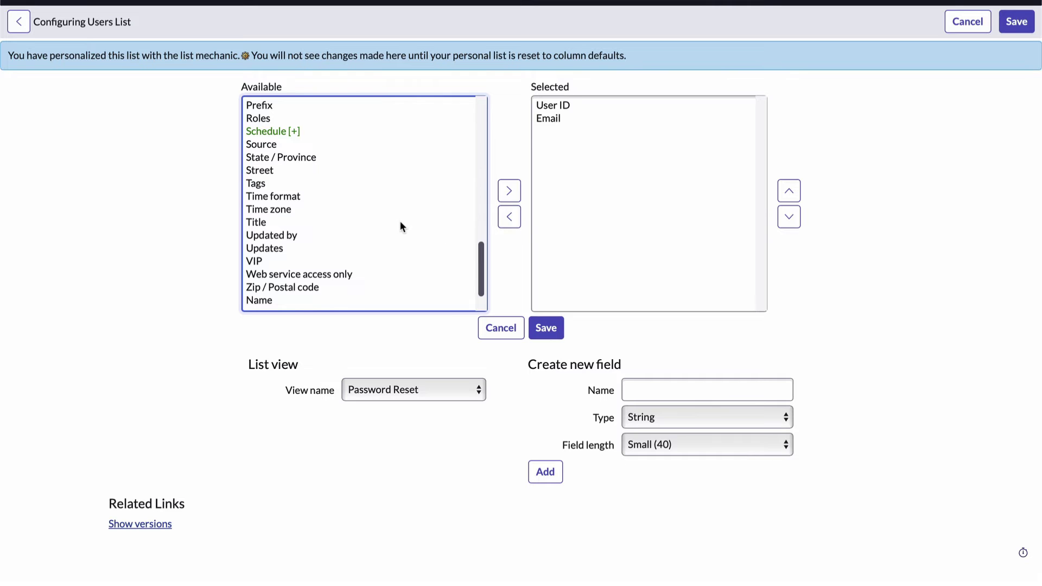
{"action": "left_click", "coordinate": [293, 209]}
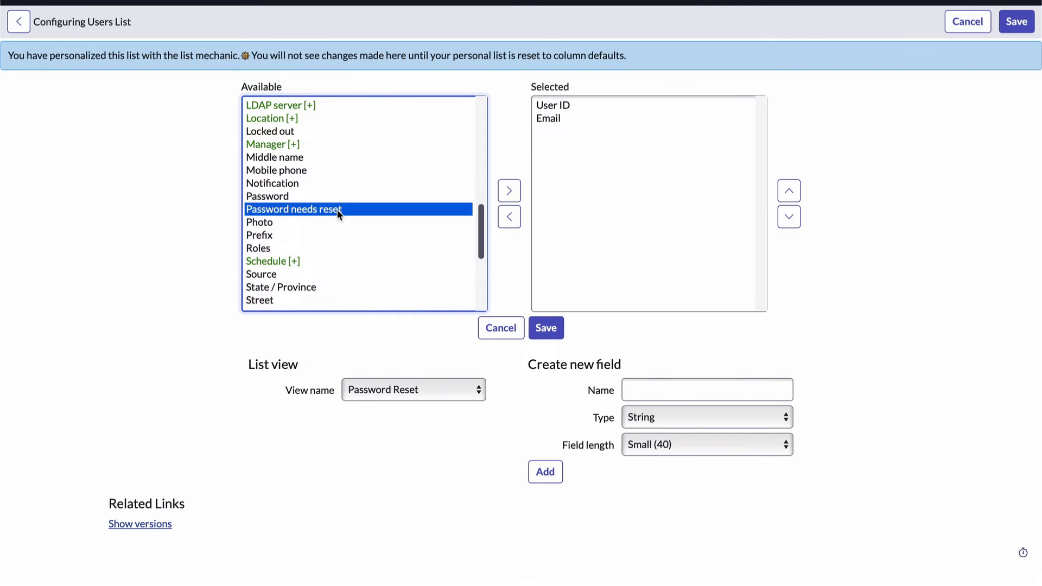
{"action": "left_click", "coordinate": [509, 190]}
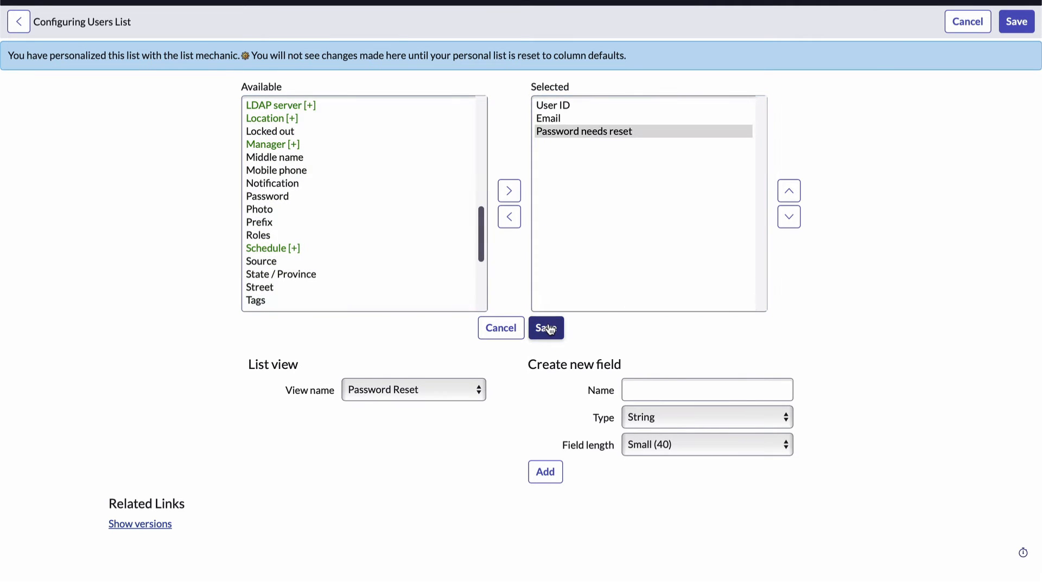
Save the layout and switch the Users list to the Password Reset view.
{"action": "left_click", "coordinate": [545, 328]}
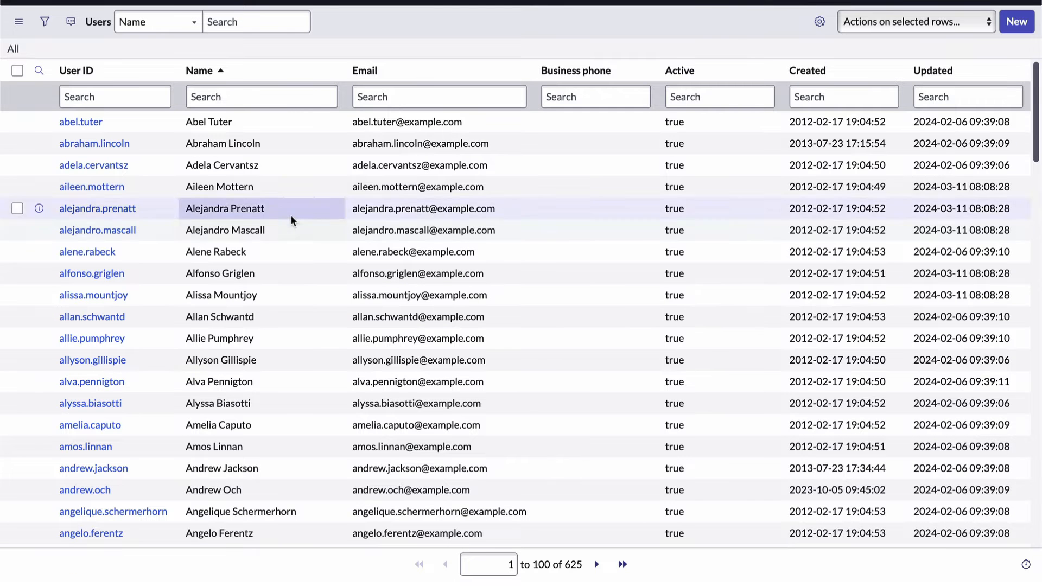
{"action": "left_click", "coordinate": [19, 21]}
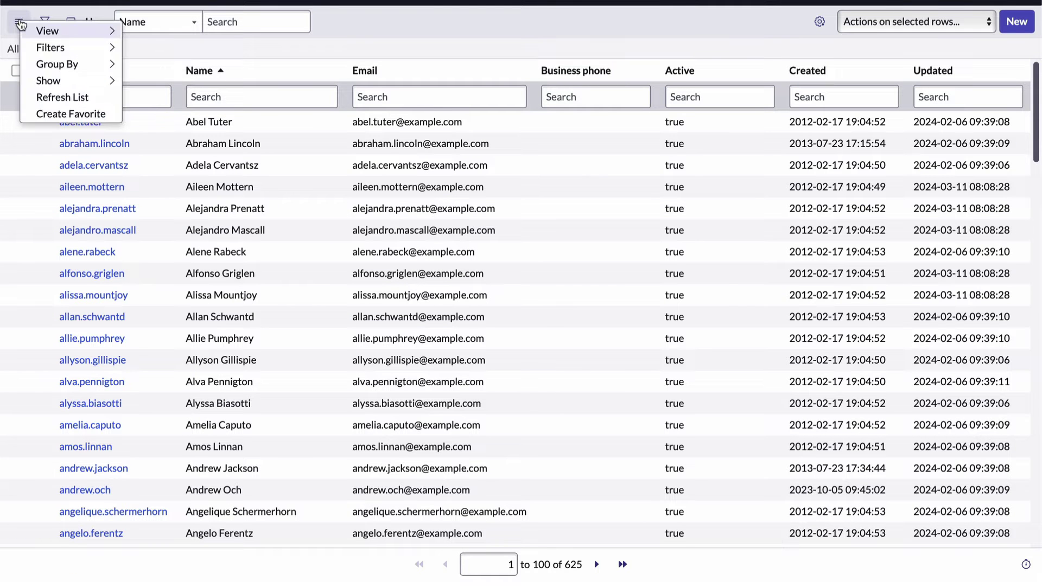
{"action": "left_click", "coordinate": [42, 30]}
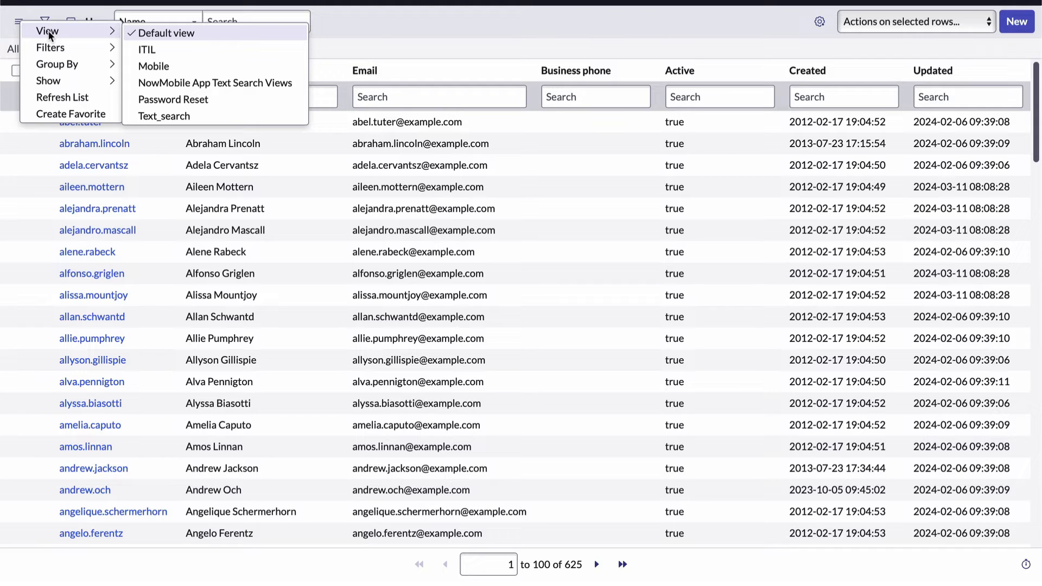
{"action": "mouse_move", "coordinate": [176, 87]}
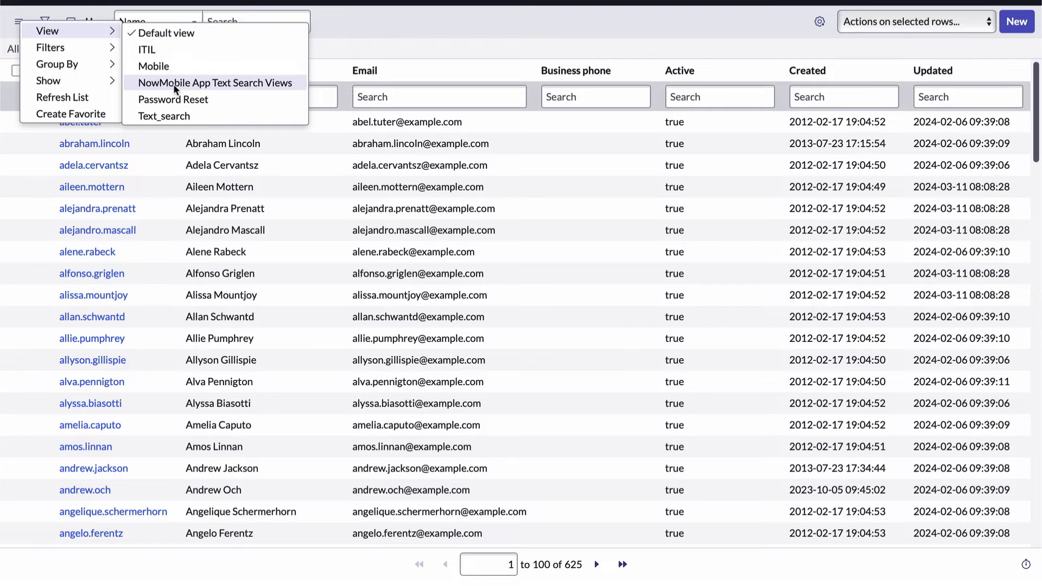
{"action": "left_click", "coordinate": [141, 99]}
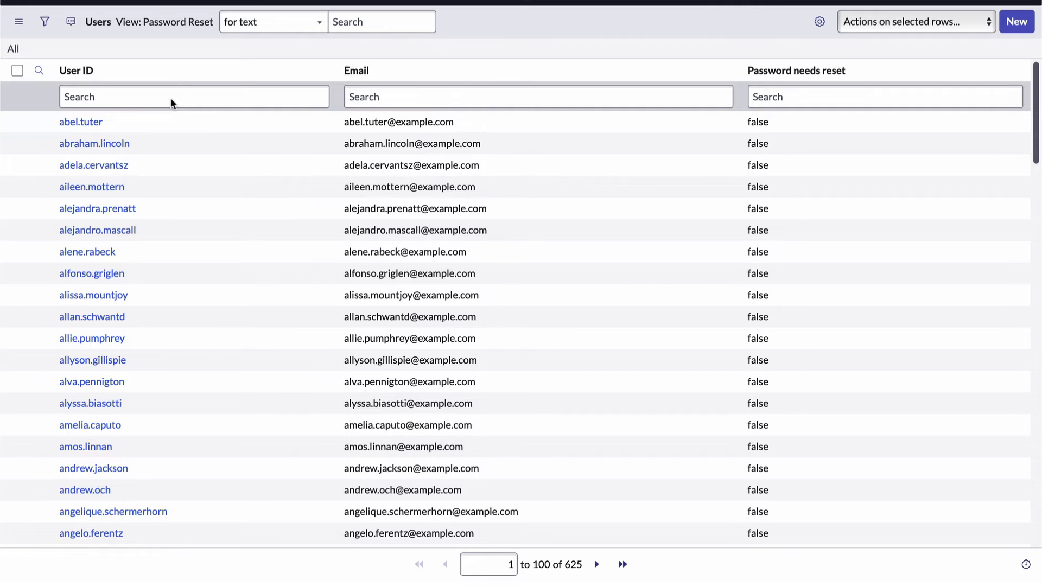
Switch the Users list back to the Default view from the list menu.
{"action": "left_click", "coordinate": [195, 97]}
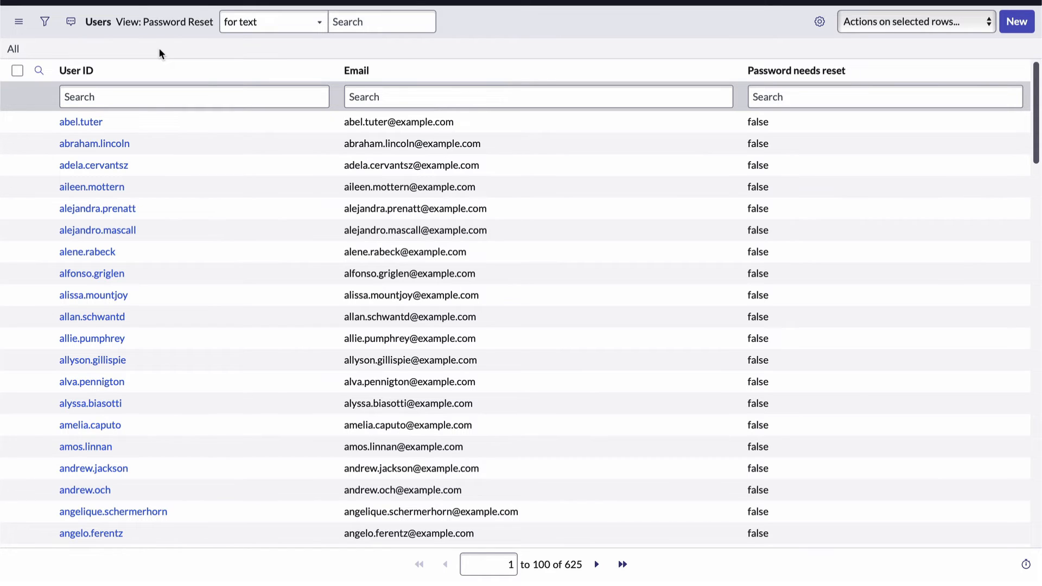
{"action": "left_click", "coordinate": [19, 21]}
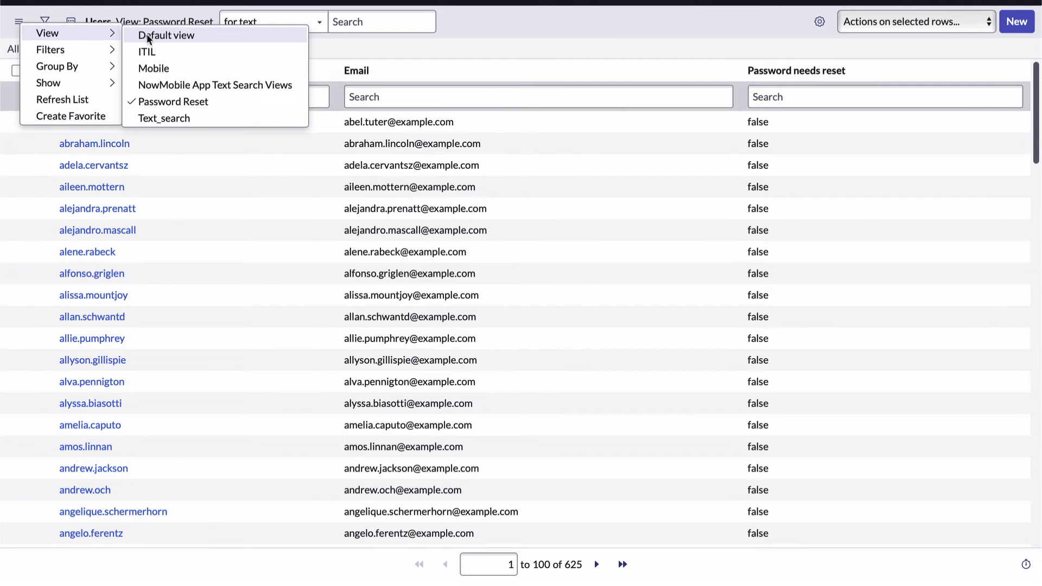
{"action": "left_click", "coordinate": [172, 35]}
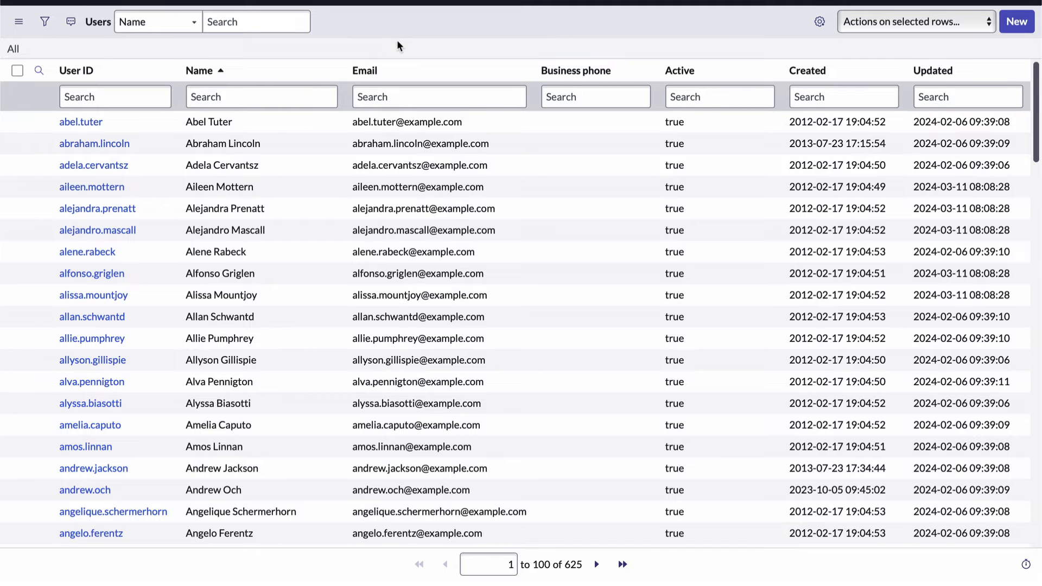
{"action": "mouse_move", "coordinate": [820, 22]}
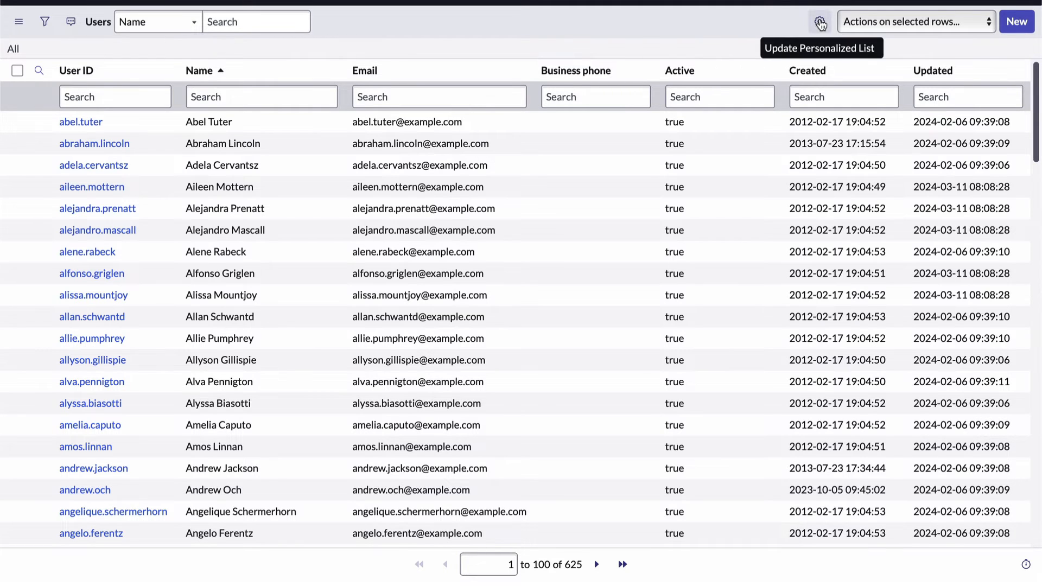
Remove the Created and Updated columns from the Users list layout.
{"action": "left_click", "coordinate": [821, 22]}
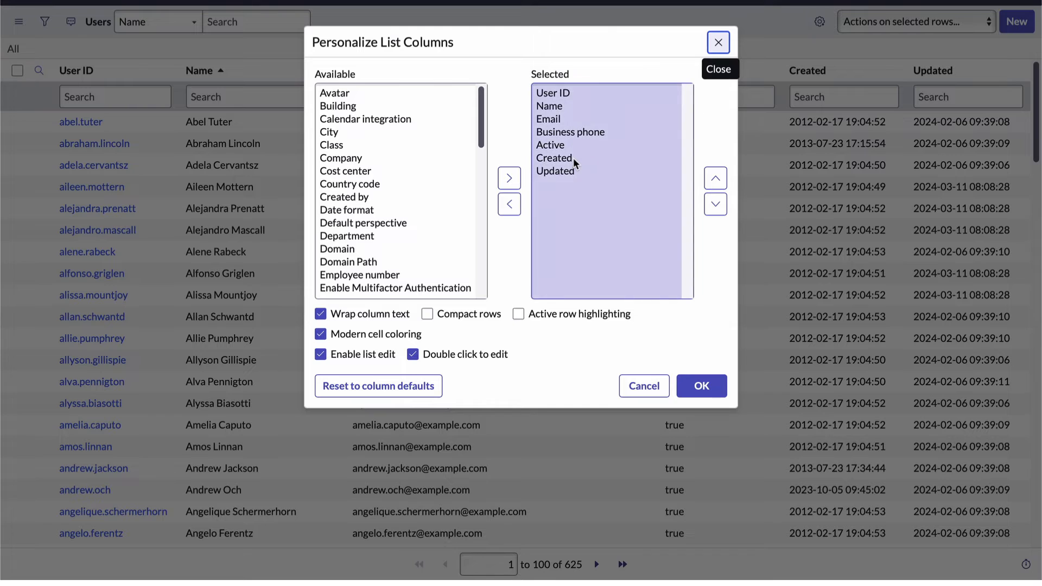
{"action": "left_click", "coordinate": [554, 172]}
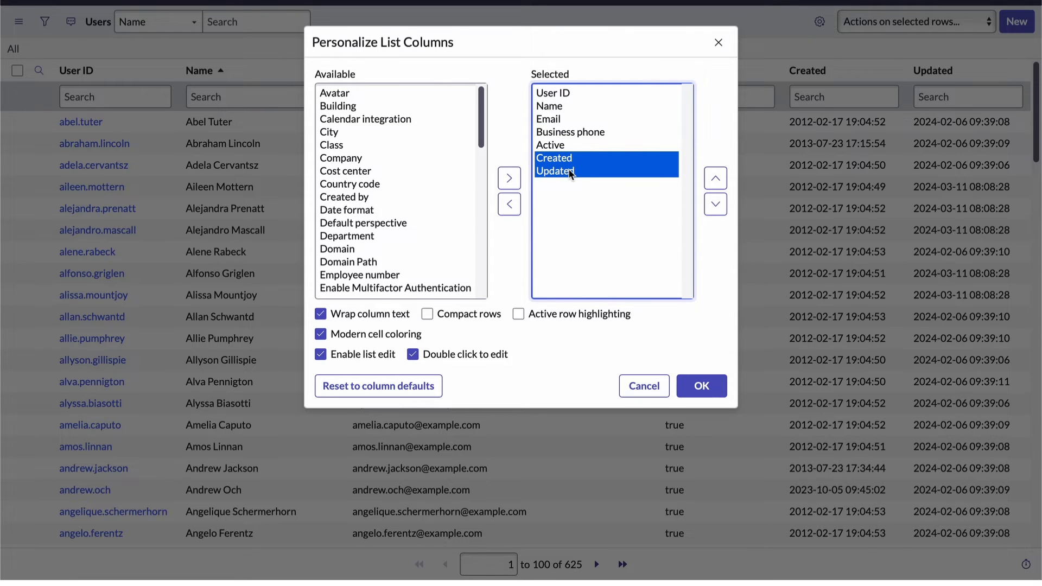
{"action": "left_click", "coordinate": [509, 205]}
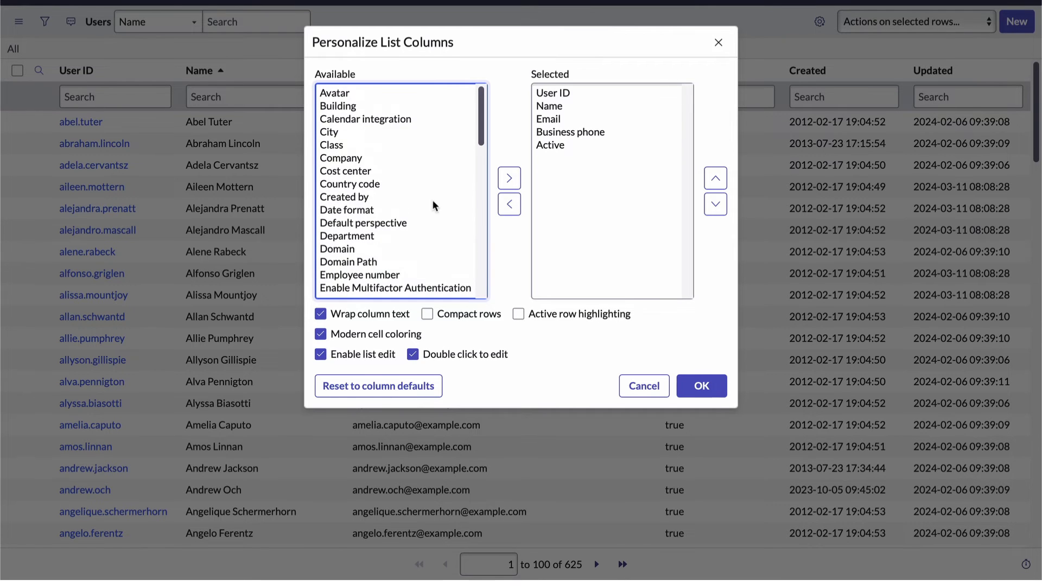
{"action": "mouse_move", "coordinate": [373, 267]}
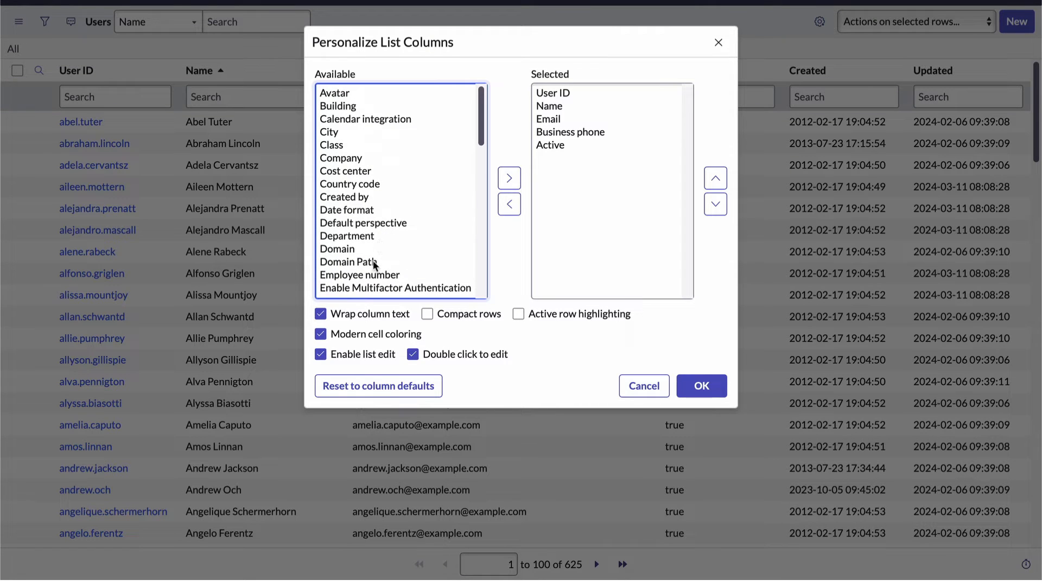
{"action": "mouse_move", "coordinate": [387, 245]}
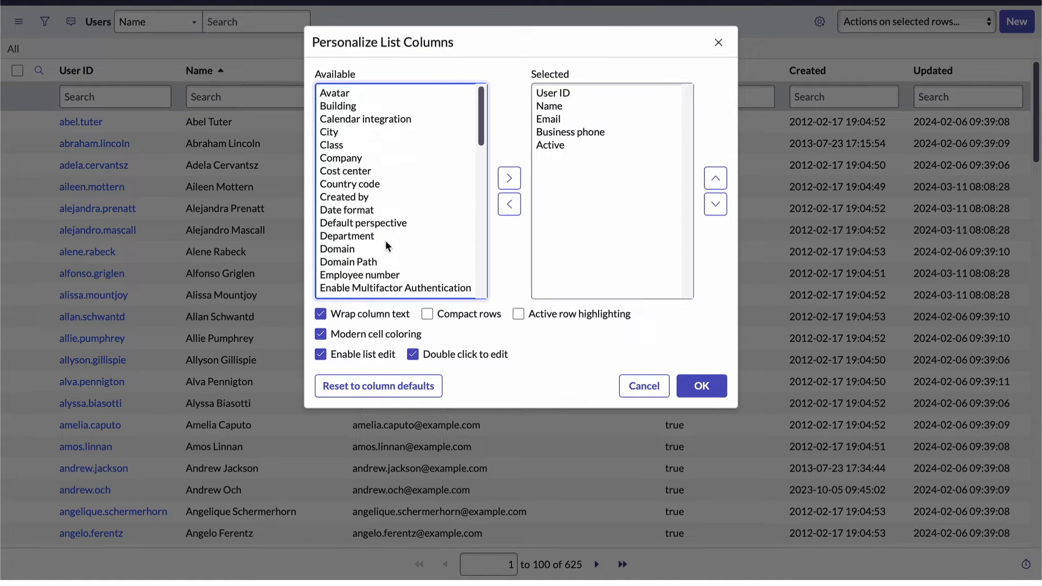
Add Department and Gender as columns and apply the new layout.
{"action": "left_click", "coordinate": [347, 237]}
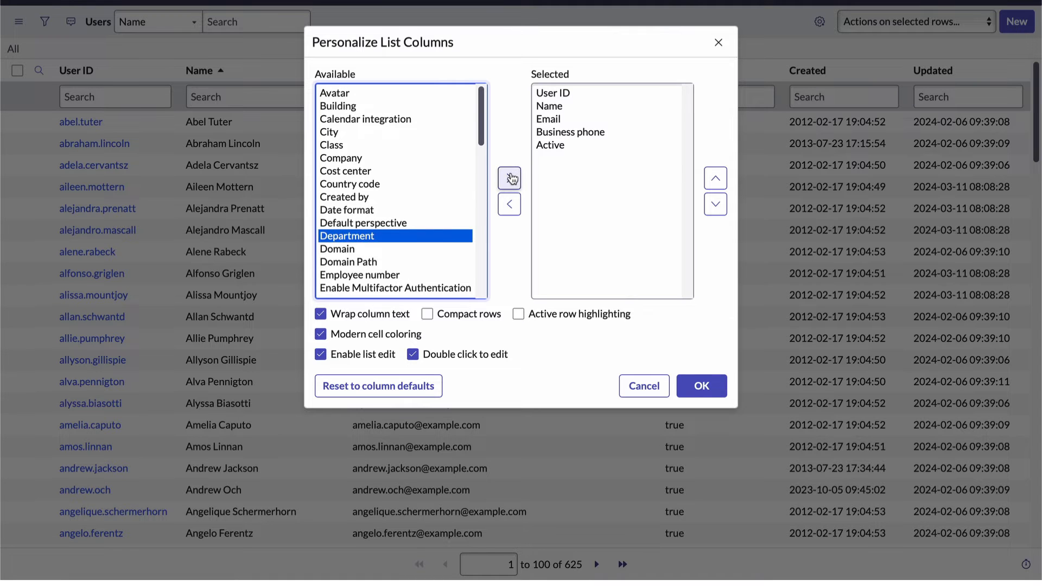
{"action": "left_click", "coordinate": [509, 178]}
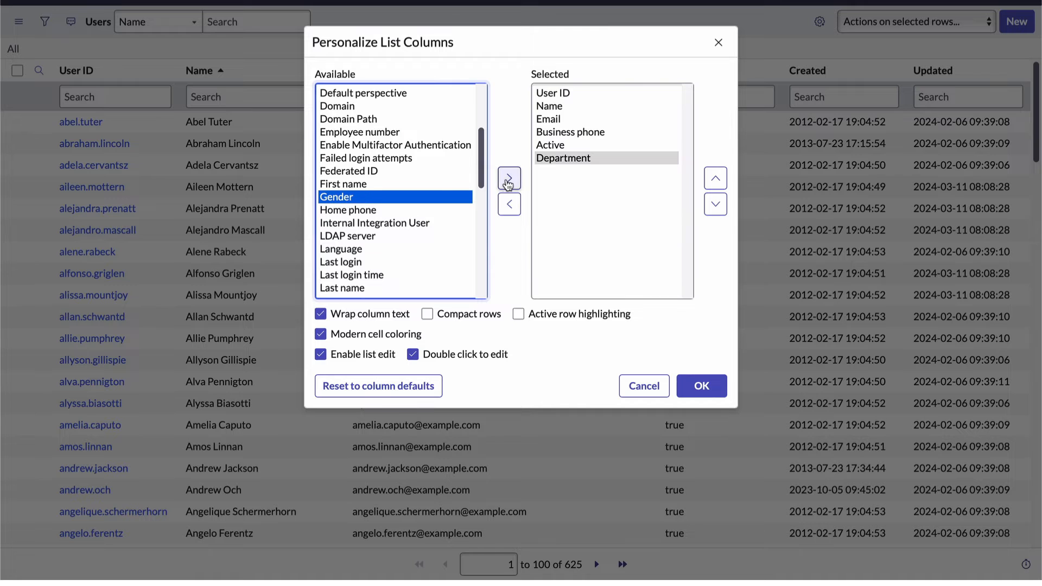
{"action": "left_click", "coordinate": [509, 179]}
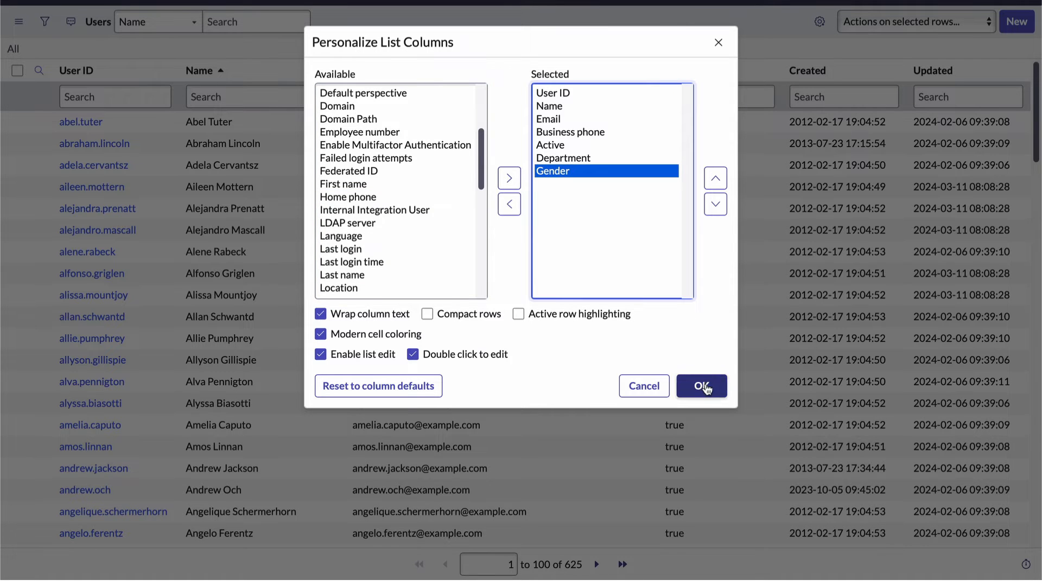
{"action": "left_click", "coordinate": [701, 387]}
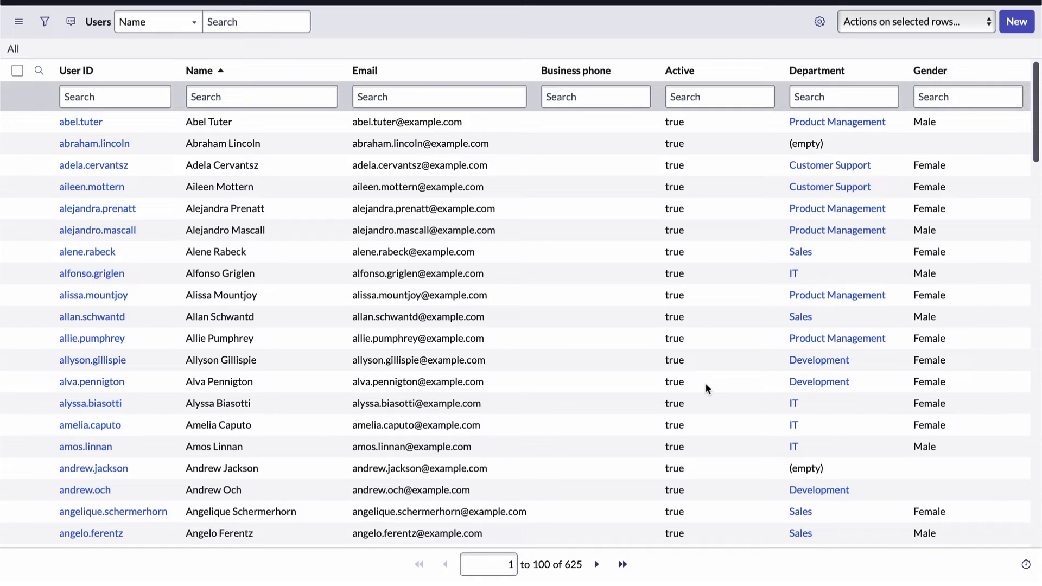
{"action": "left_click", "coordinate": [844, 97]}
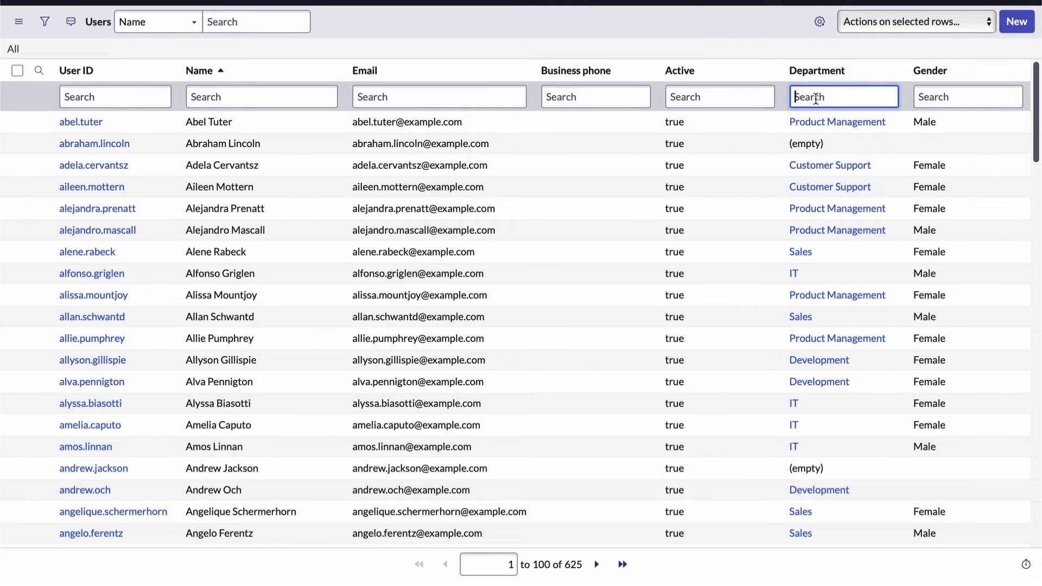
{"action": "type", "text": "="}
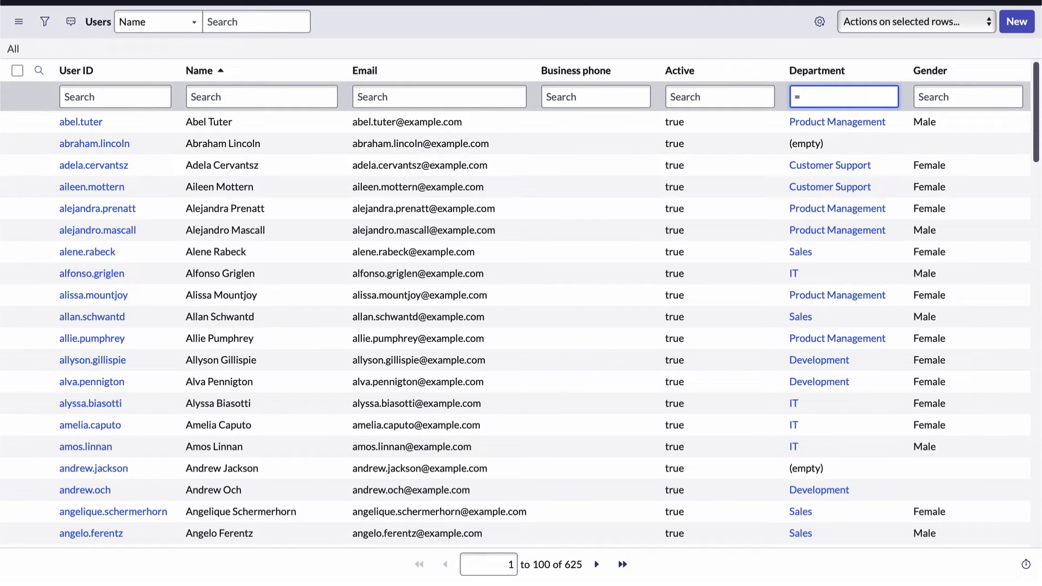
{"action": "type", "text": "sales"}
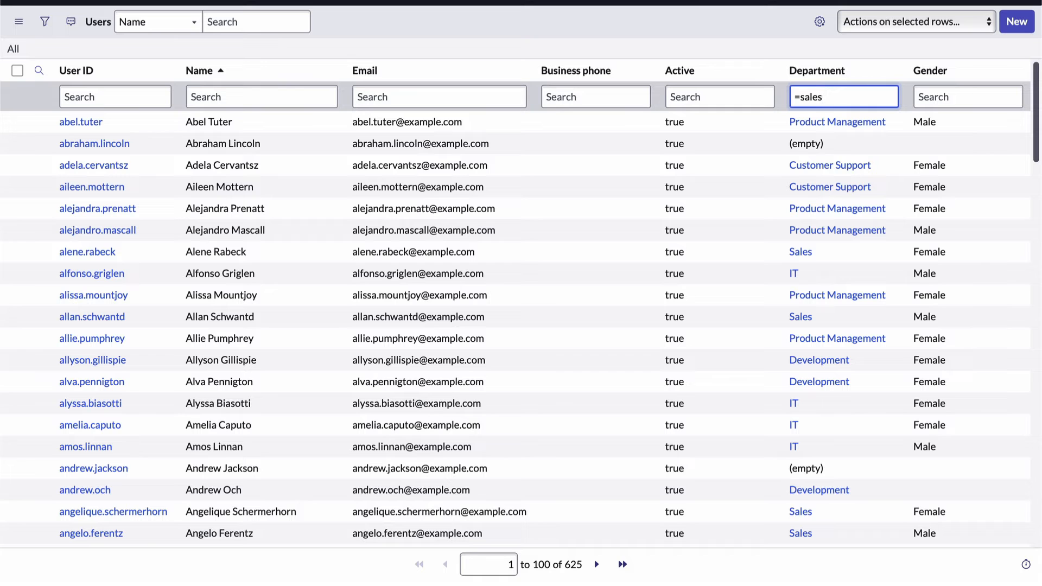
{"action": "key", "text": "Enter"}
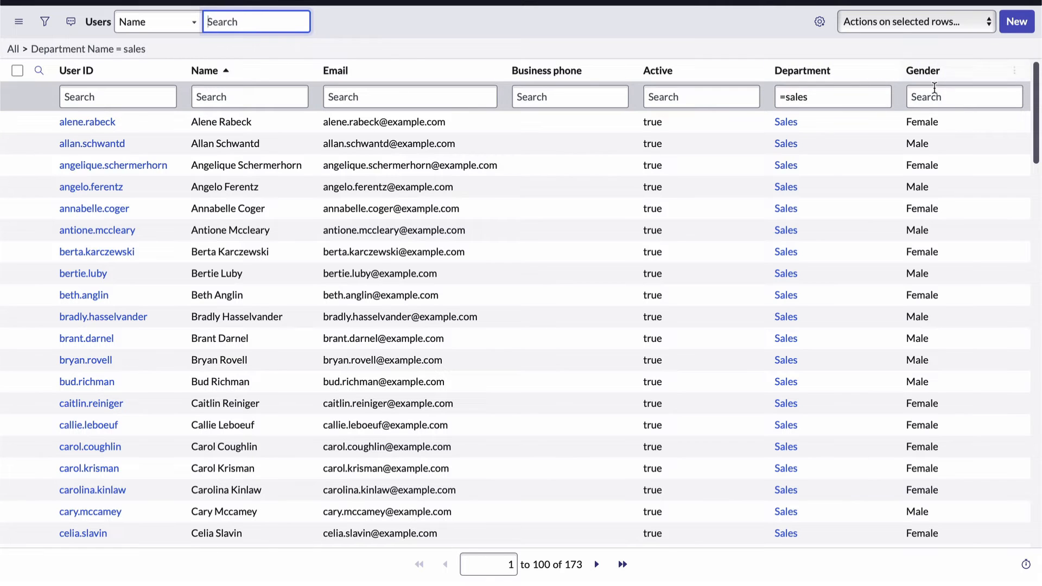
{"action": "type", "text": "="}
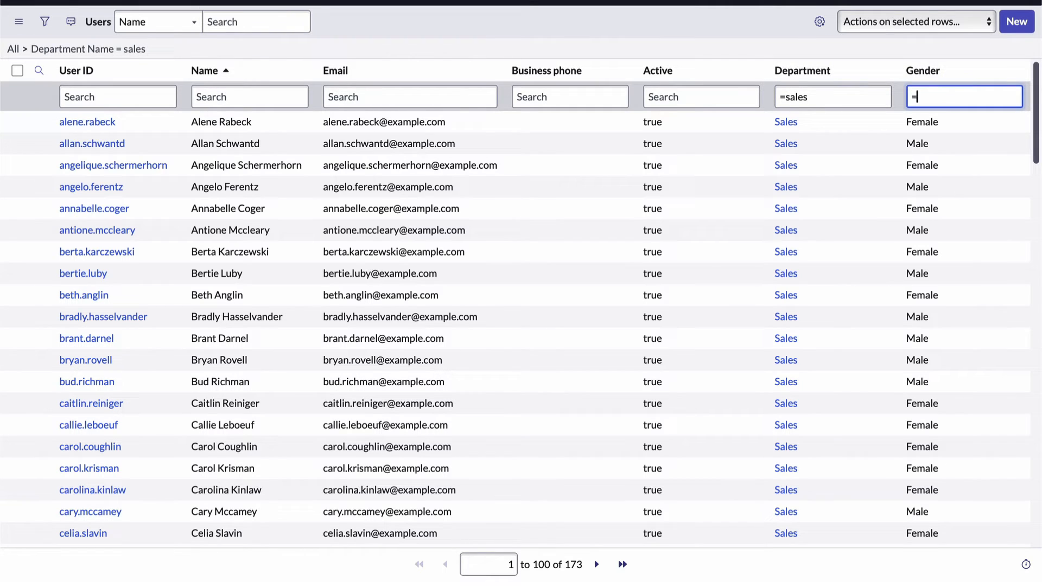
{"action": "type", "text": "femals"}
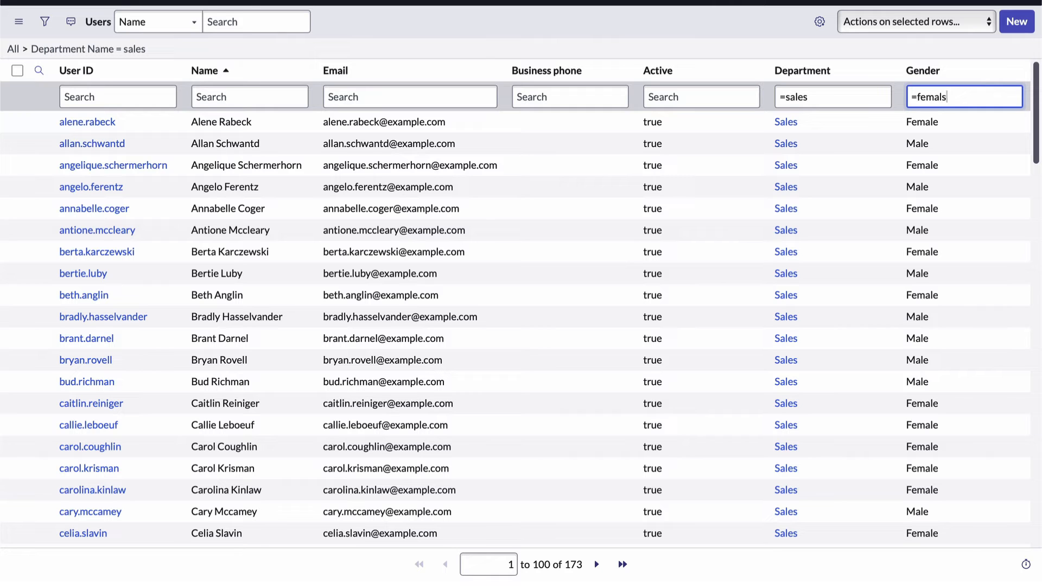
{"action": "key", "text": "Backspace"}
{"action": "type", "text": "e"}
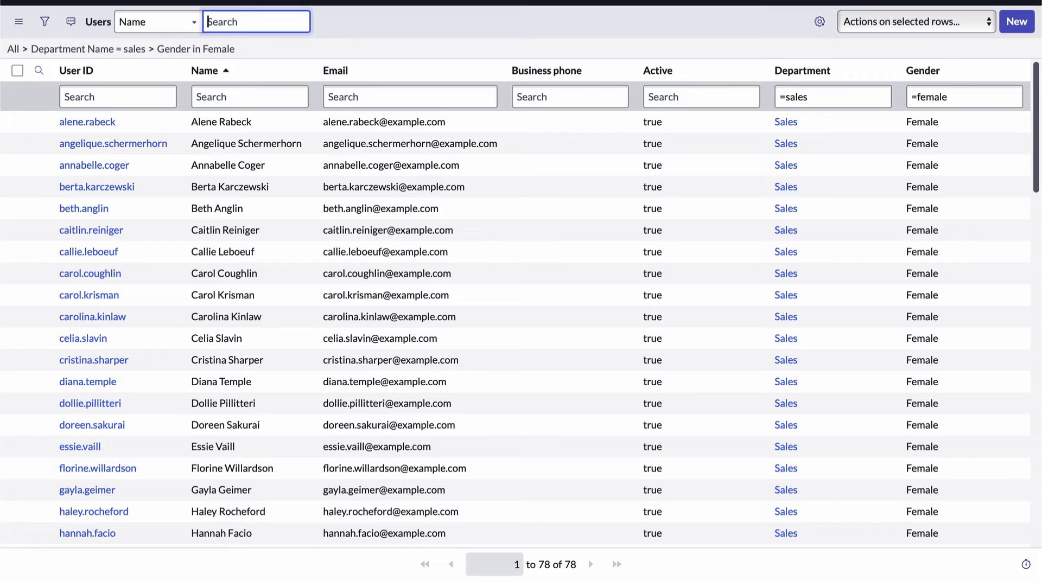
{"action": "left_click", "coordinate": [702, 97]}
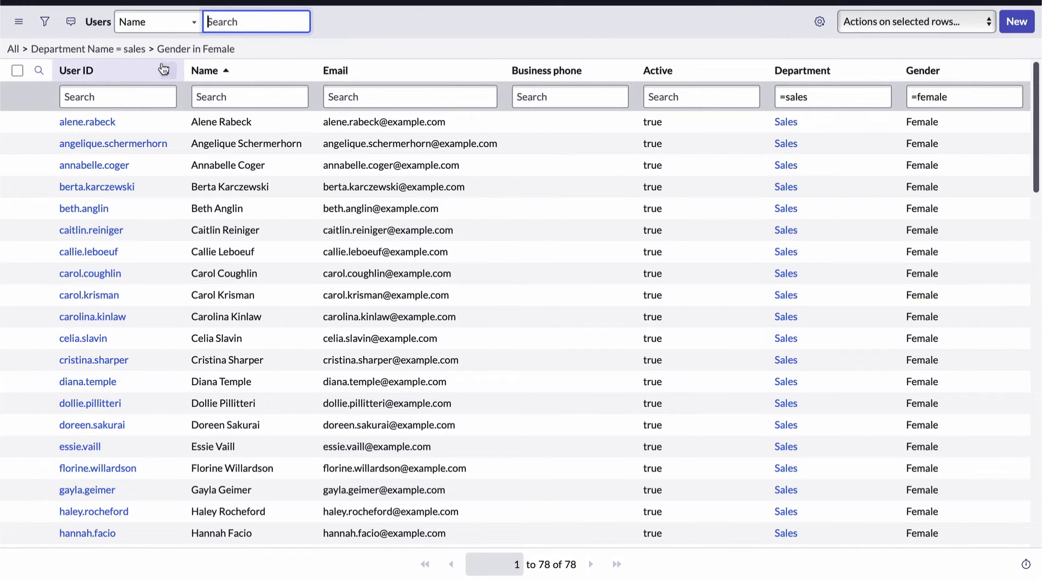
{"action": "mouse_move", "coordinate": [152, 52]}
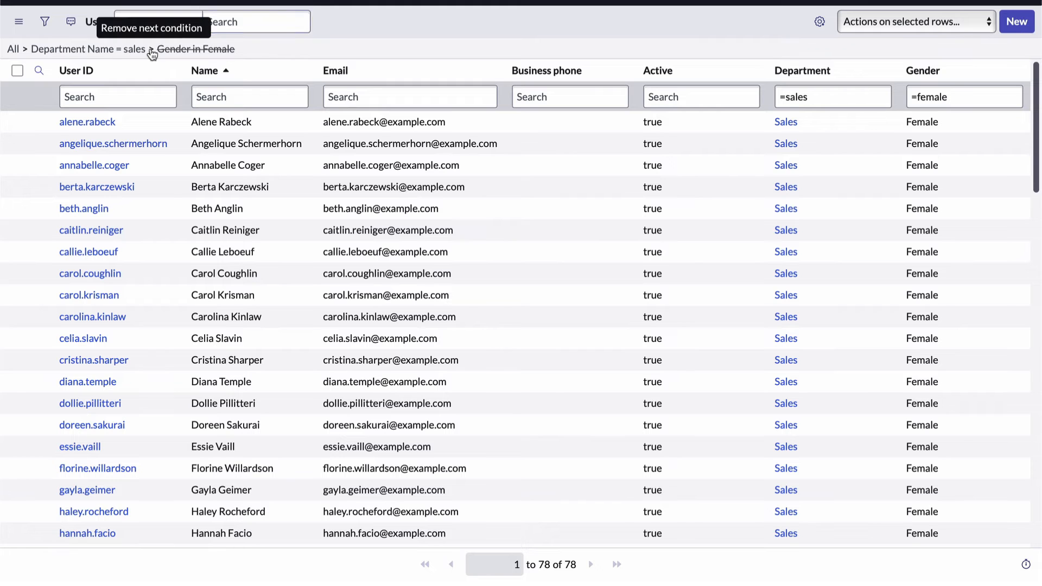
{"action": "left_click", "coordinate": [152, 49]}
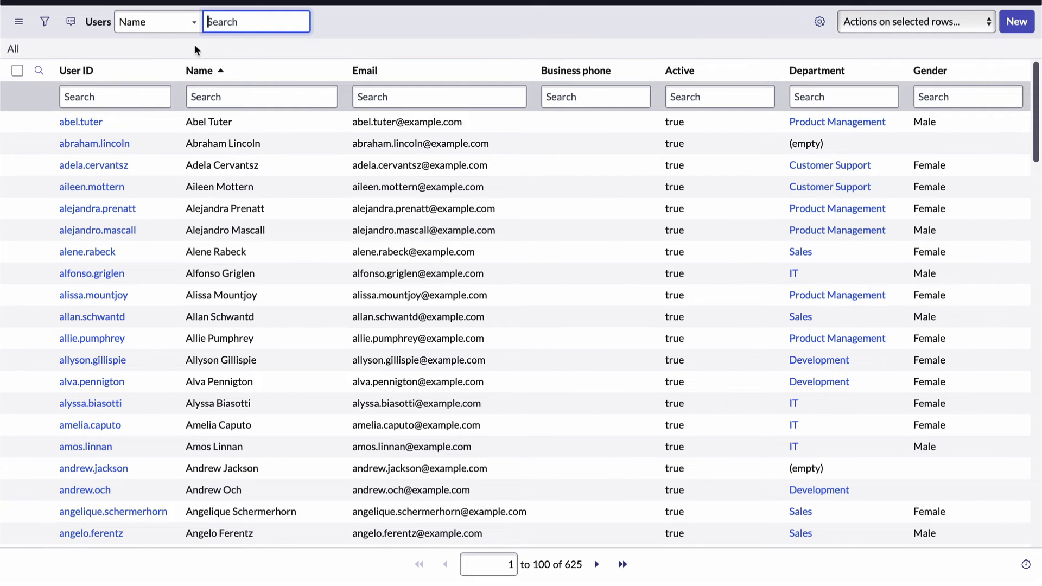
{"action": "mouse_move", "coordinate": [357, 53]}
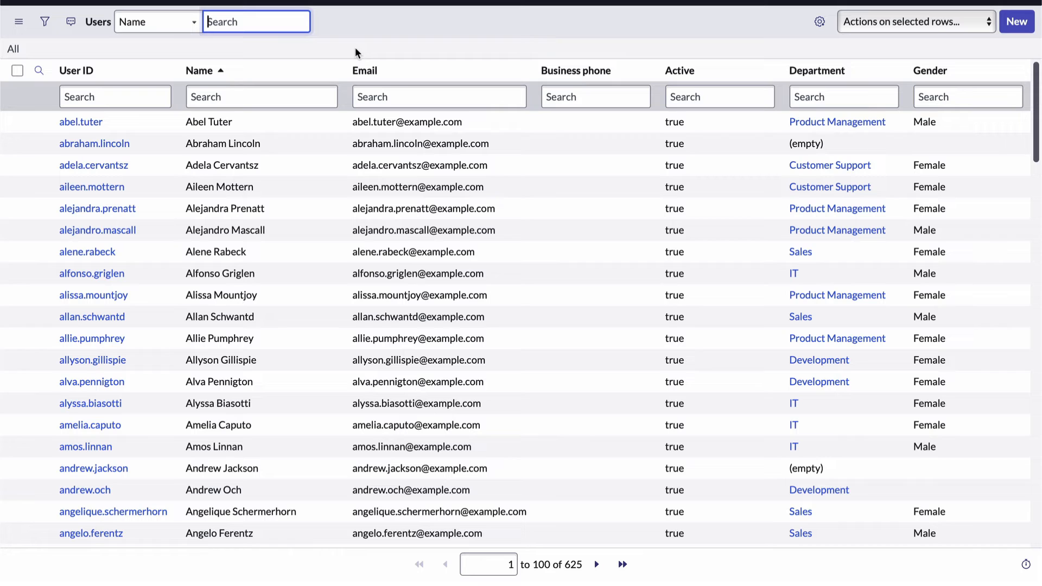
Search Department for =sales, then clear it so all 625 users show ordered by Department.
{"action": "left_click", "coordinate": [157, 21]}
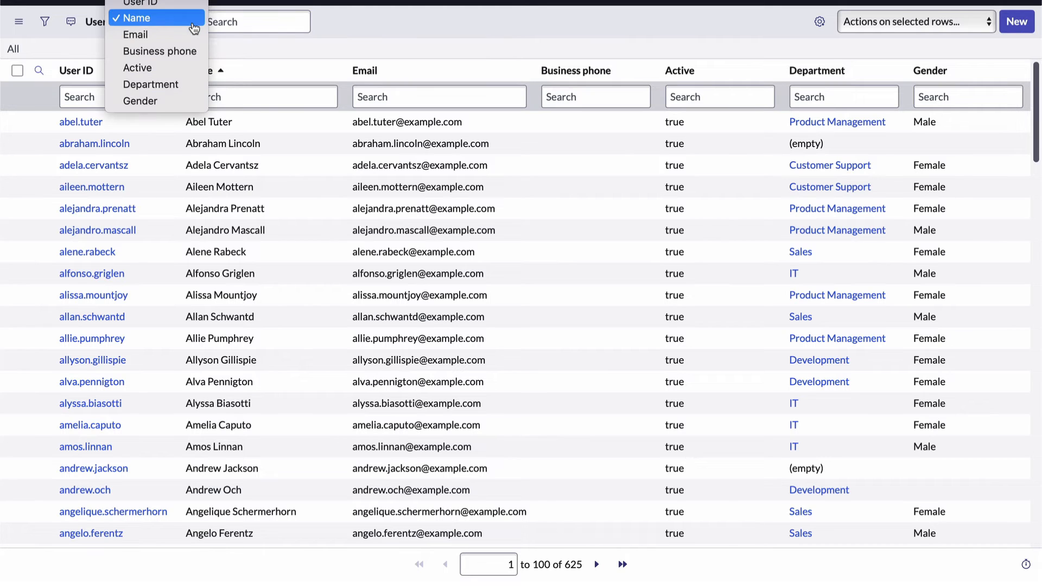
{"action": "left_click", "coordinate": [149, 84]}
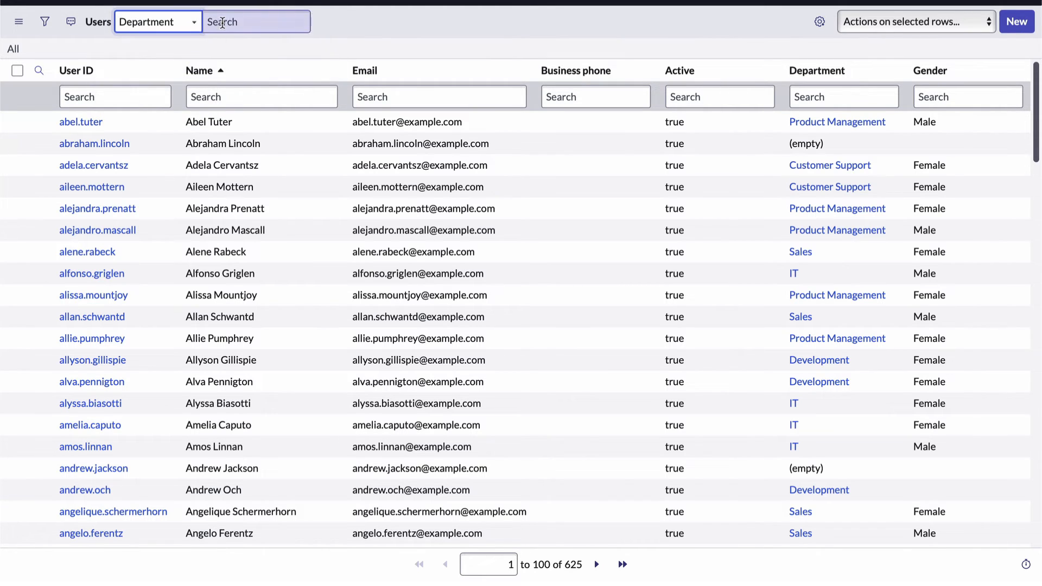
{"action": "type", "text": "="}
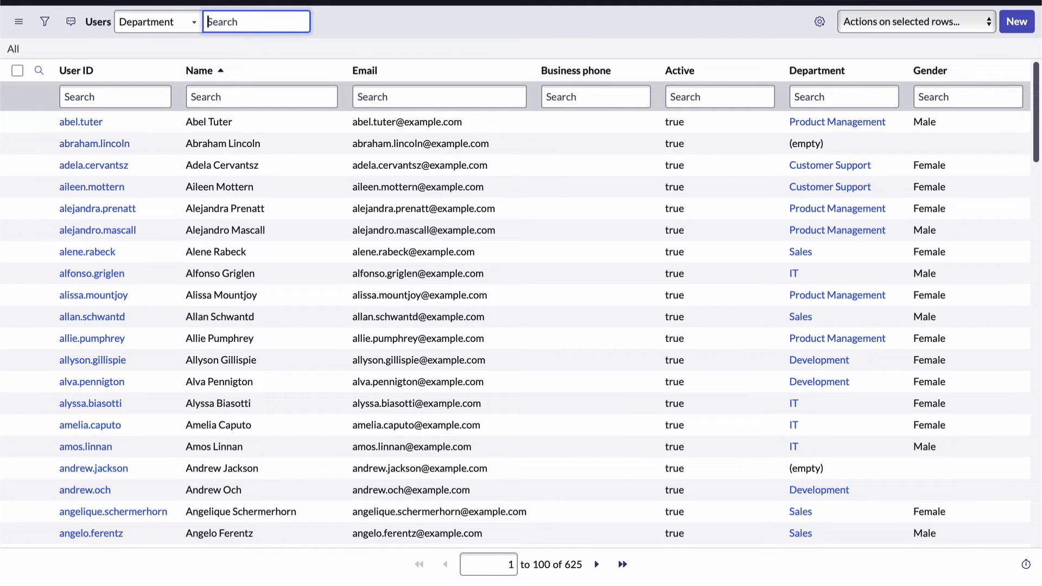
{"action": "type", "text": "=sales"}
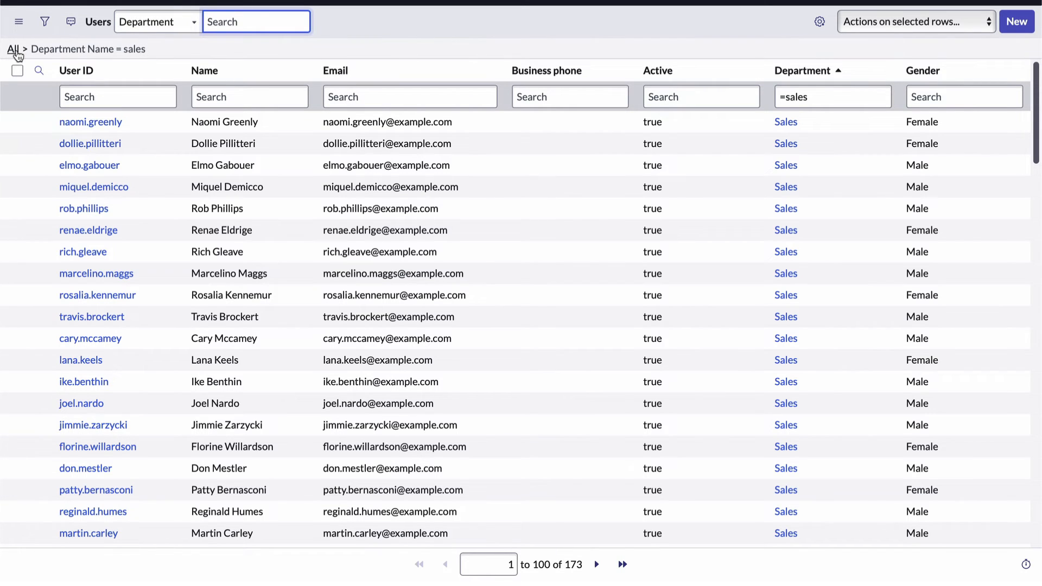
{"action": "left_click", "coordinate": [11, 49]}
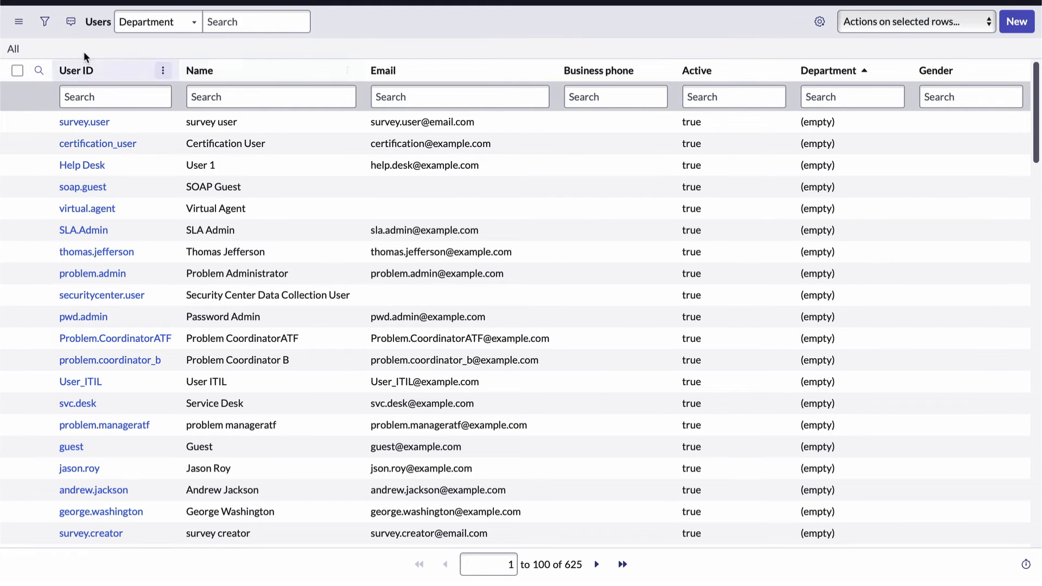
{"action": "mouse_move", "coordinate": [44, 22]}
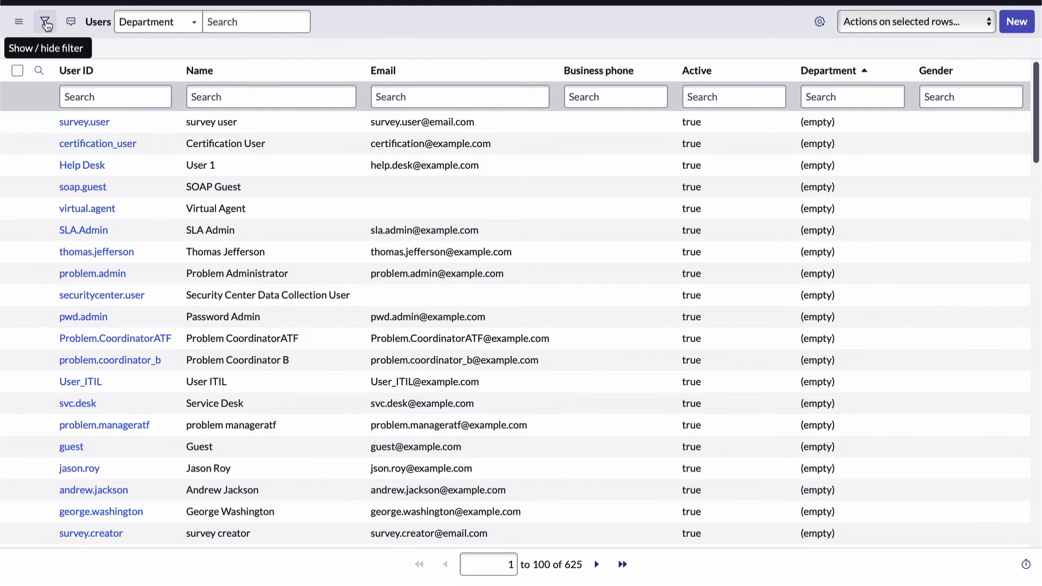
Build a filter condition Department = sales in the condition builder.
{"action": "left_click", "coordinate": [44, 22]}
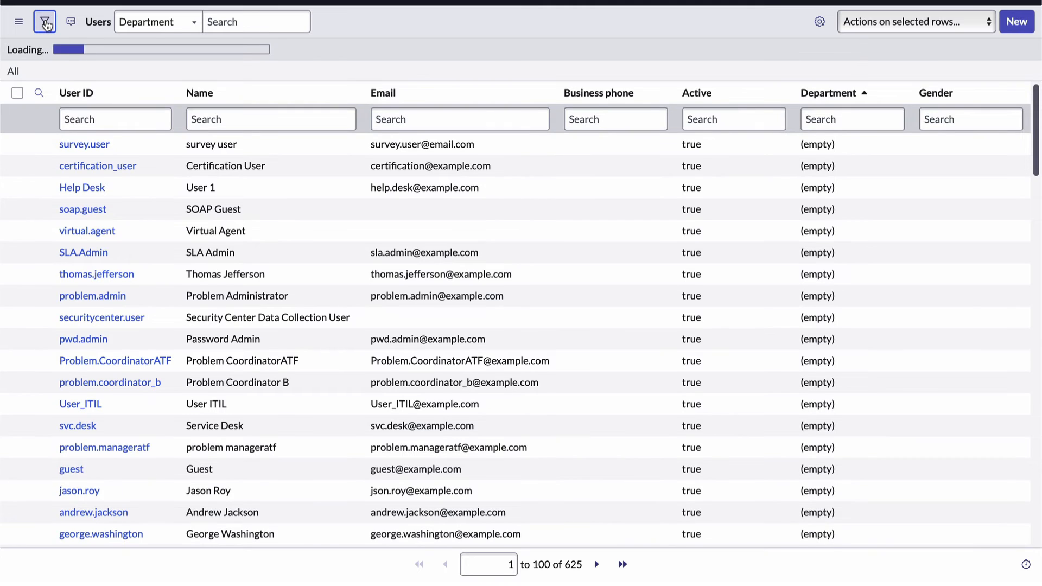
{"action": "left_click", "coordinate": [44, 22]}
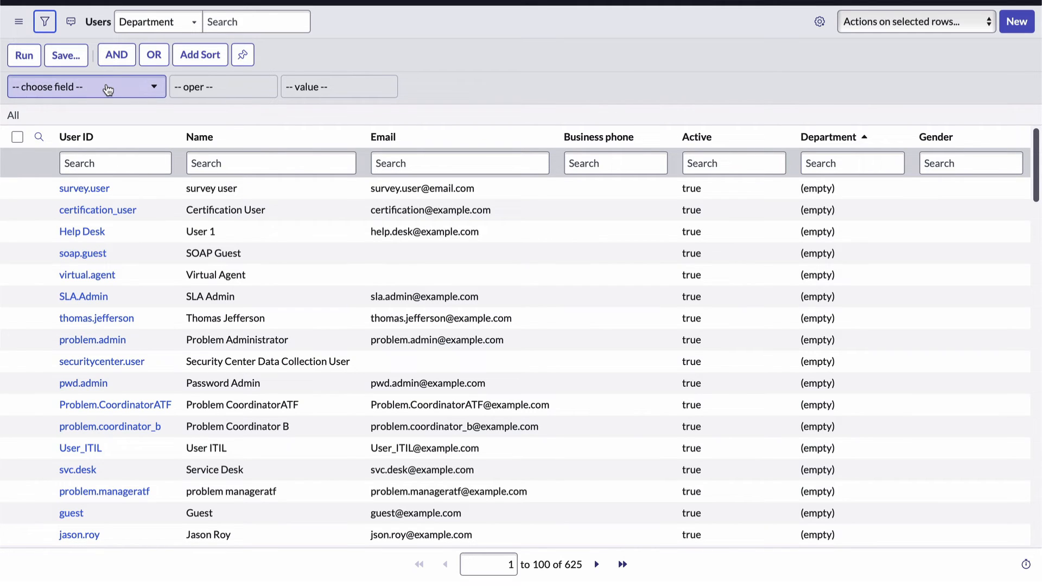
{"action": "left_click", "coordinate": [86, 87]}
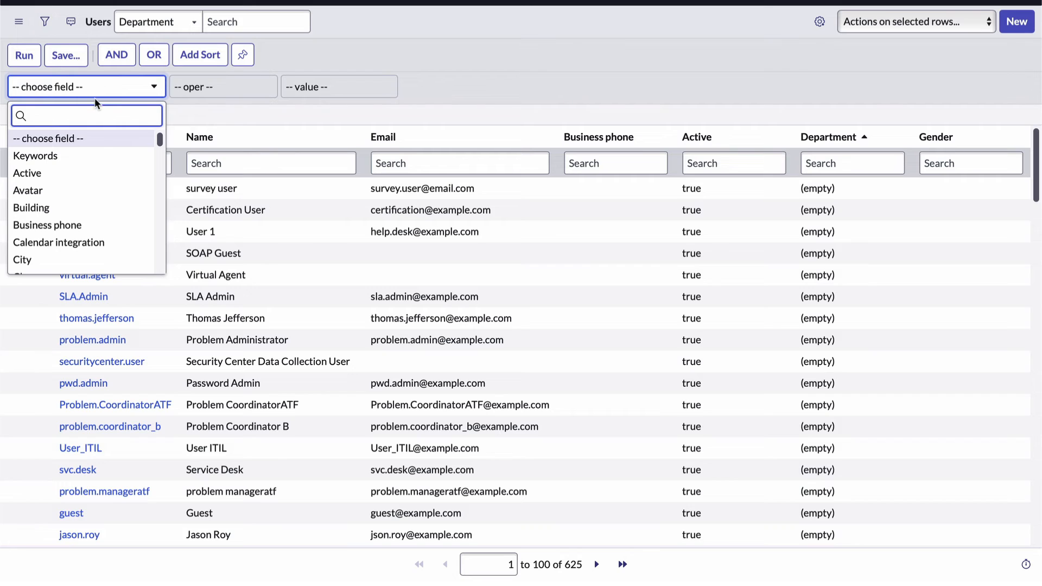
{"action": "type", "text": "dew"}
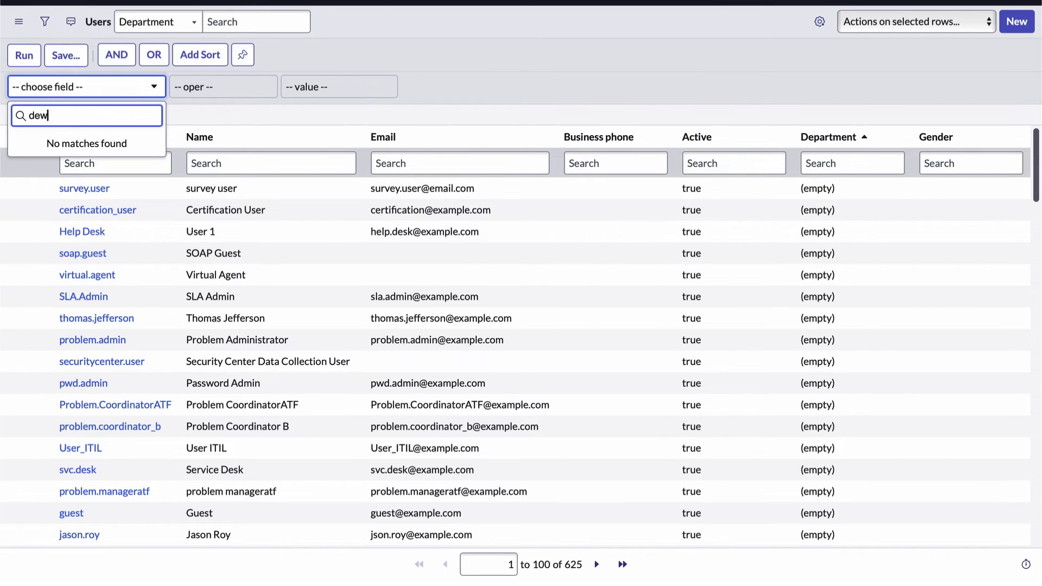
{"action": "type", "text": "dep"}
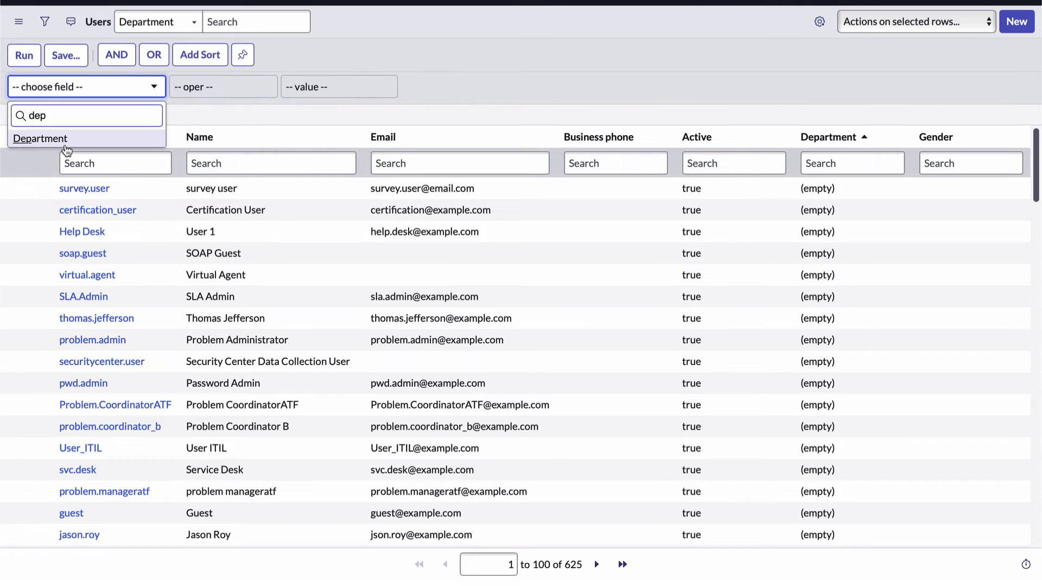
{"action": "left_click", "coordinate": [44, 138]}
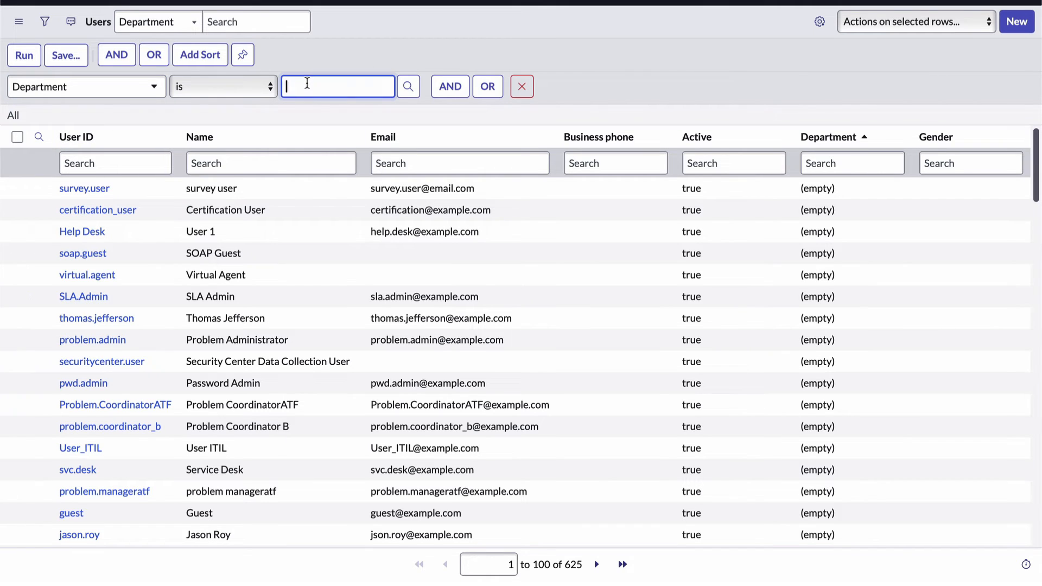
{"action": "type", "text": "sake="}
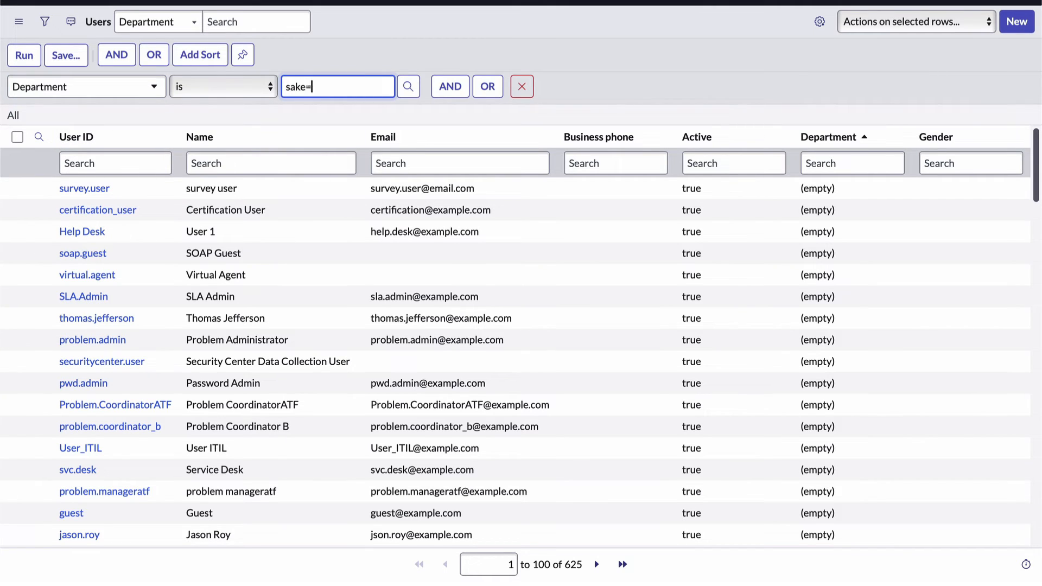
{"action": "type", "text": "sales"}
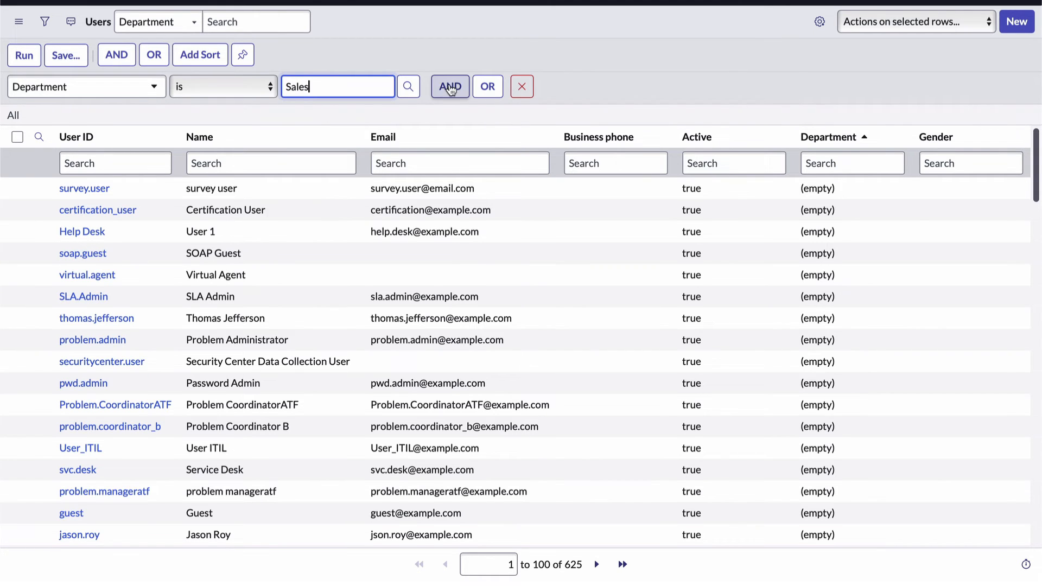
Add an AND condition Gender = Female, leaving all 625 users still listed.
{"action": "left_click", "coordinate": [449, 86]}
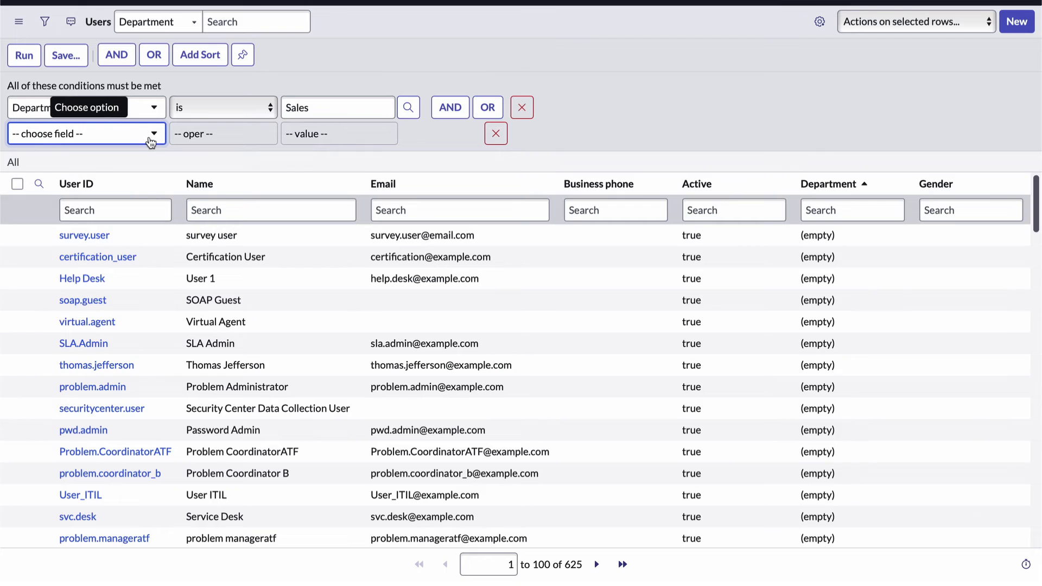
{"action": "type", "text": "gen"}
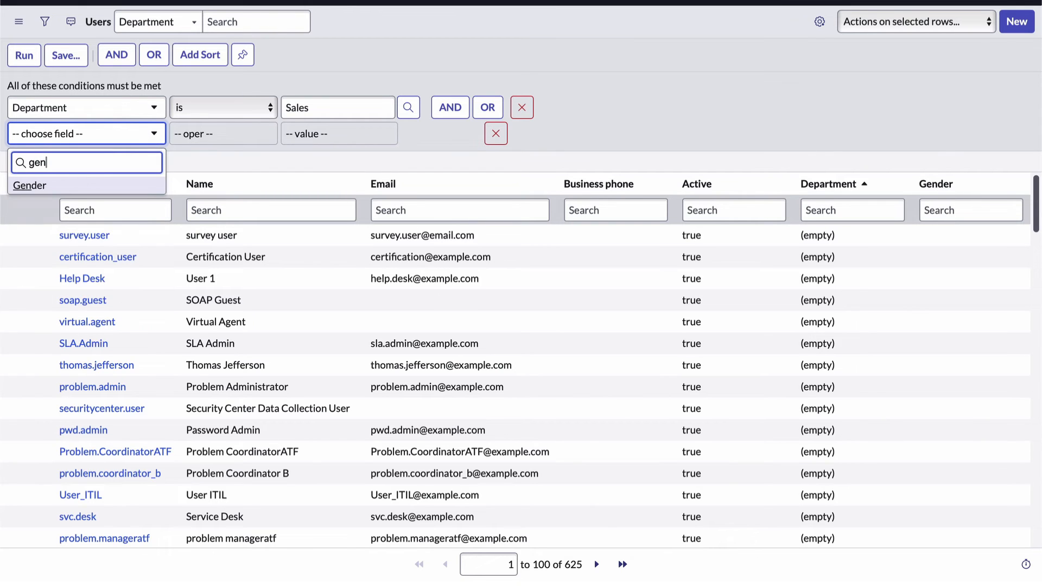
{"action": "left_click", "coordinate": [29, 186]}
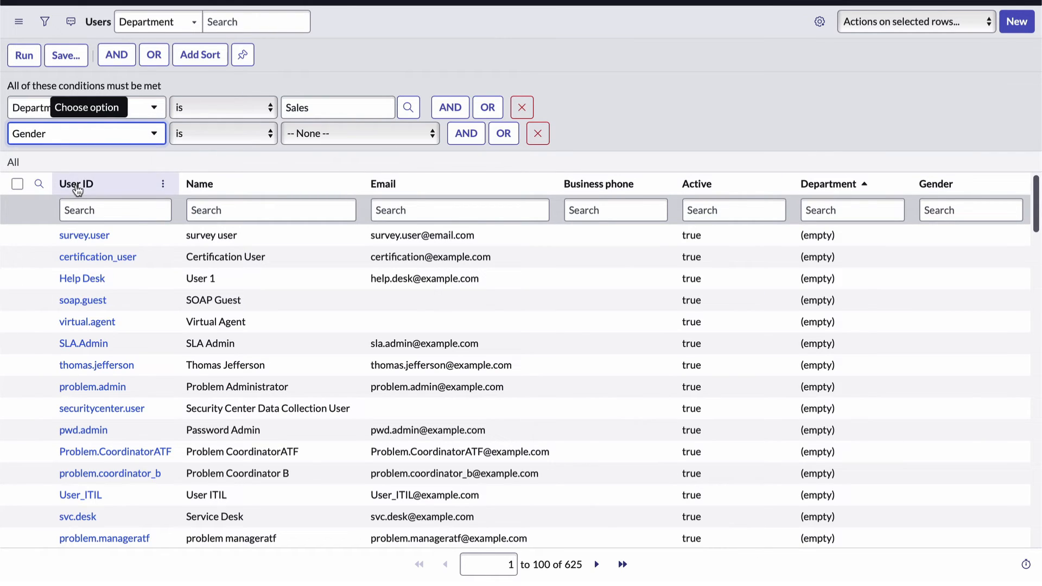
{"action": "left_click", "coordinate": [359, 133]}
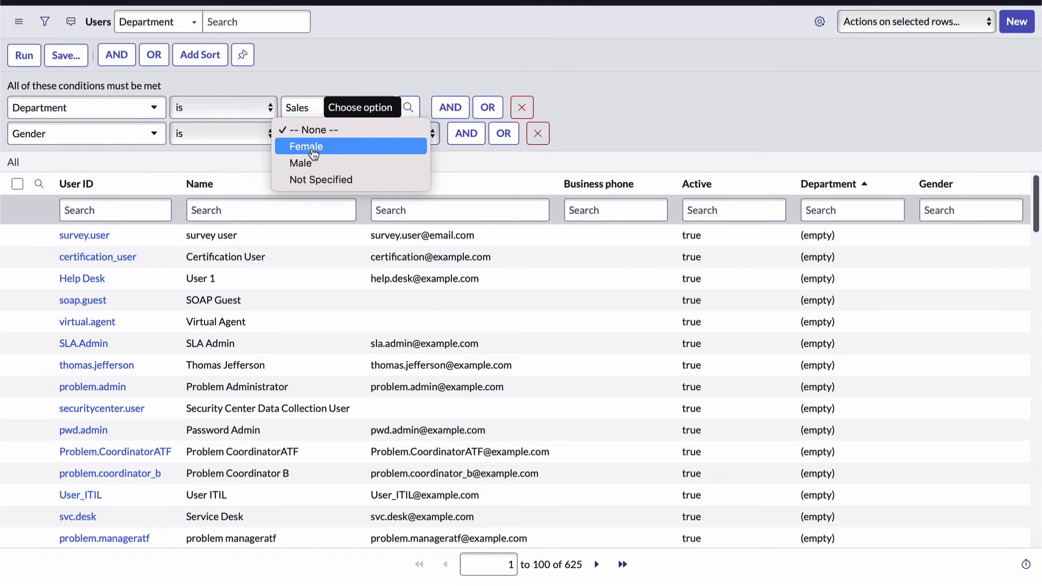
{"action": "left_click", "coordinate": [306, 146]}
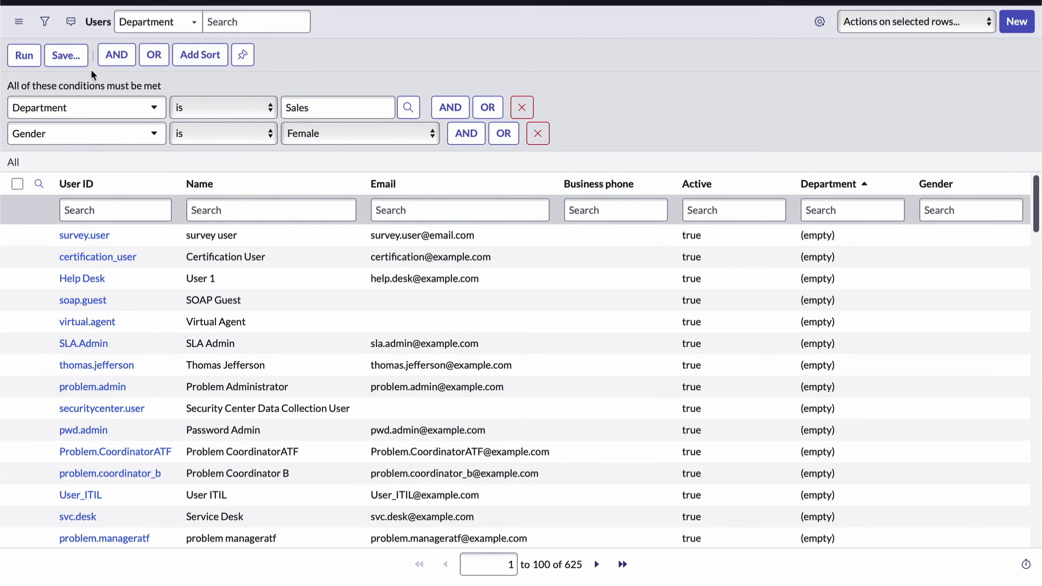
{"action": "left_click", "coordinate": [23, 54]}
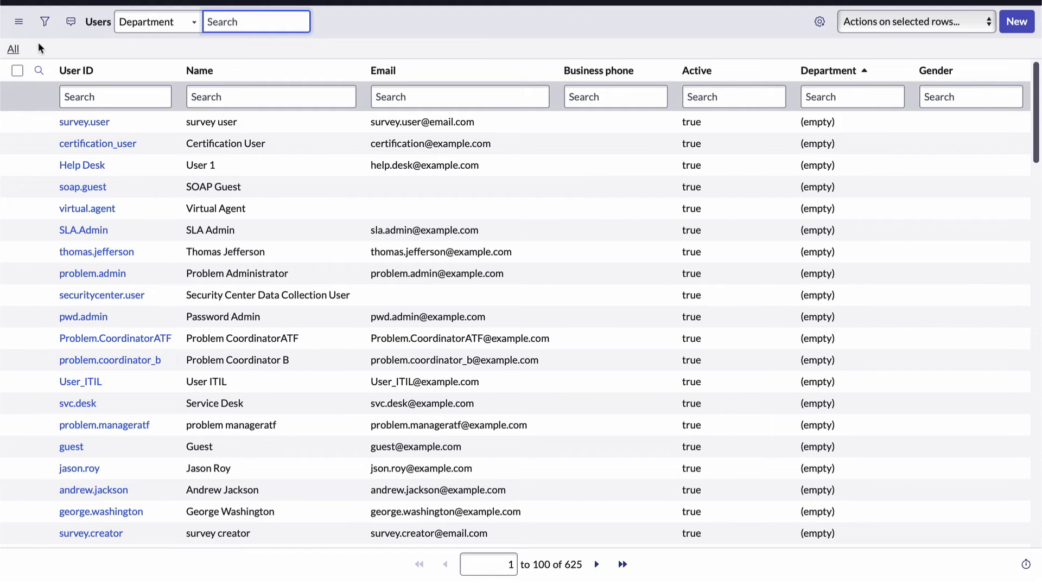
Sort by Name and use Show Matching to filter to Department = Sales (173 users).
{"action": "left_click", "coordinate": [200, 71]}
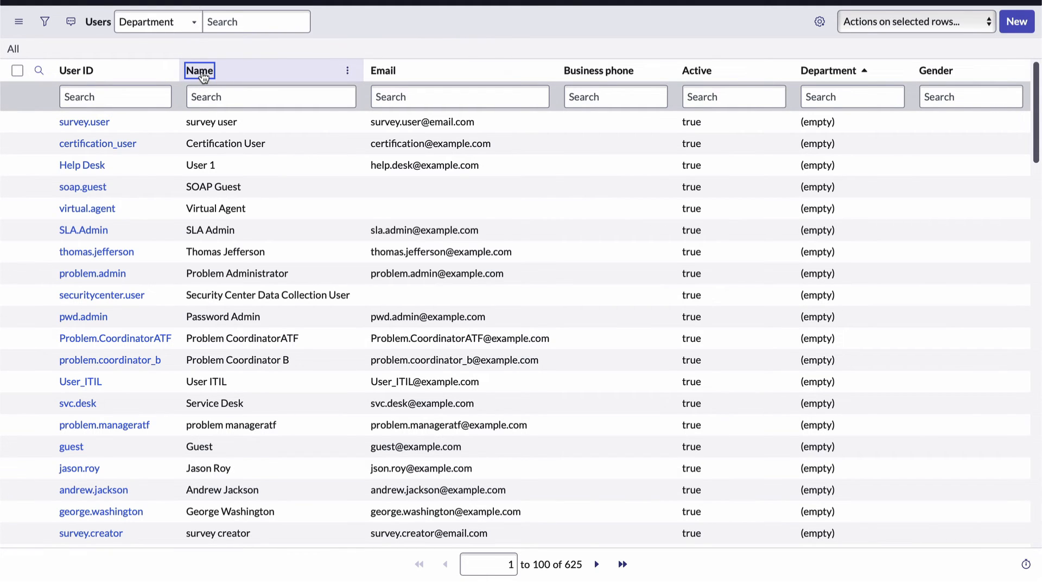
{"action": "left_click", "coordinate": [199, 71]}
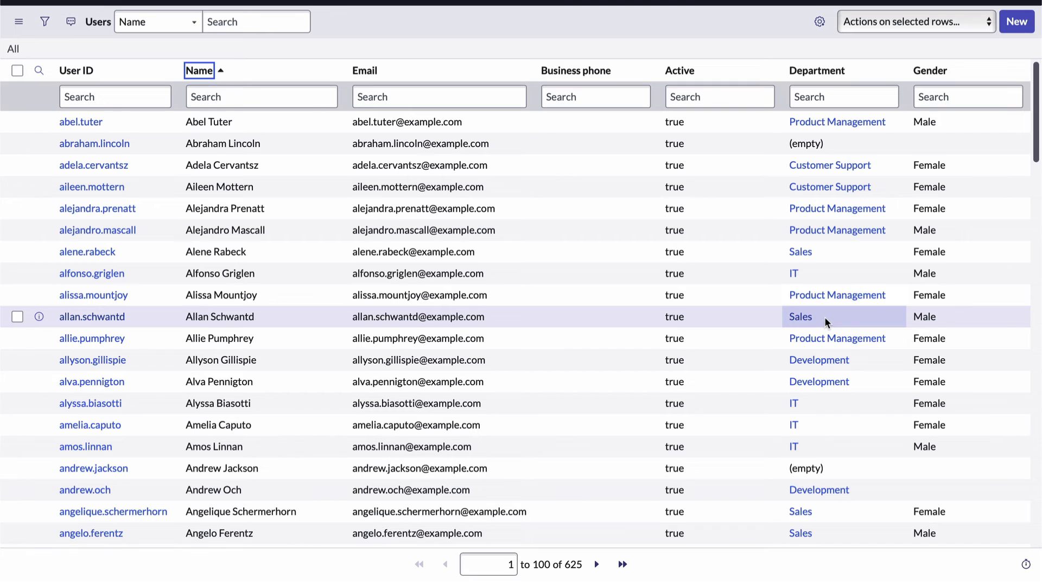
{"action": "right_click", "coordinate": [801, 316]}
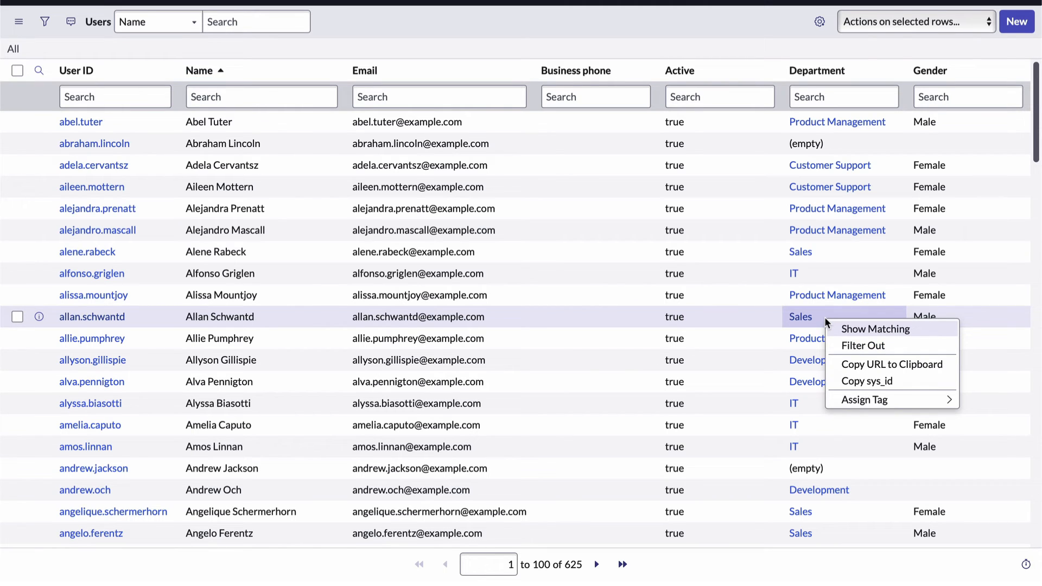
{"action": "mouse_move", "coordinate": [861, 346]}
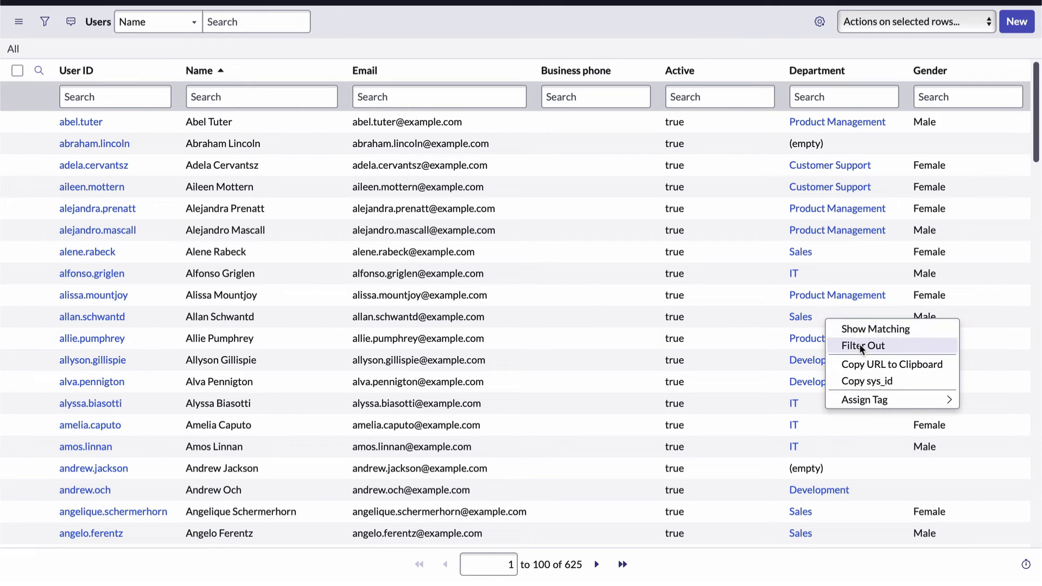
{"action": "mouse_move", "coordinate": [863, 329]}
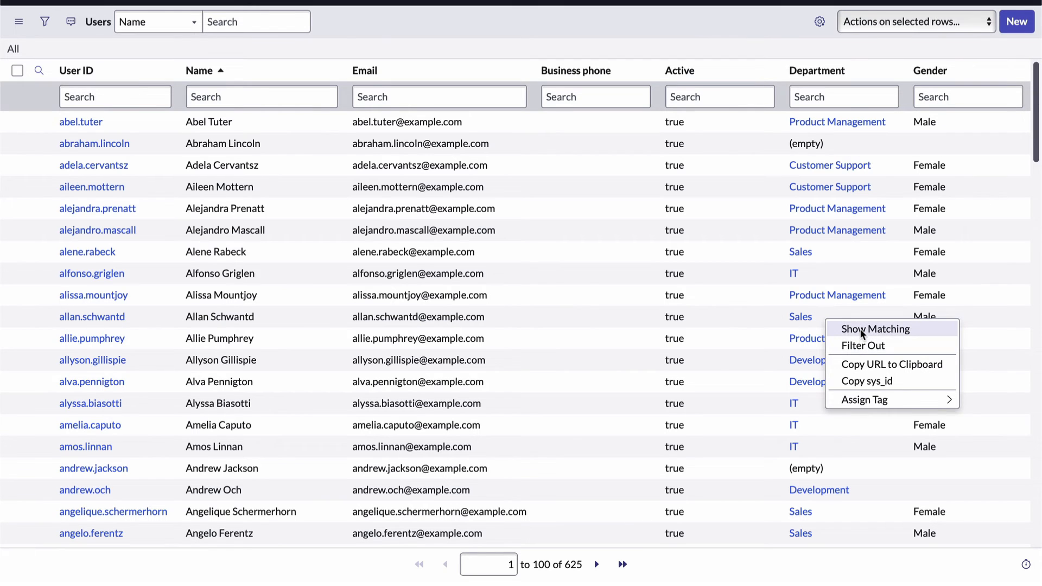
{"action": "left_click", "coordinate": [875, 329]}
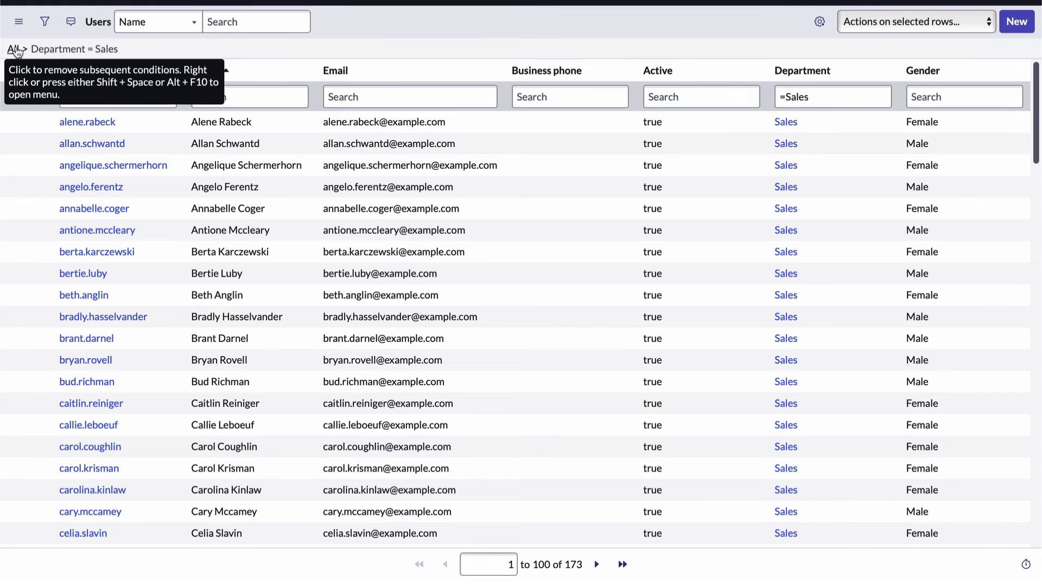
Filter out Sales users (452 remain), then clear the filter back to all 625.
{"action": "left_click", "coordinate": [17, 49]}
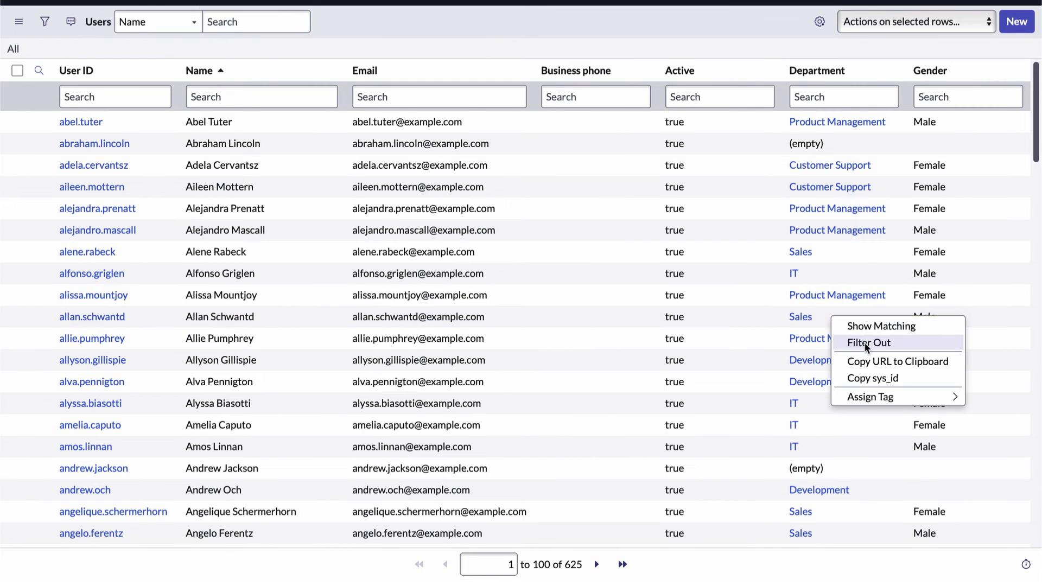
{"action": "left_click", "coordinate": [868, 342]}
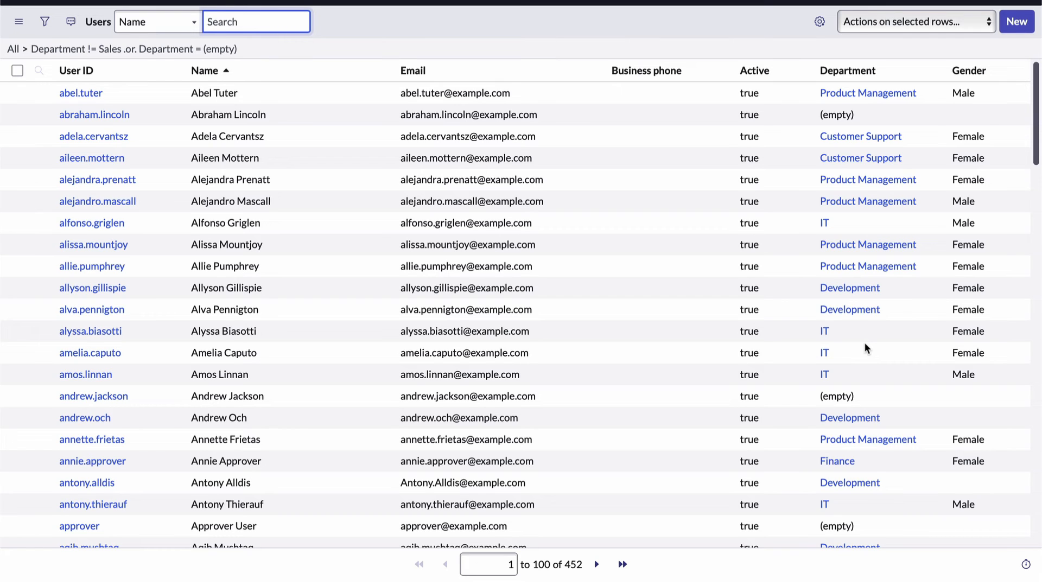
{"action": "mouse_move", "coordinate": [305, 211]}
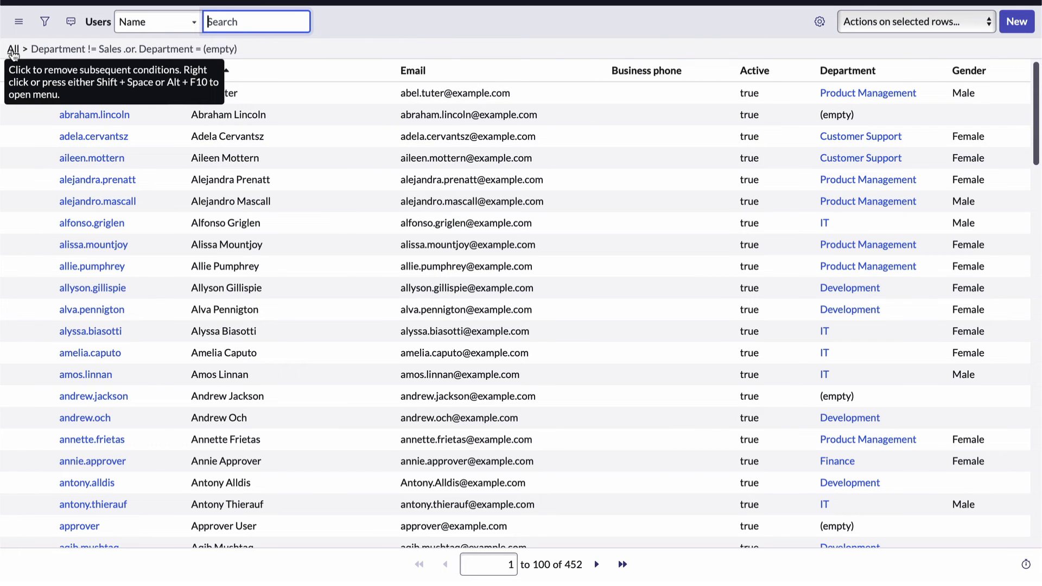
{"action": "left_click", "coordinate": [11, 45]}
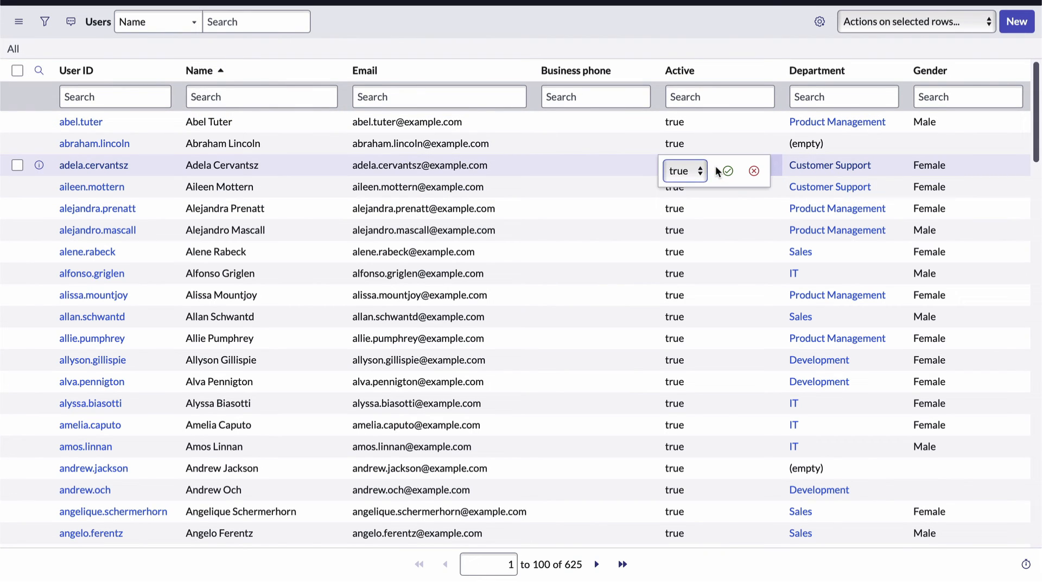
{"action": "left_click", "coordinate": [684, 171]}
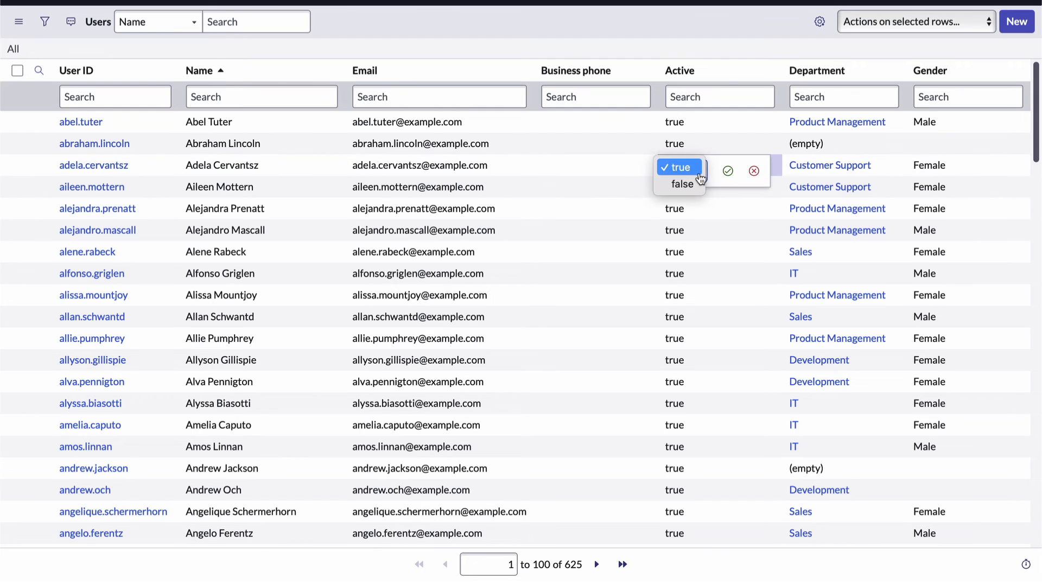
{"action": "left_click", "coordinate": [682, 184]}
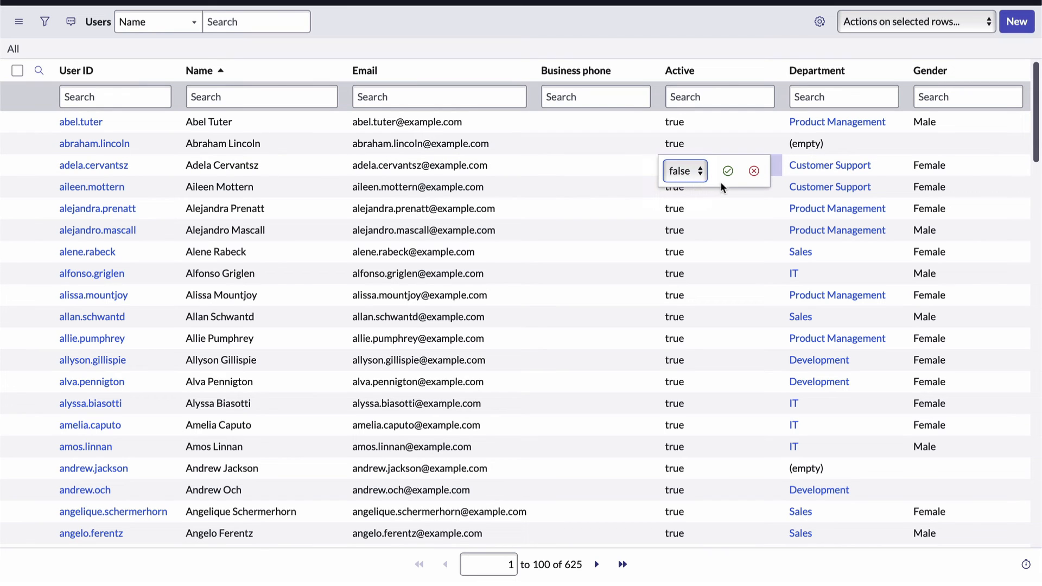
{"action": "left_click", "coordinate": [728, 172]}
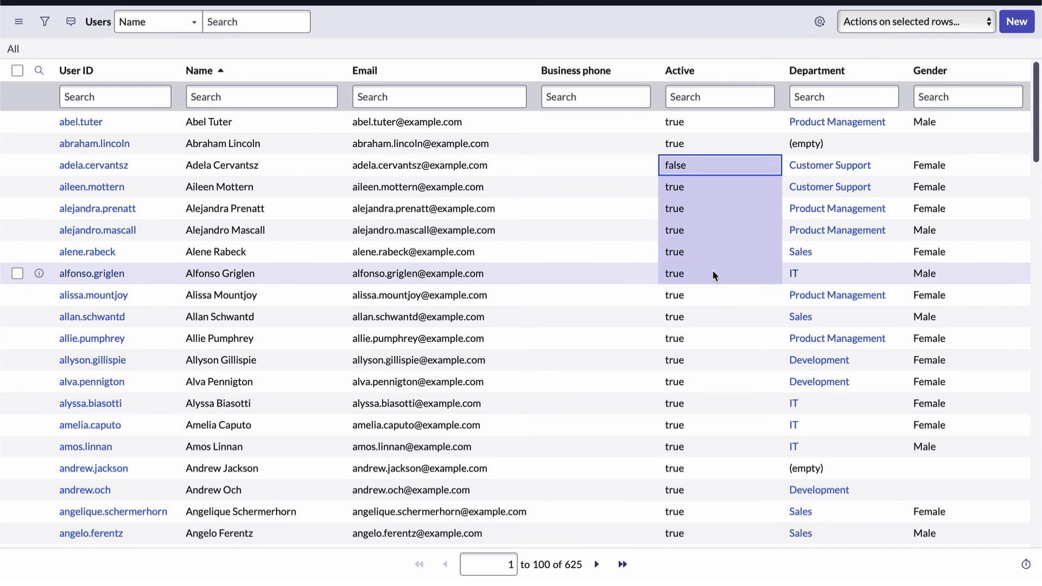
{"action": "mouse_move", "coordinate": [714, 276]}
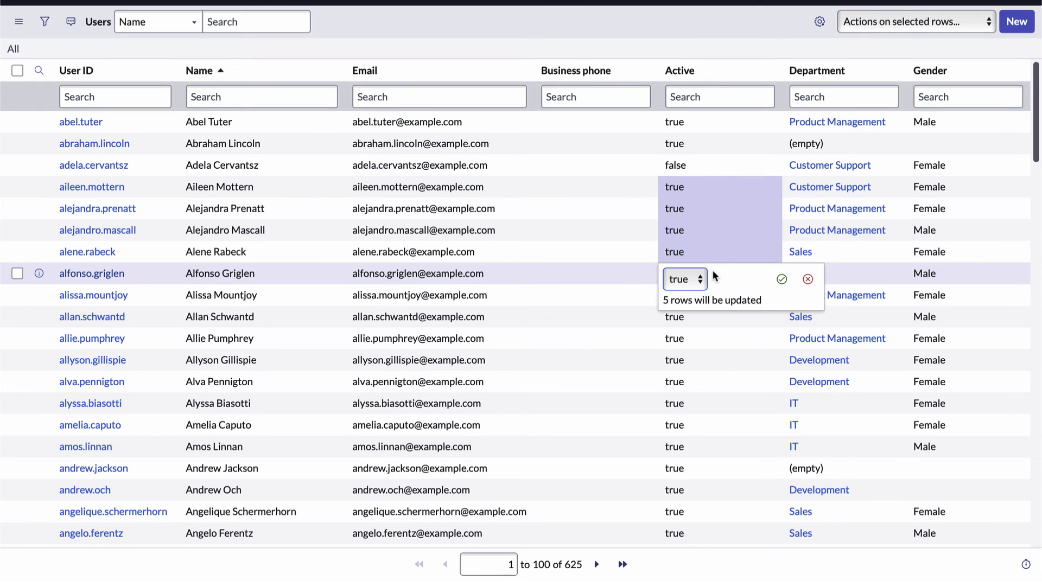
{"action": "left_click", "coordinate": [682, 279]}
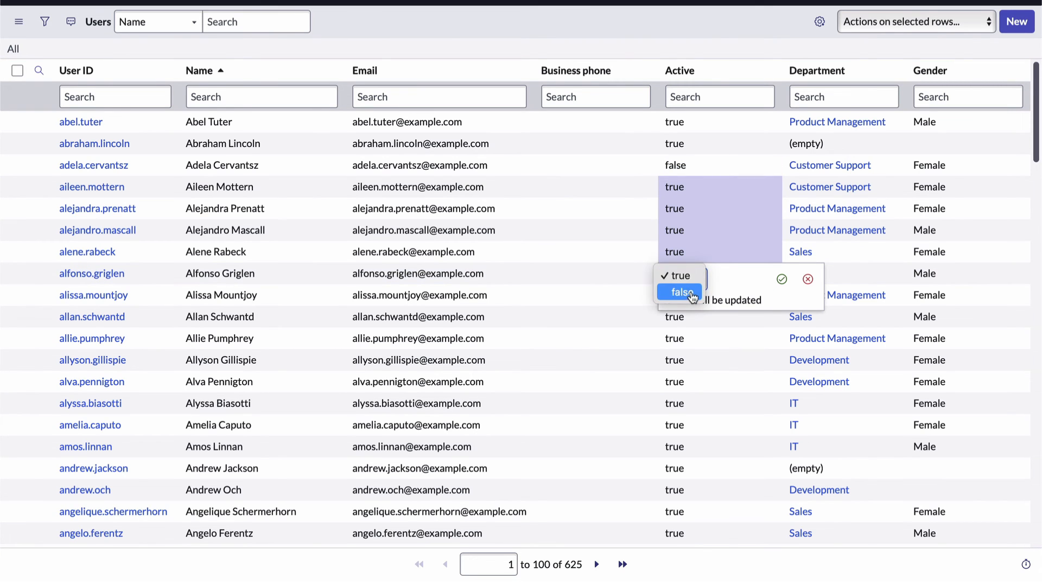
{"action": "left_click", "coordinate": [680, 292]}
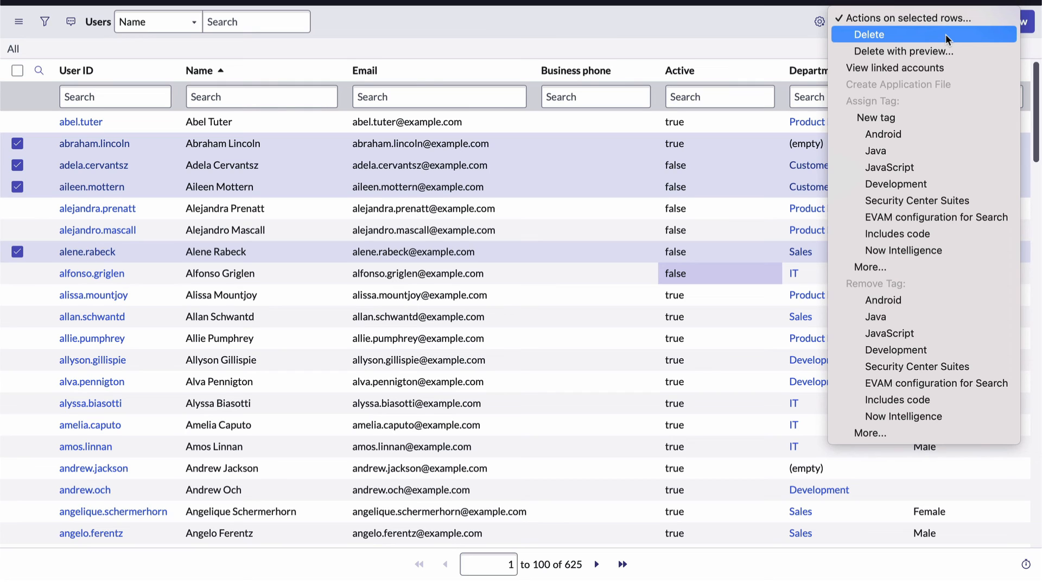
{"action": "mouse_move", "coordinate": [914, 135]}
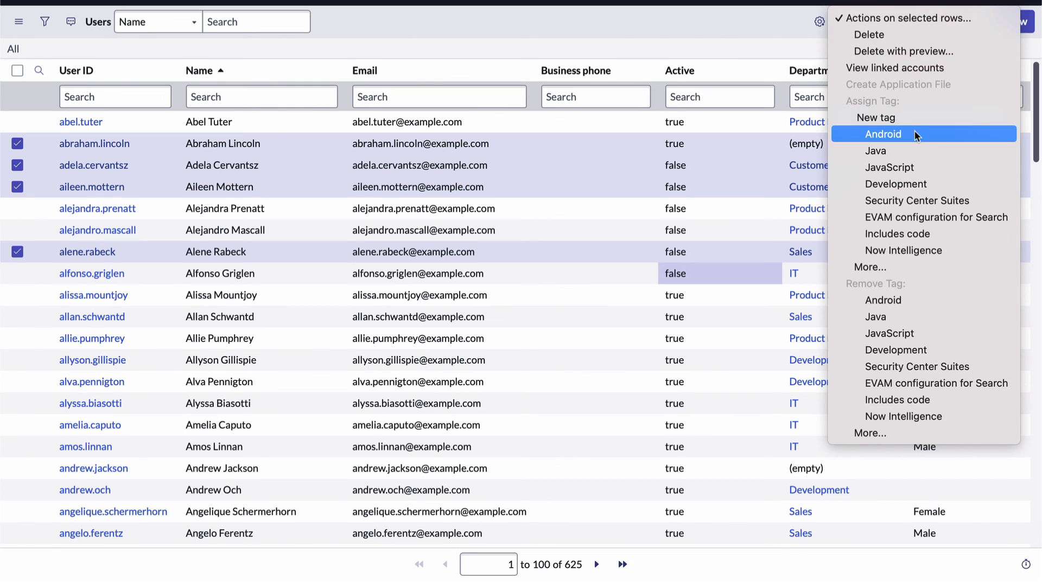
{"action": "mouse_move", "coordinate": [874, 117]}
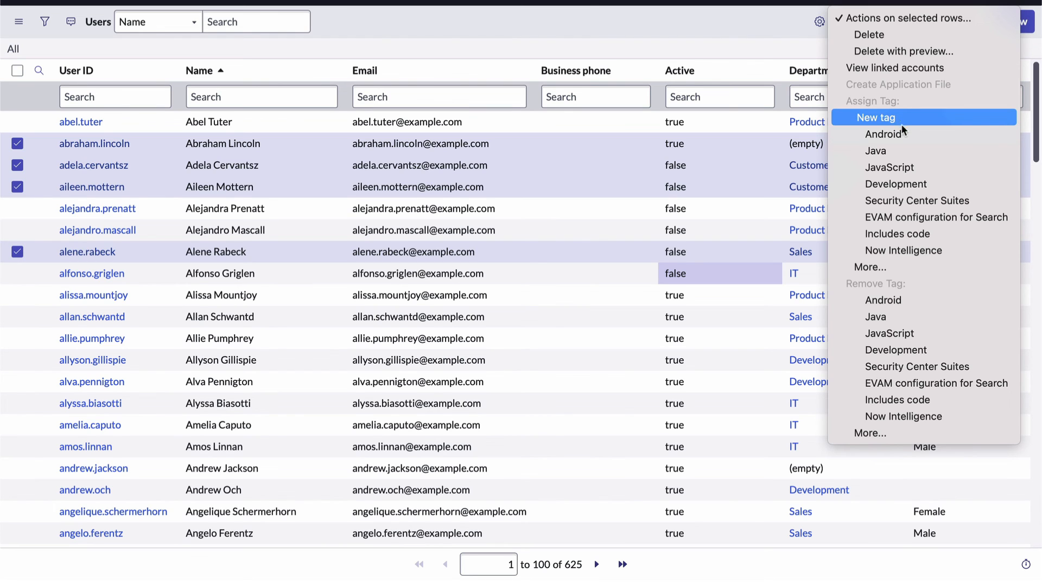
{"action": "mouse_move", "coordinate": [904, 135]}
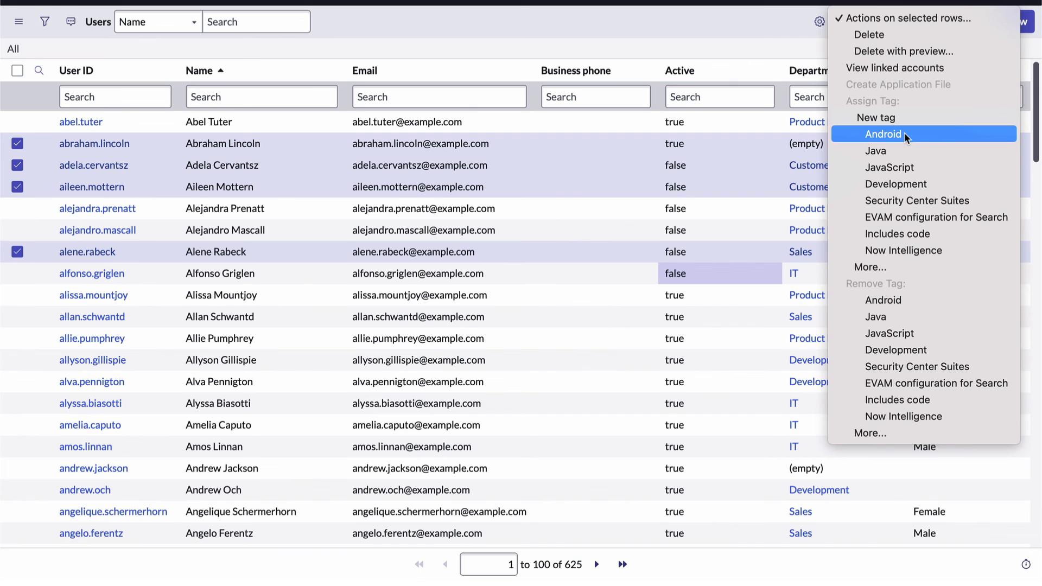
{"action": "mouse_move", "coordinate": [612, 26]}
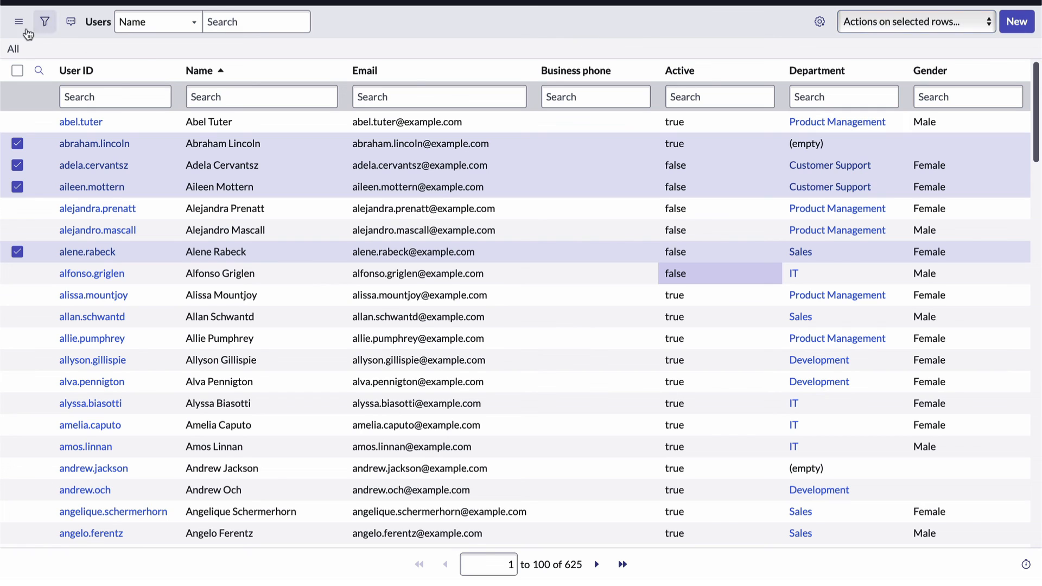
Create a favorite named Users for this list at the top level.
{"action": "left_click", "coordinate": [18, 22]}
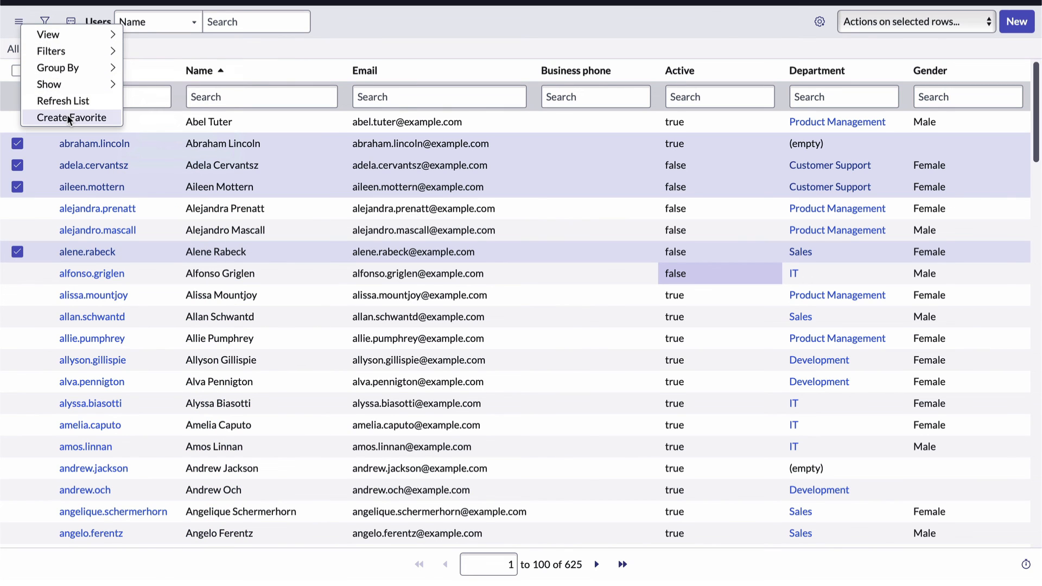
{"action": "left_click", "coordinate": [69, 118]}
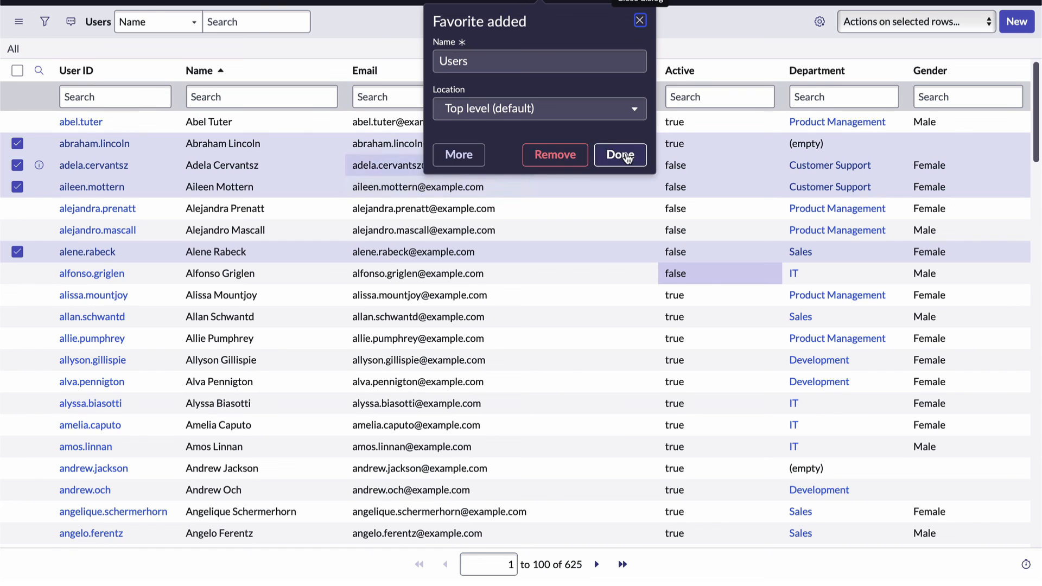
{"action": "left_click", "coordinate": [620, 154]}
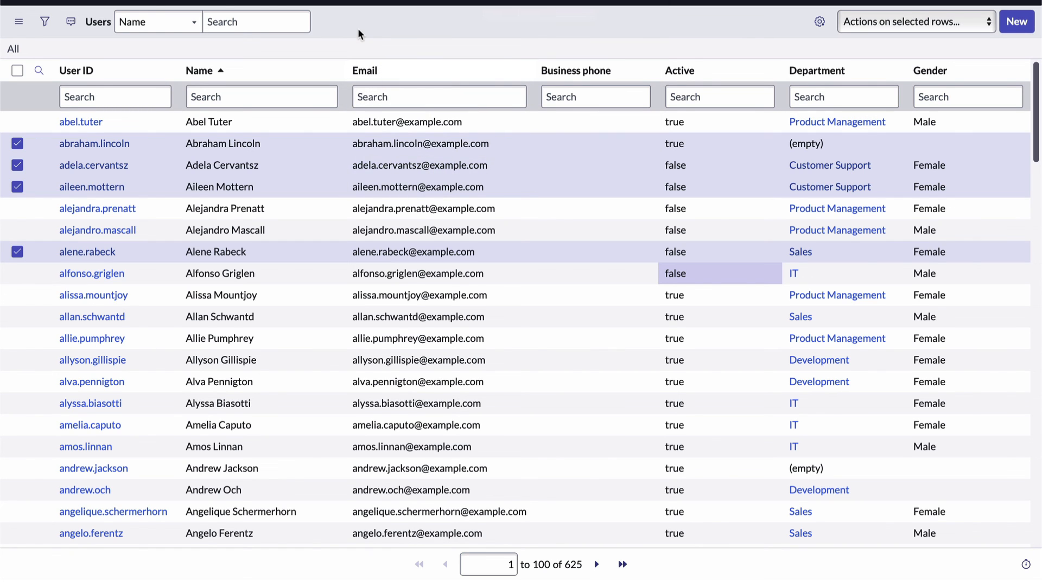
{"action": "mouse_move", "coordinate": [26, 84]}
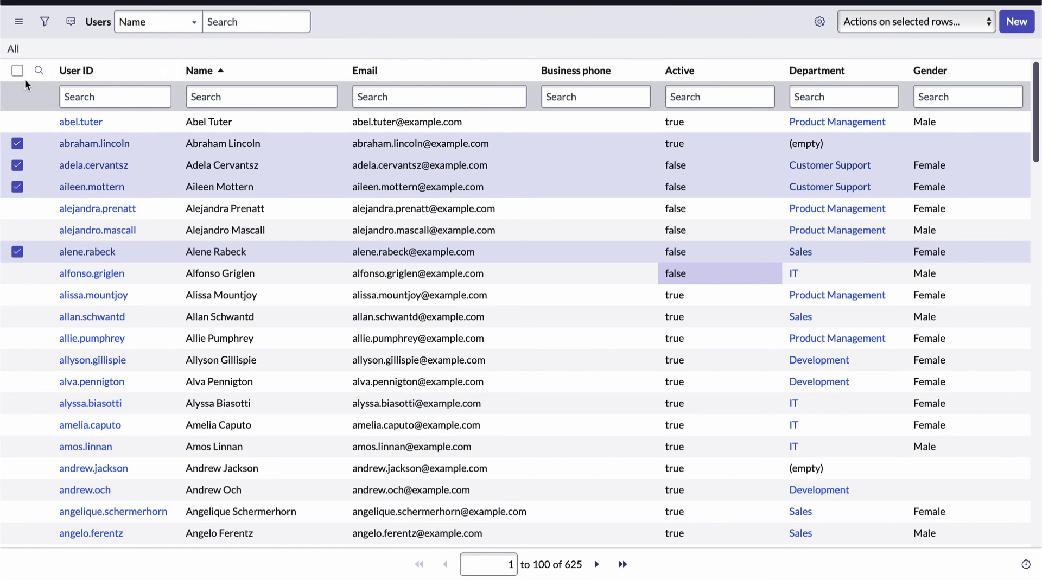
Uncheck all four selected user rows via the header checkbox.
{"action": "left_click", "coordinate": [17, 71]}
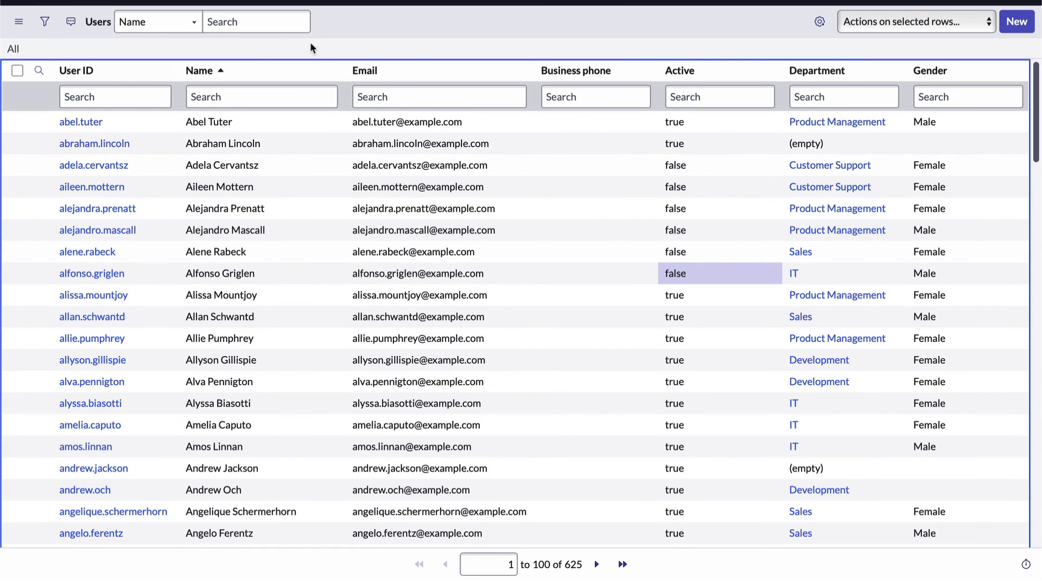
{"action": "mouse_move", "coordinate": [3, 106]}
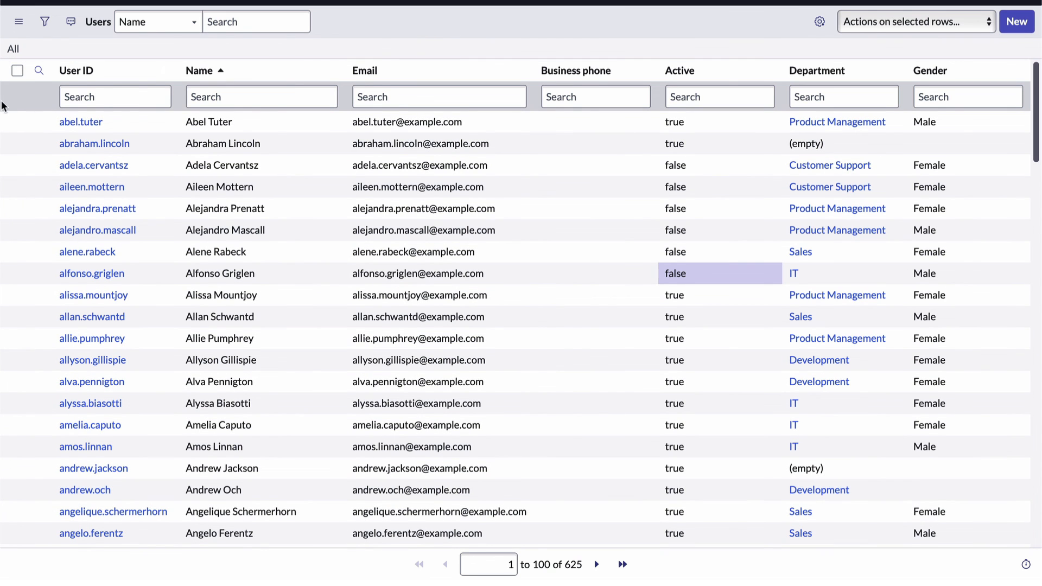
{"action": "left_click", "coordinate": [19, 22]}
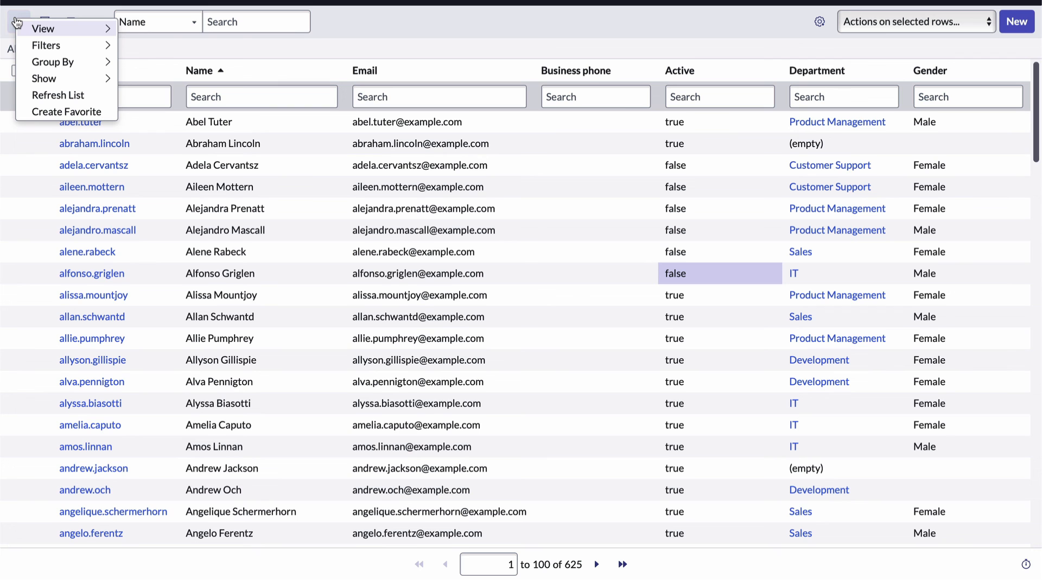
{"action": "mouse_move", "coordinate": [66, 96]}
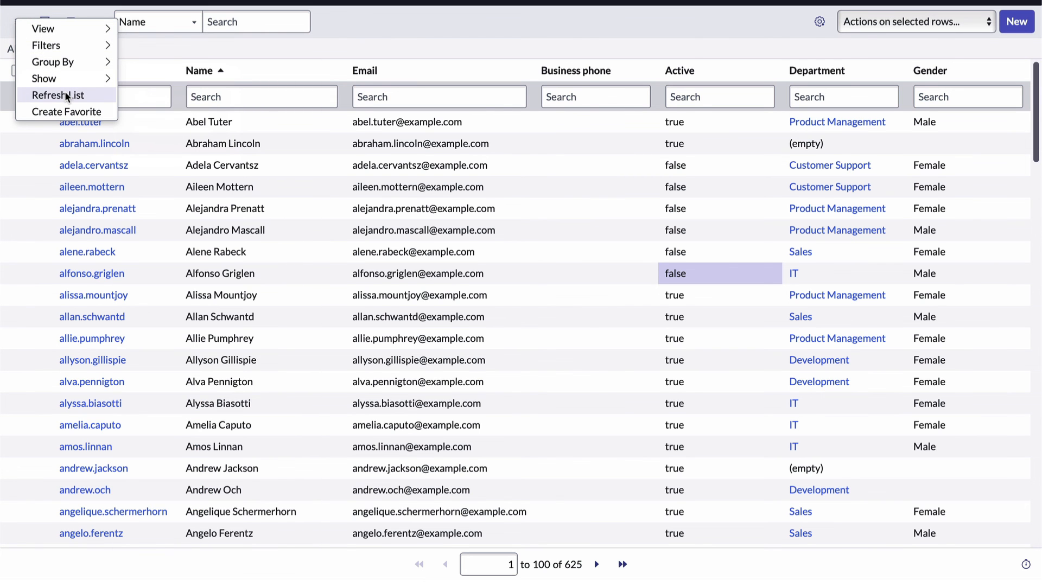